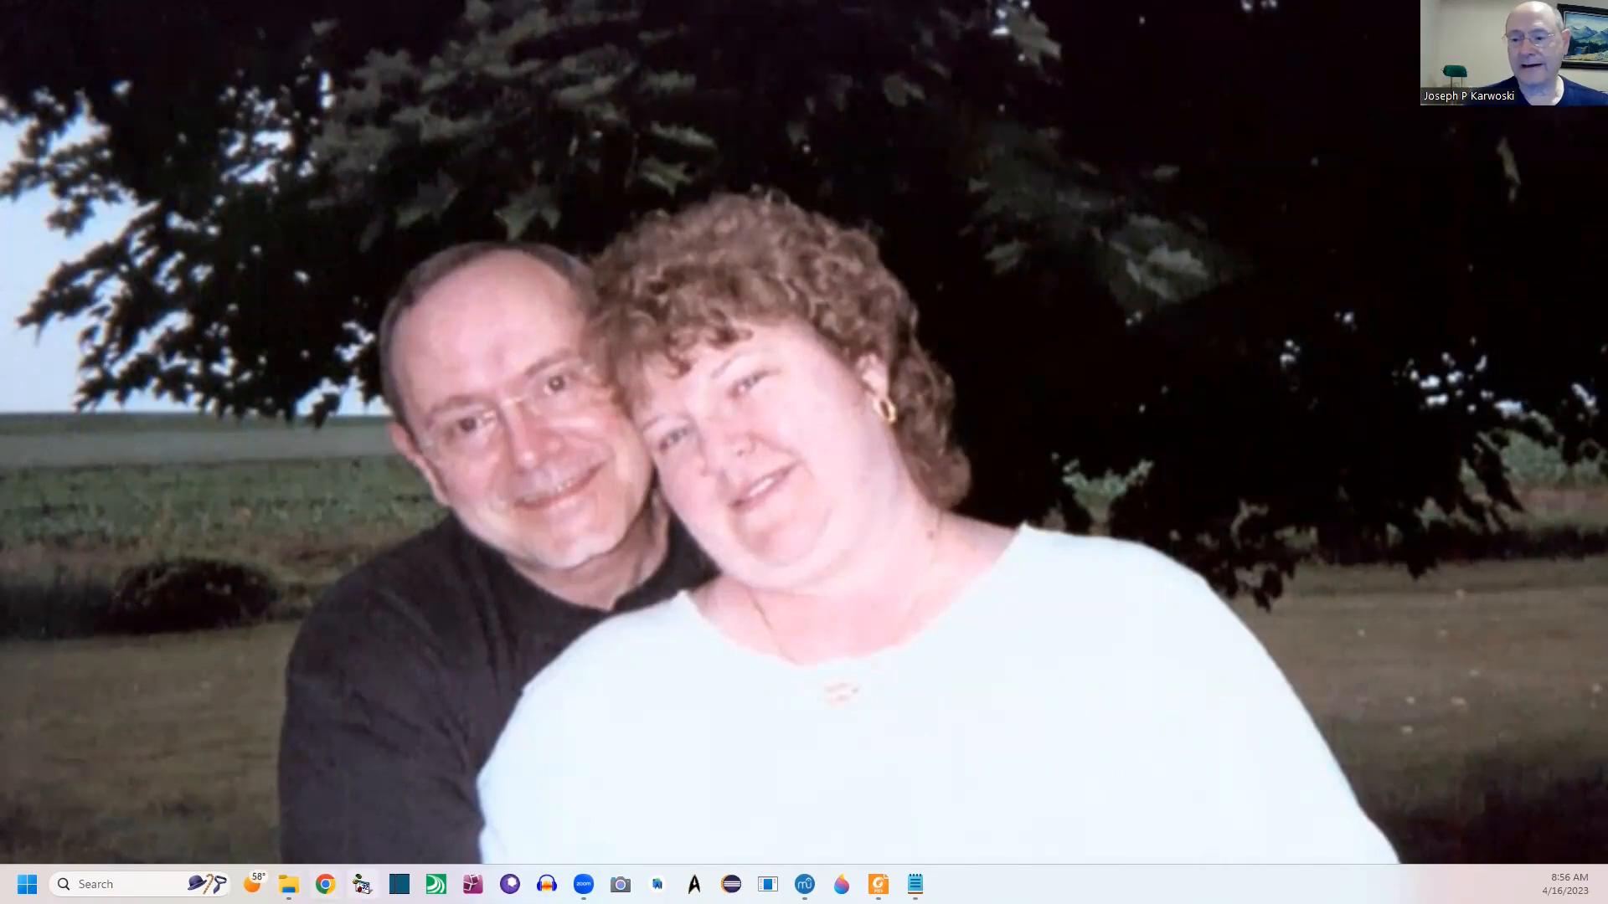
mouse_move(324, 885)
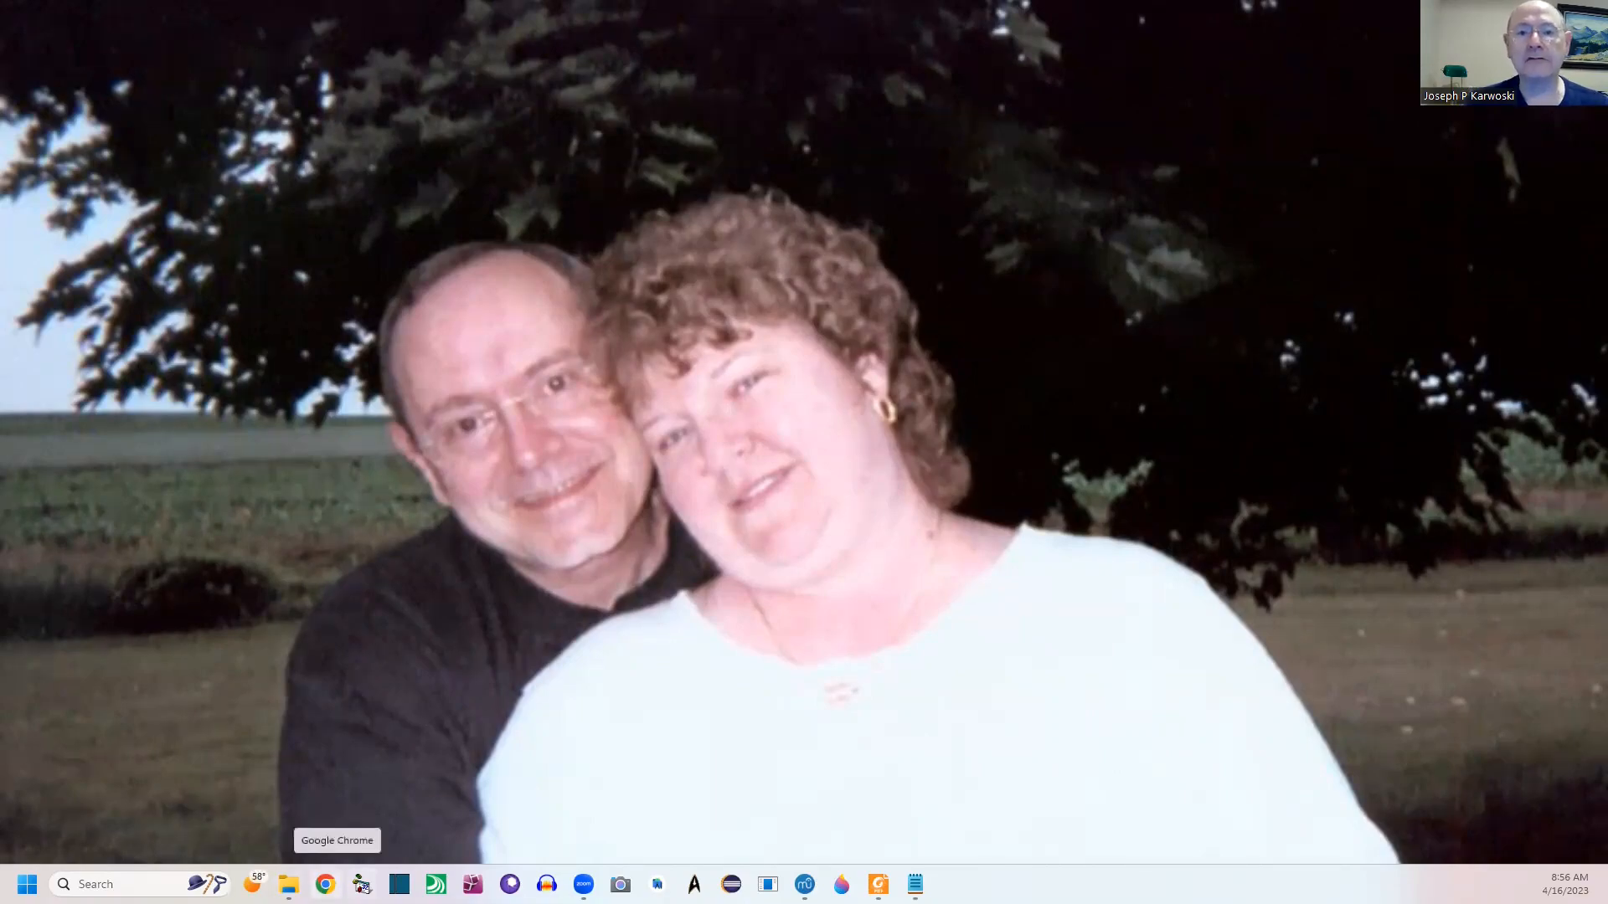
- Go to the Roland FR-1x updates_drivers support URL in Chrome
click(323, 885)
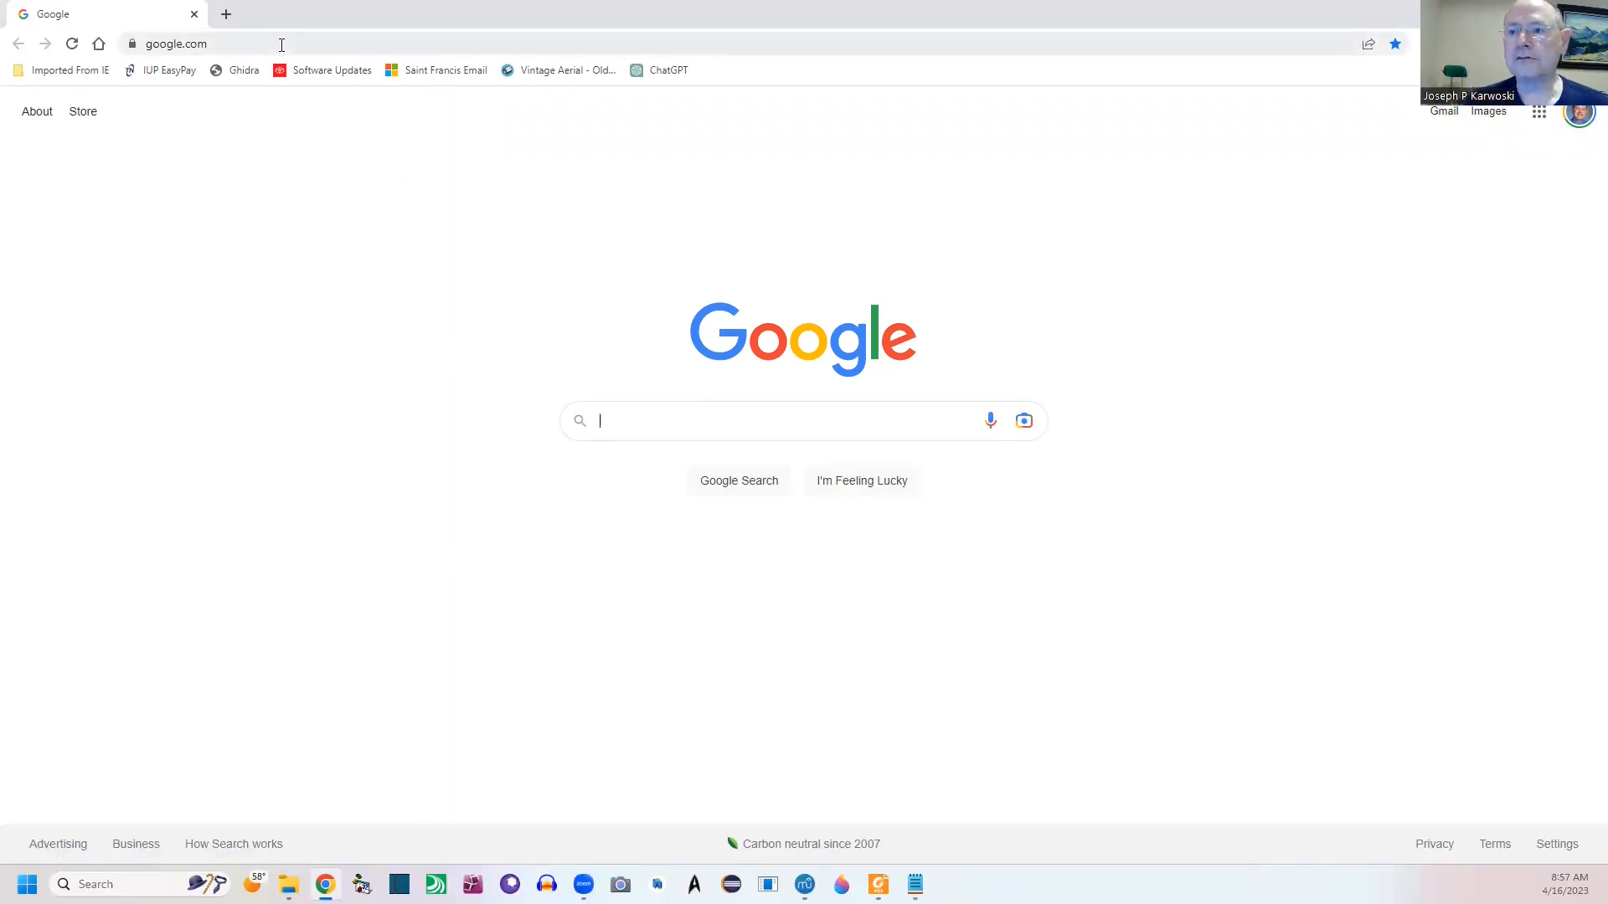
click(195, 44)
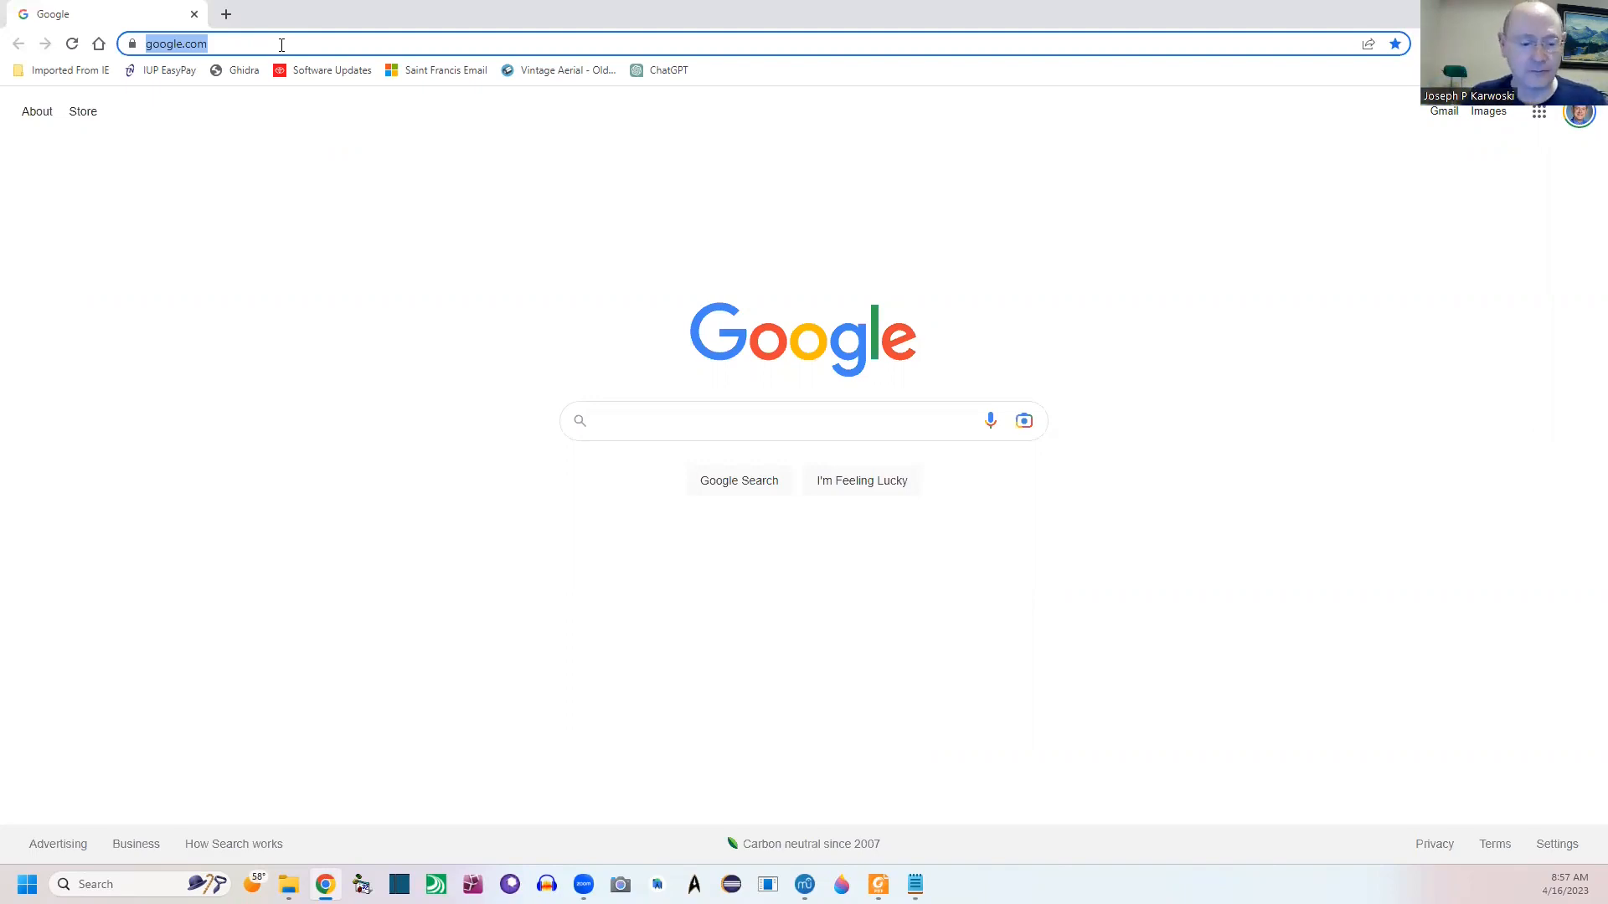
text(https://www.roland.com/global/support/by_product/fr-1x/updates_drivers/)
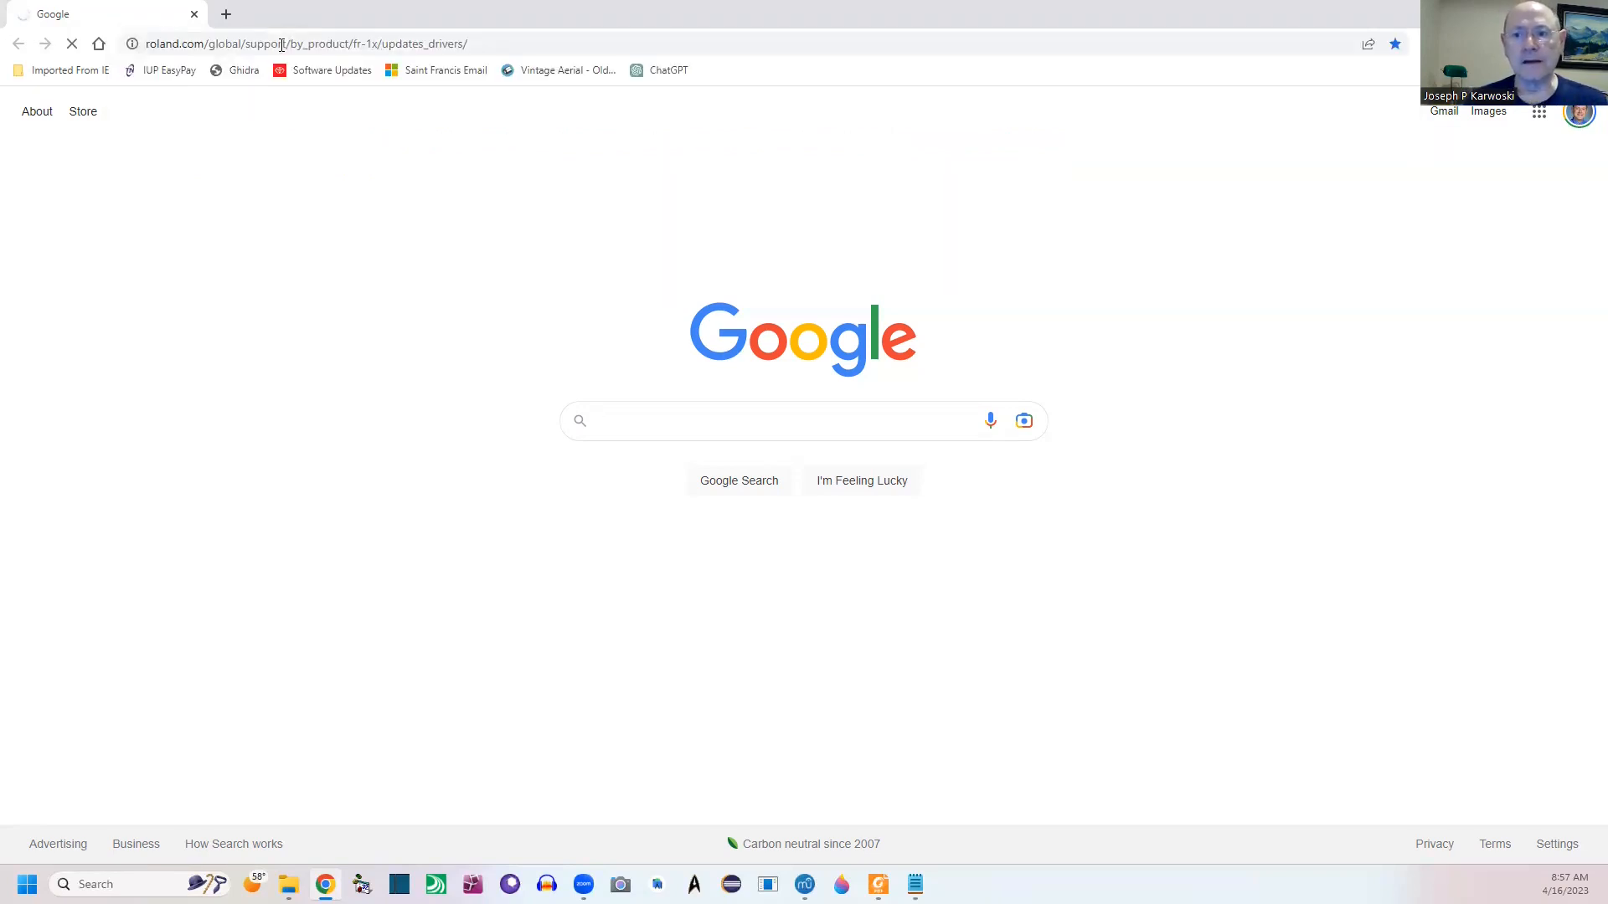
- Scroll the Updates & Drivers list down to the Alpine, Dallapè and Orchestra sound expansions
click(769, 420)
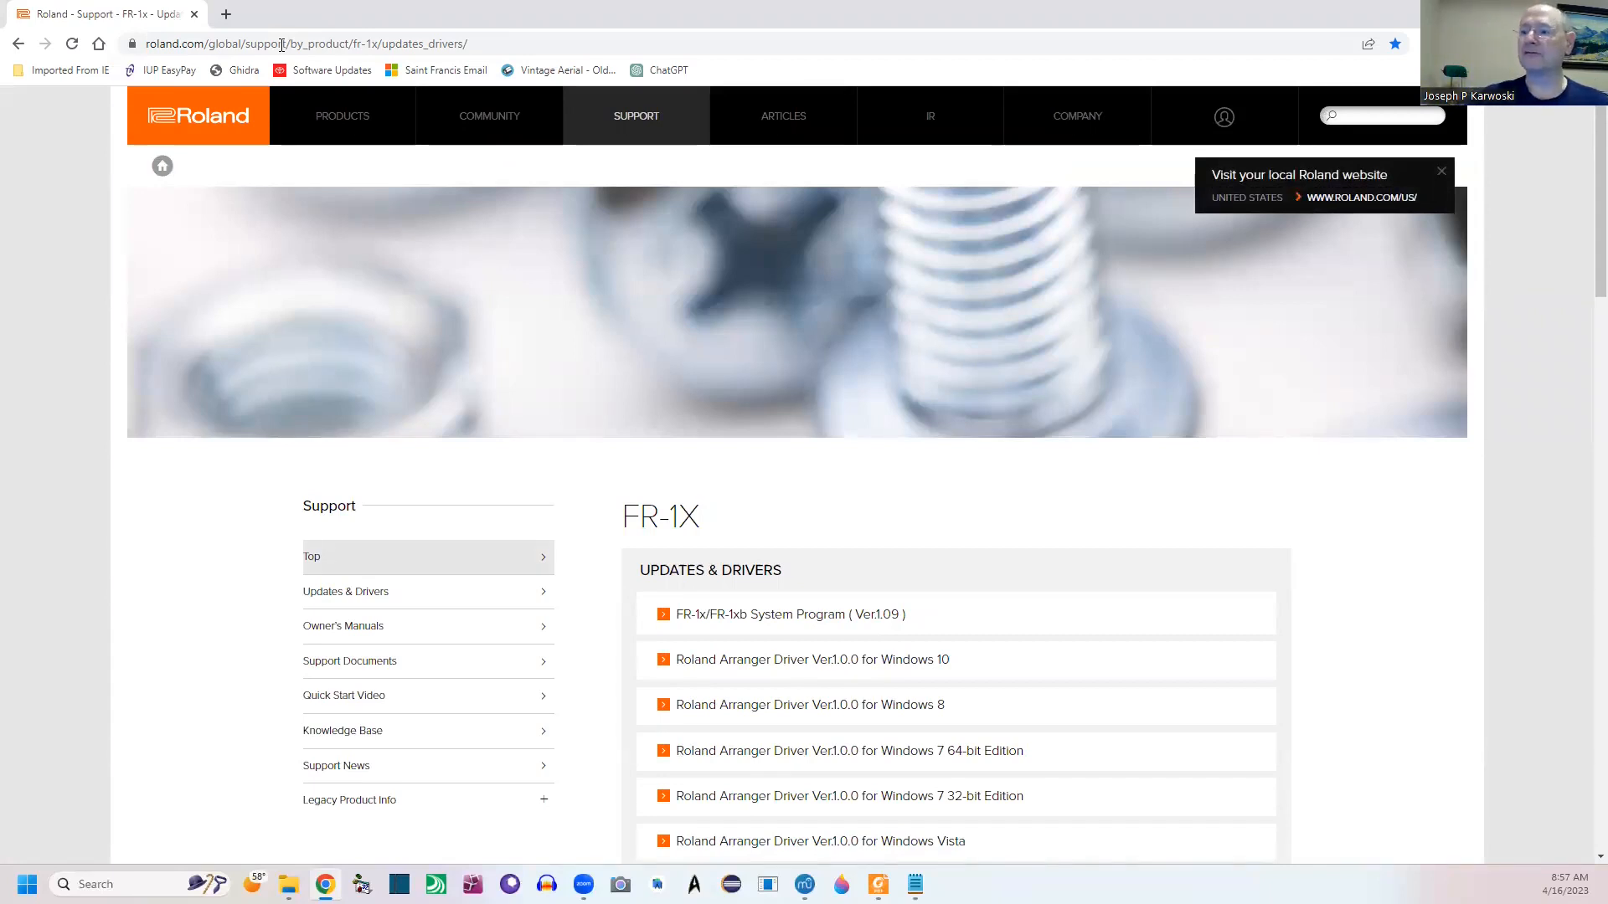
mouse_move(1474, 688)
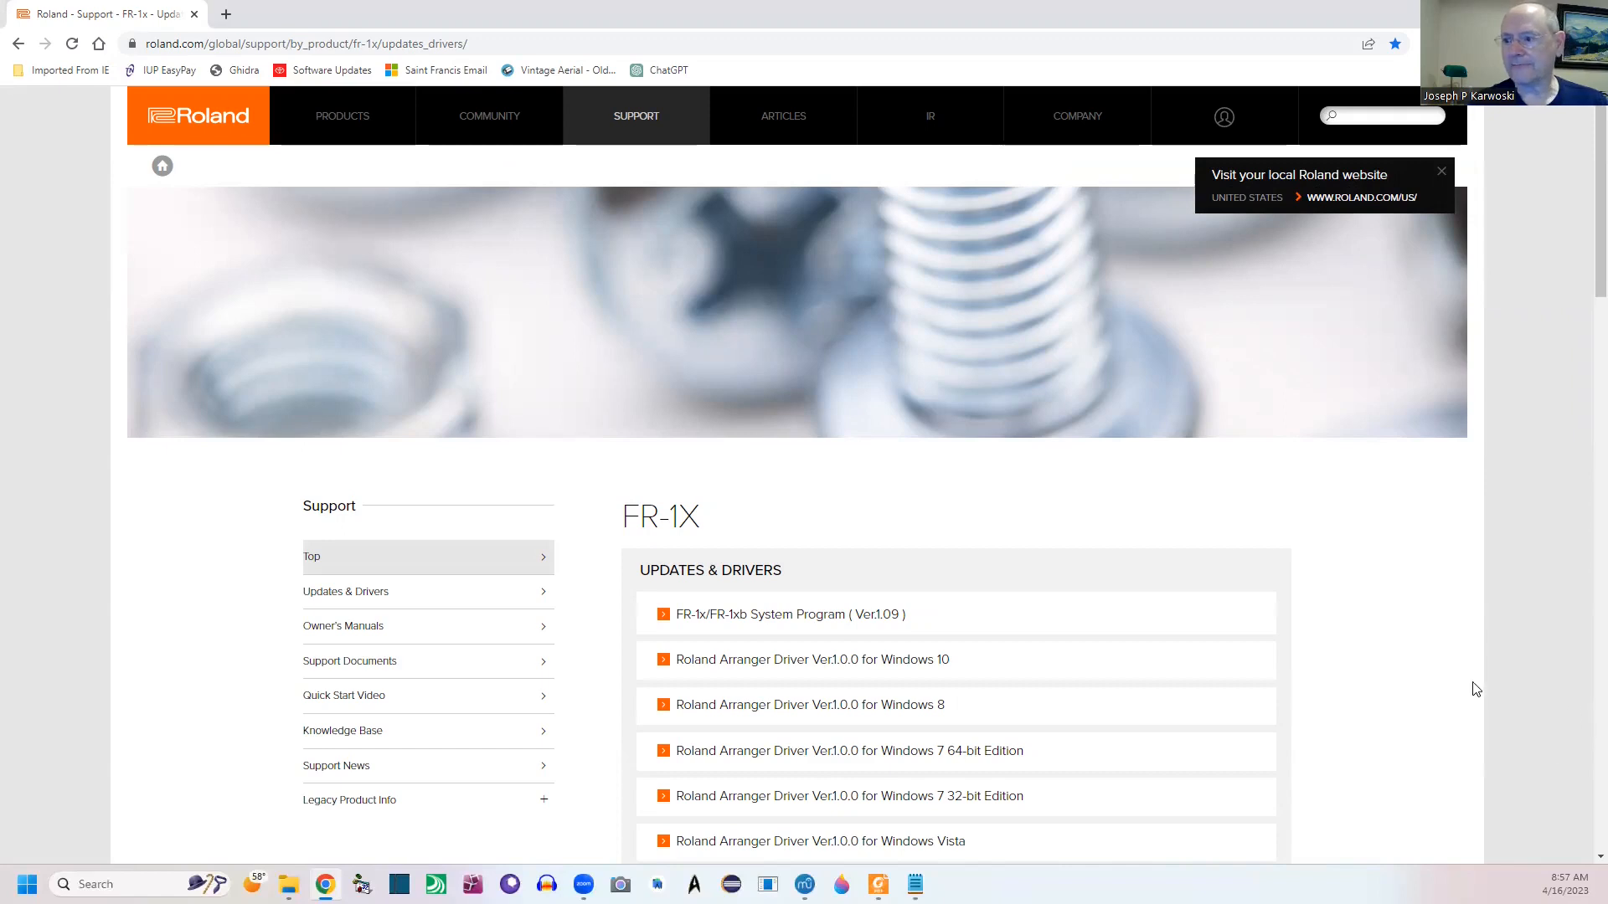
scroll(down, 3)
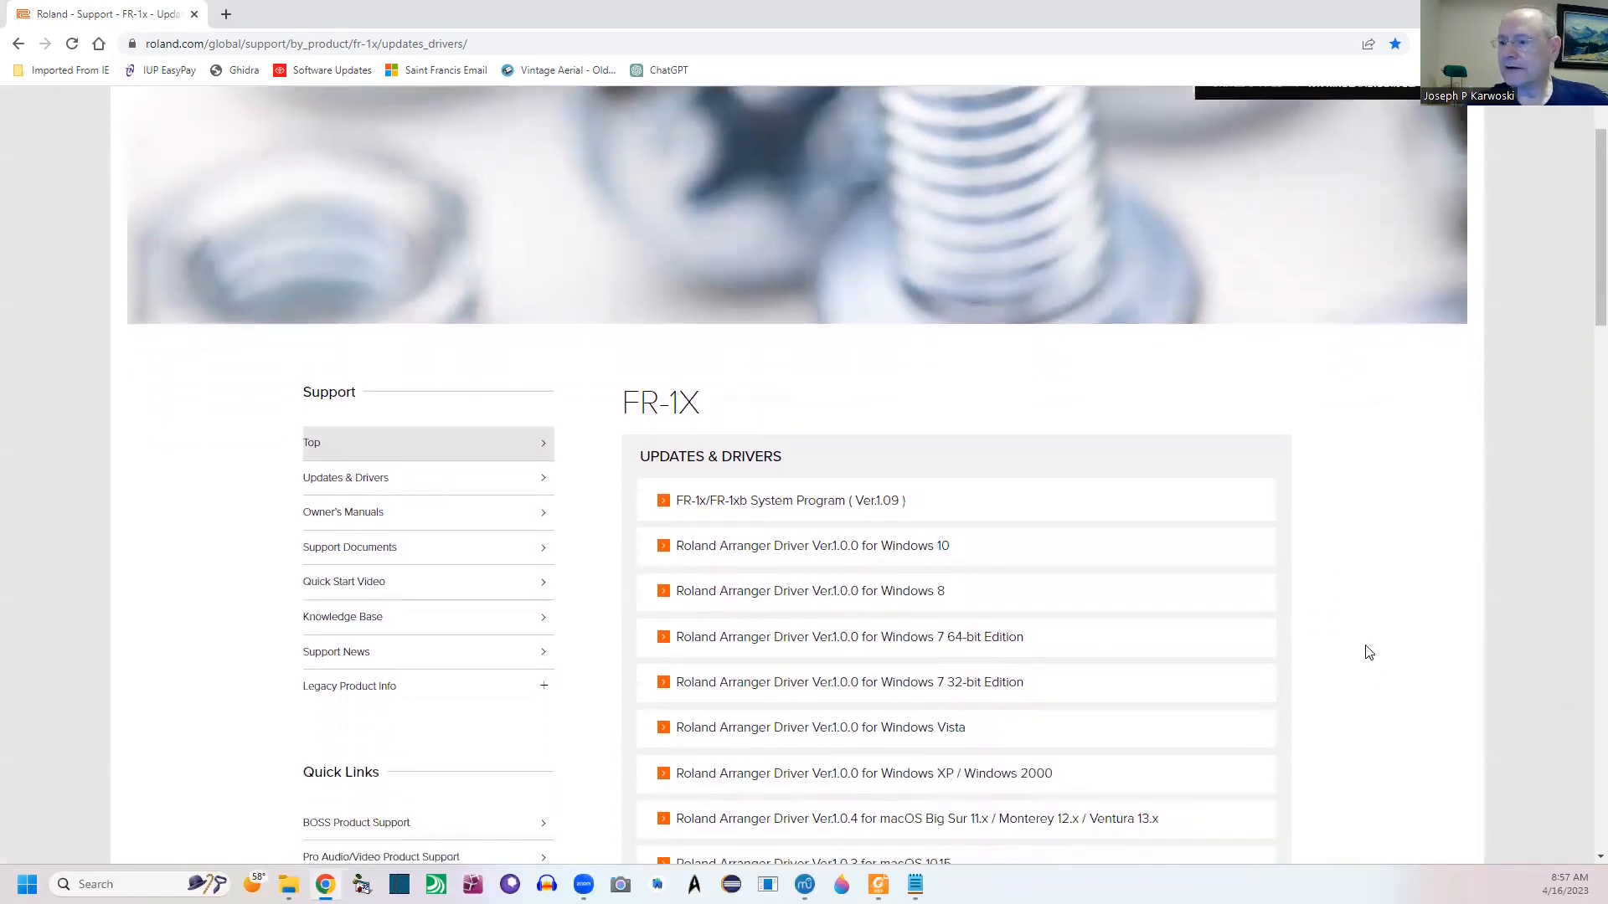
scroll(down, 3)
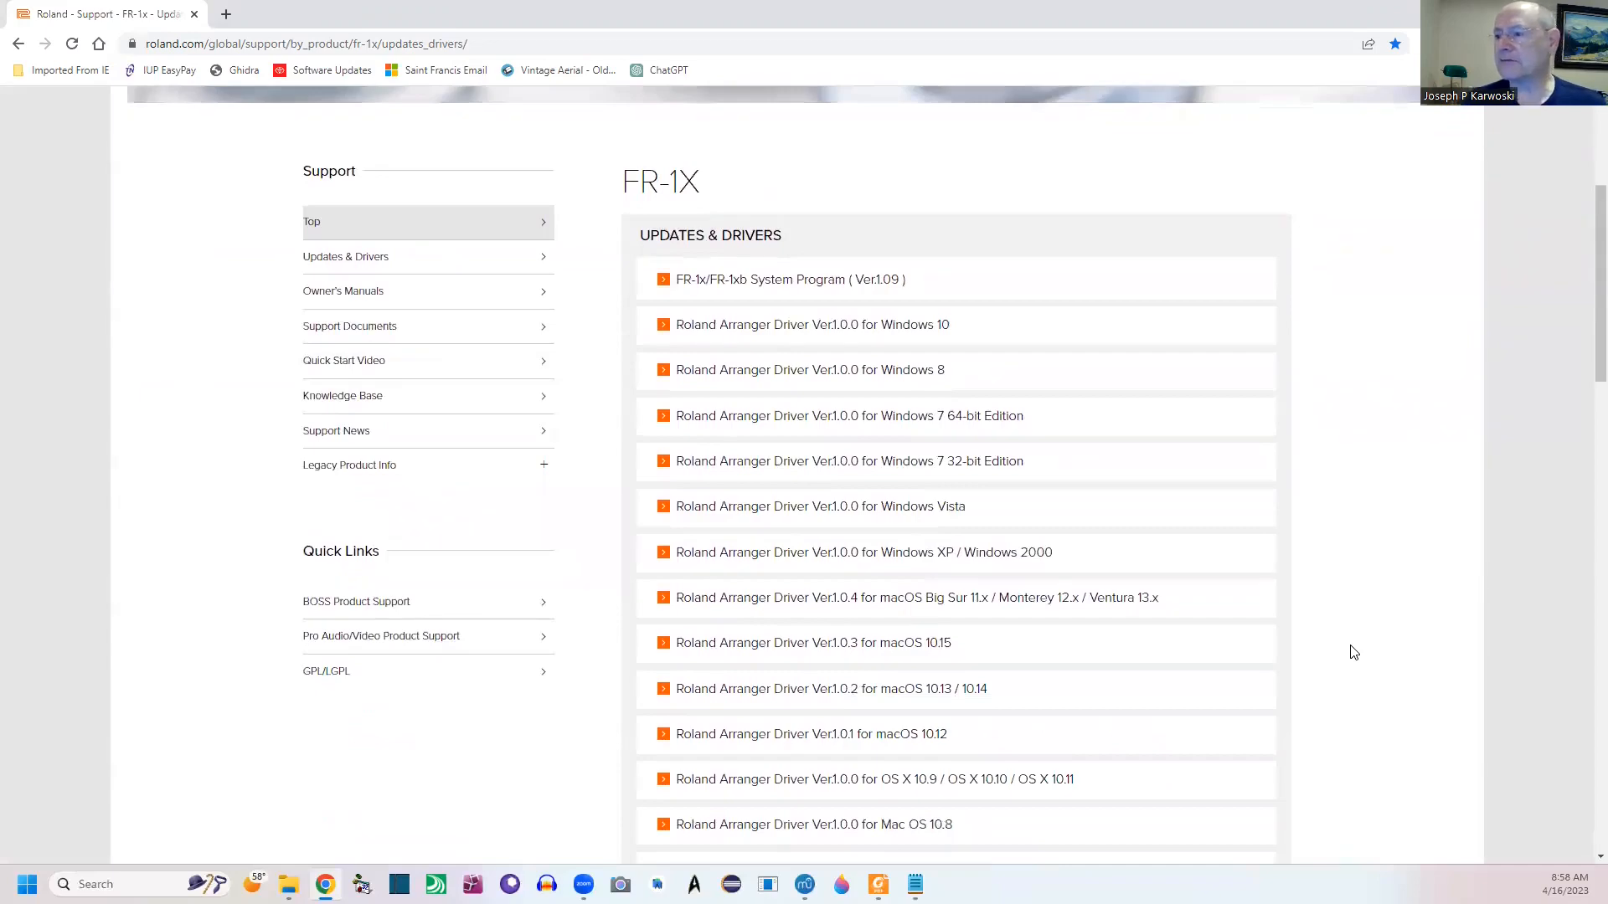
scroll(down, 3)
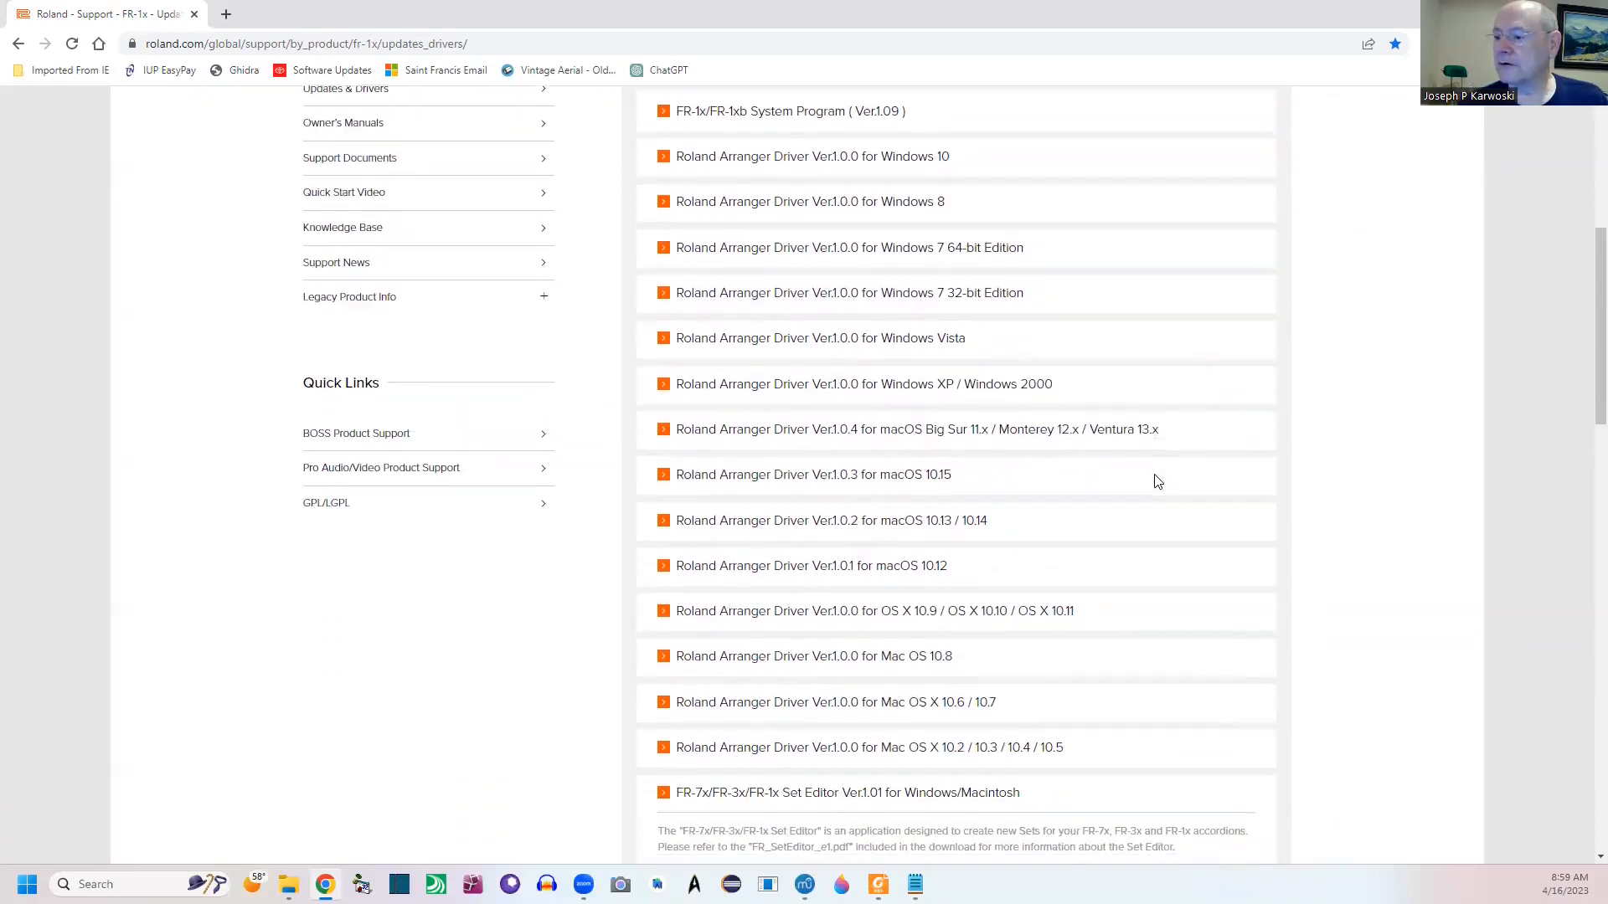
scroll(down, 3)
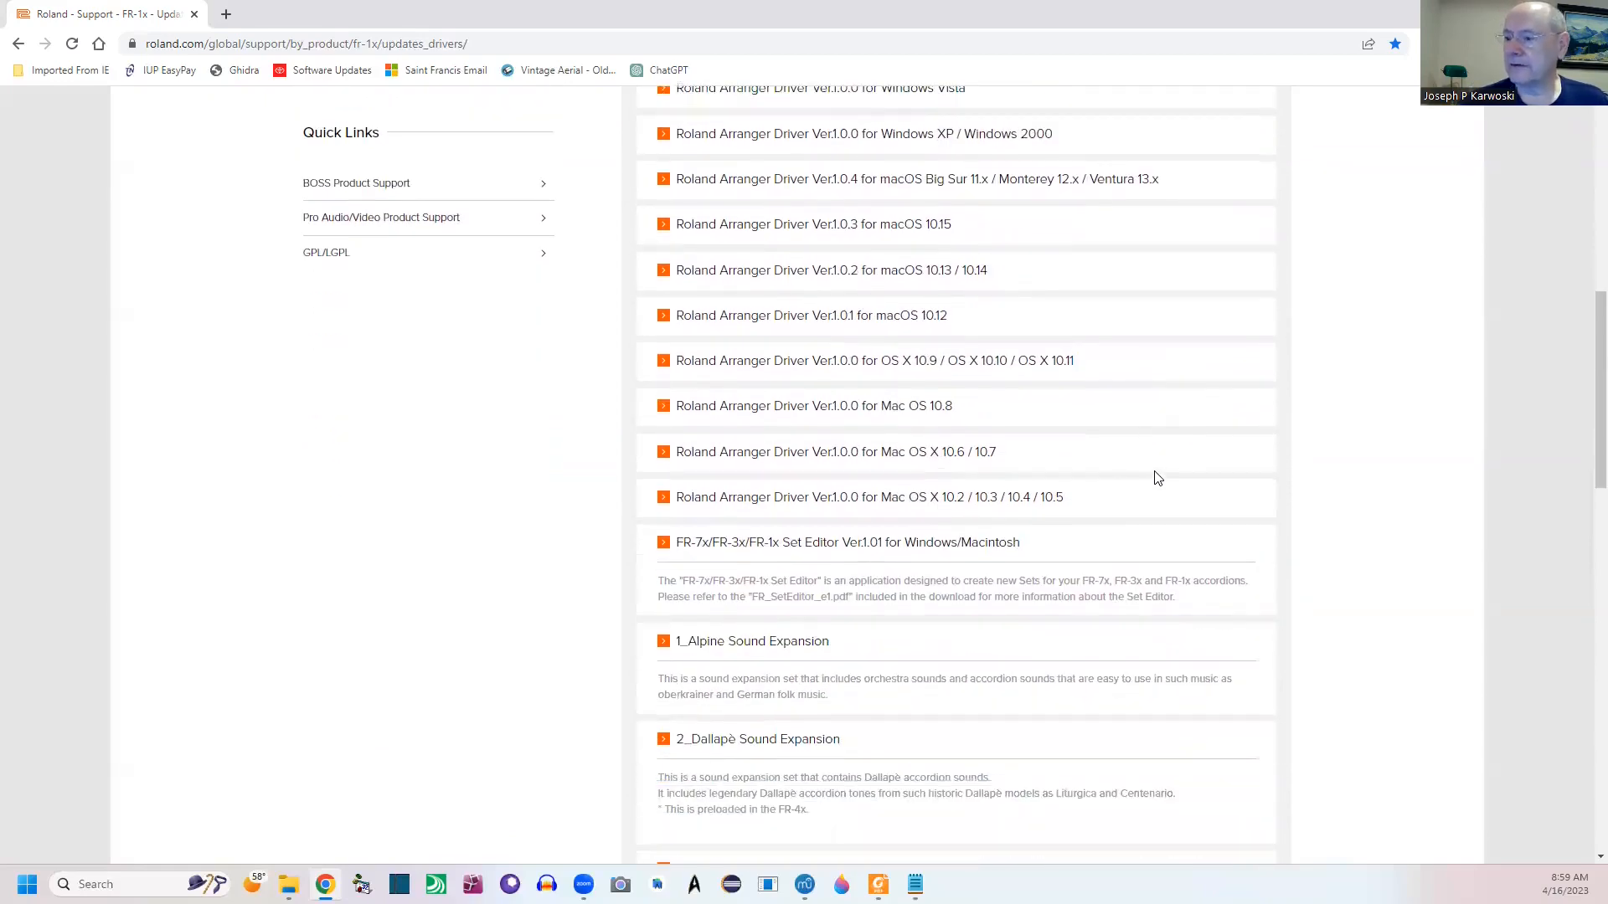
scroll(down, 3)
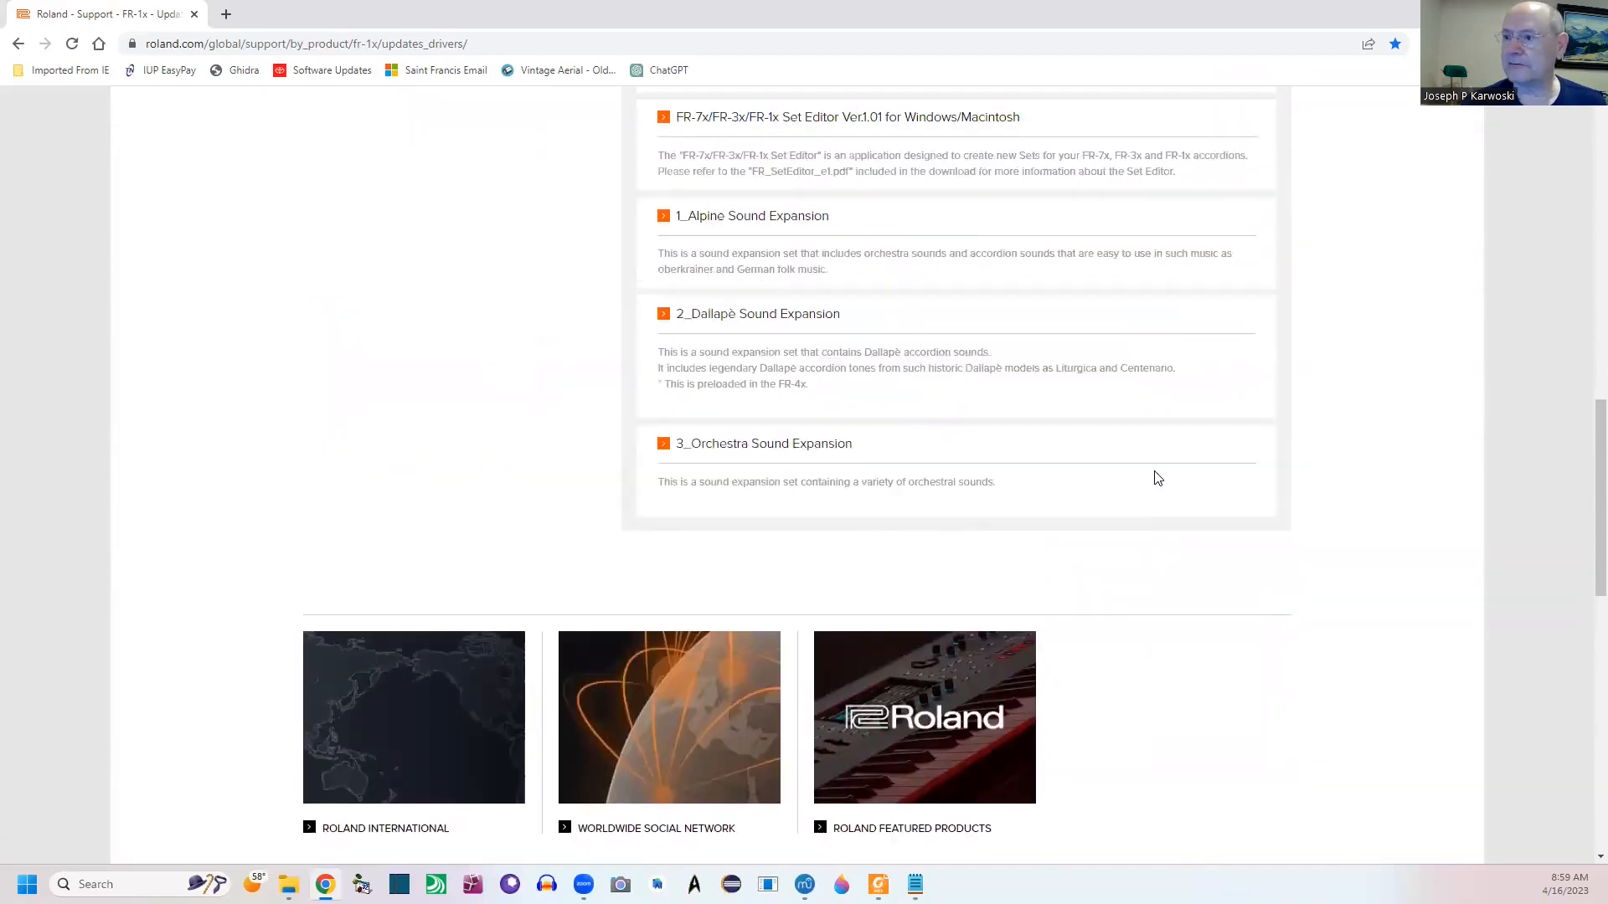
scroll(up, 3)
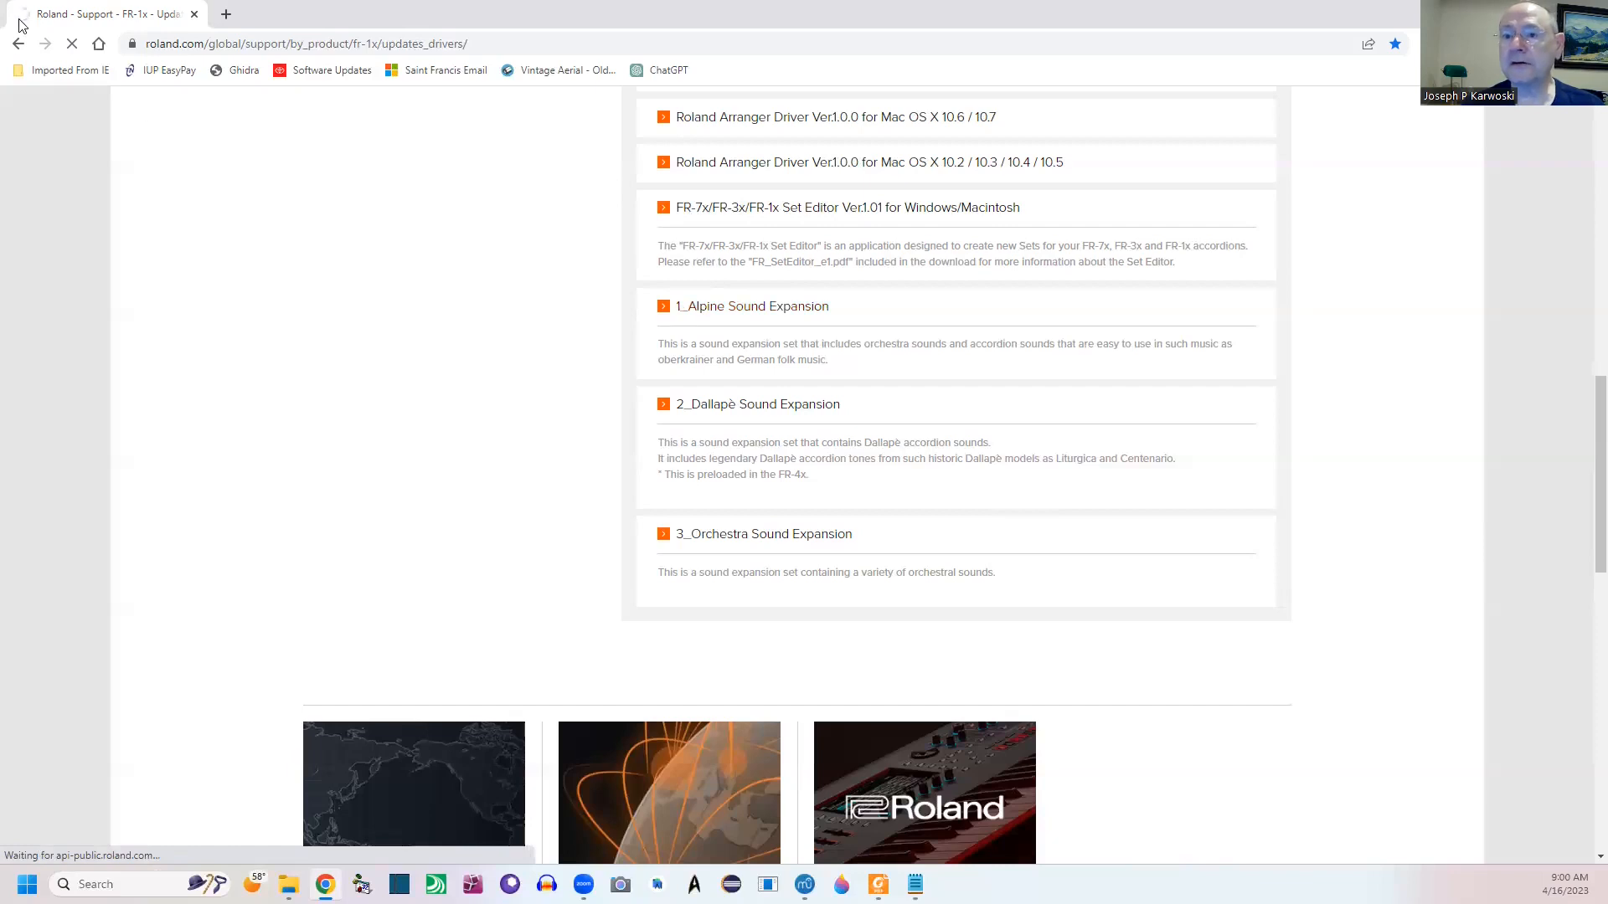
- Accept the 1_Alpine Sound Expansion license and download 1_Alpine_e.zip
click(751, 305)
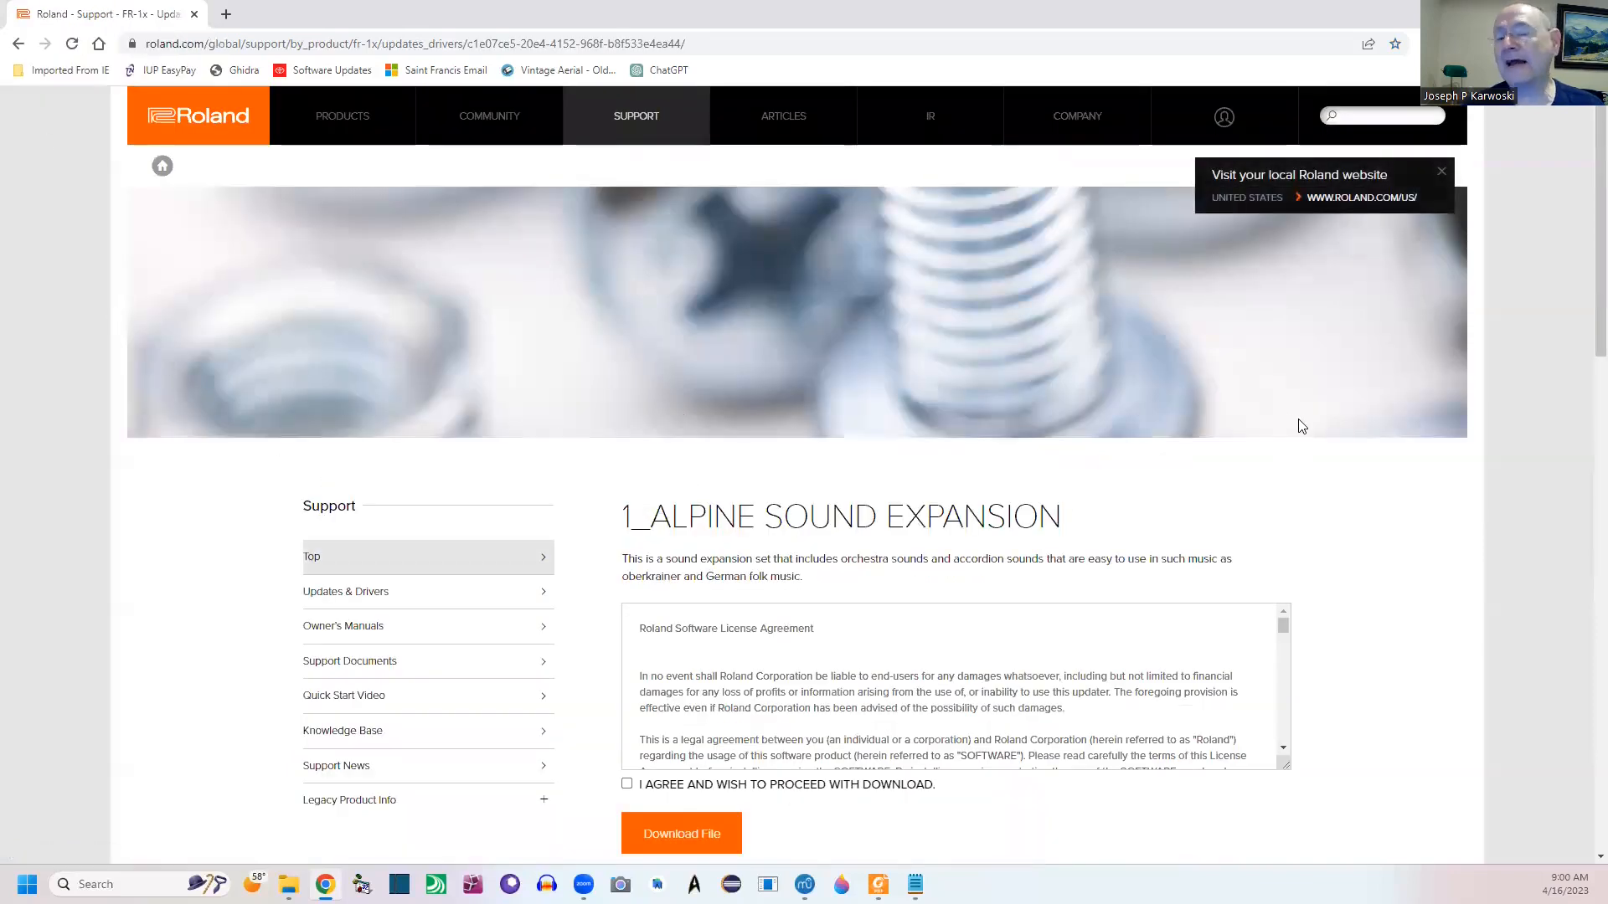
scroll(down, 3)
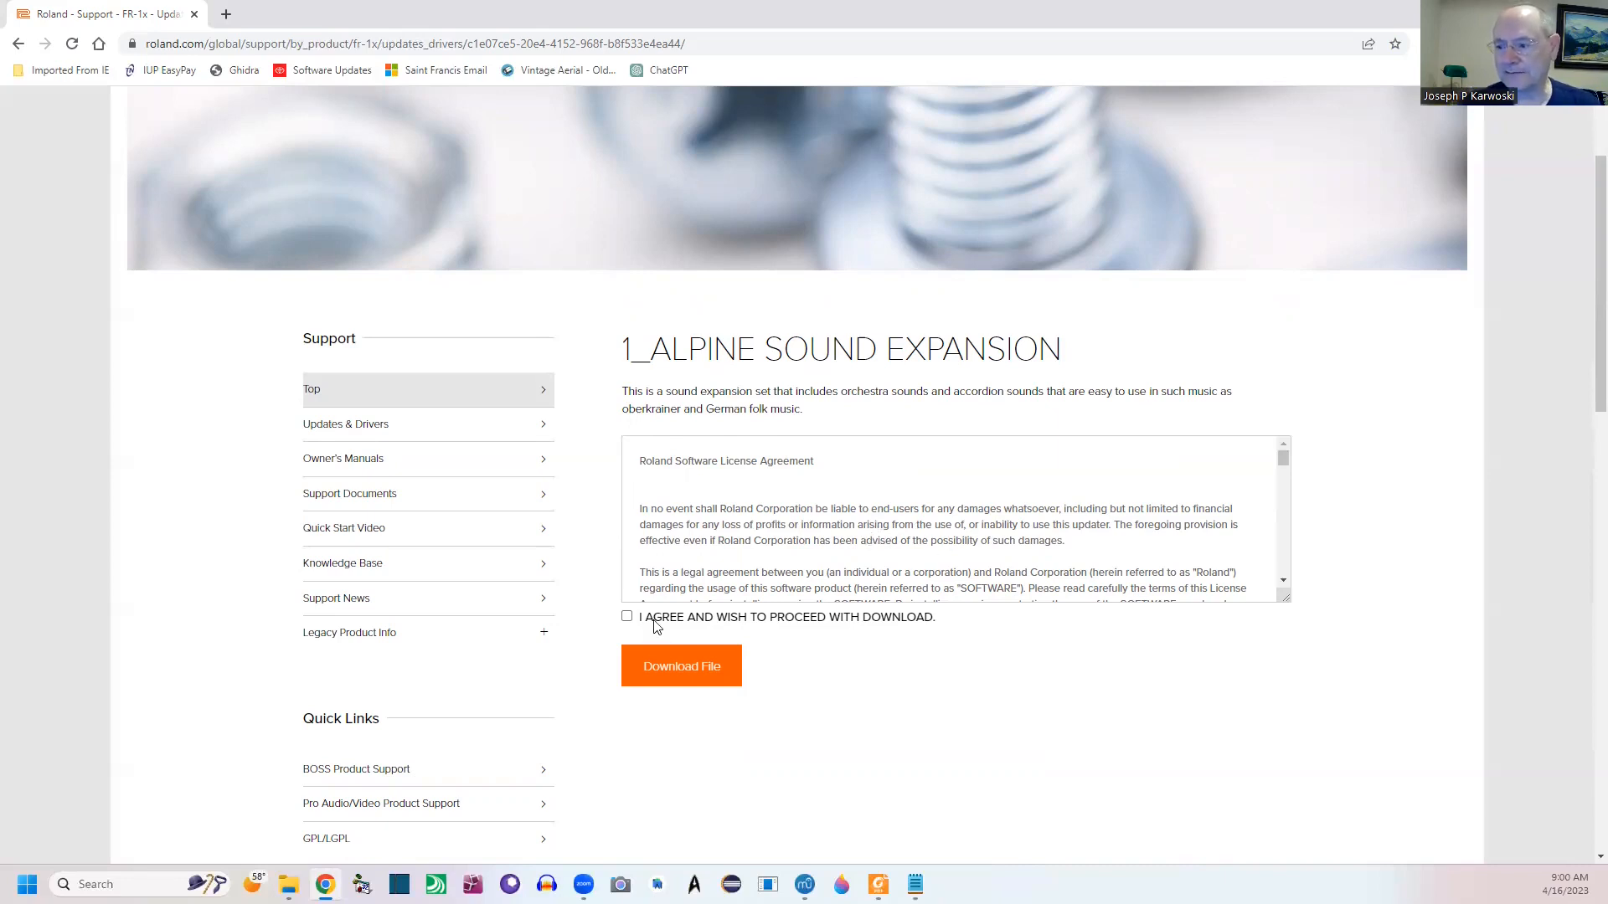
click(627, 616)
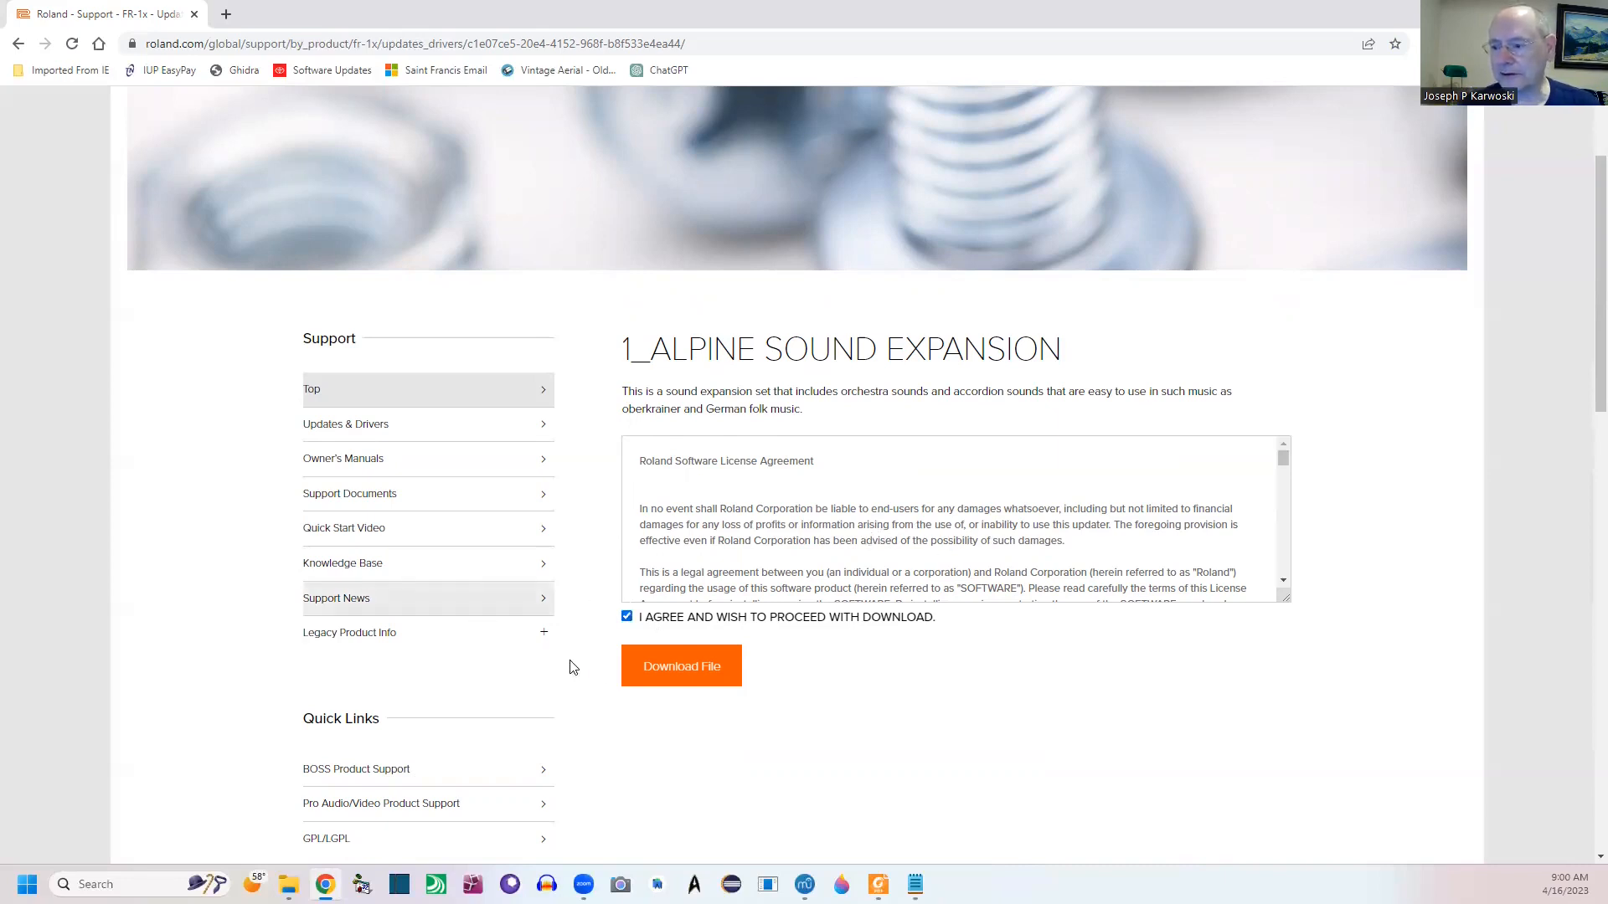
click(682, 665)
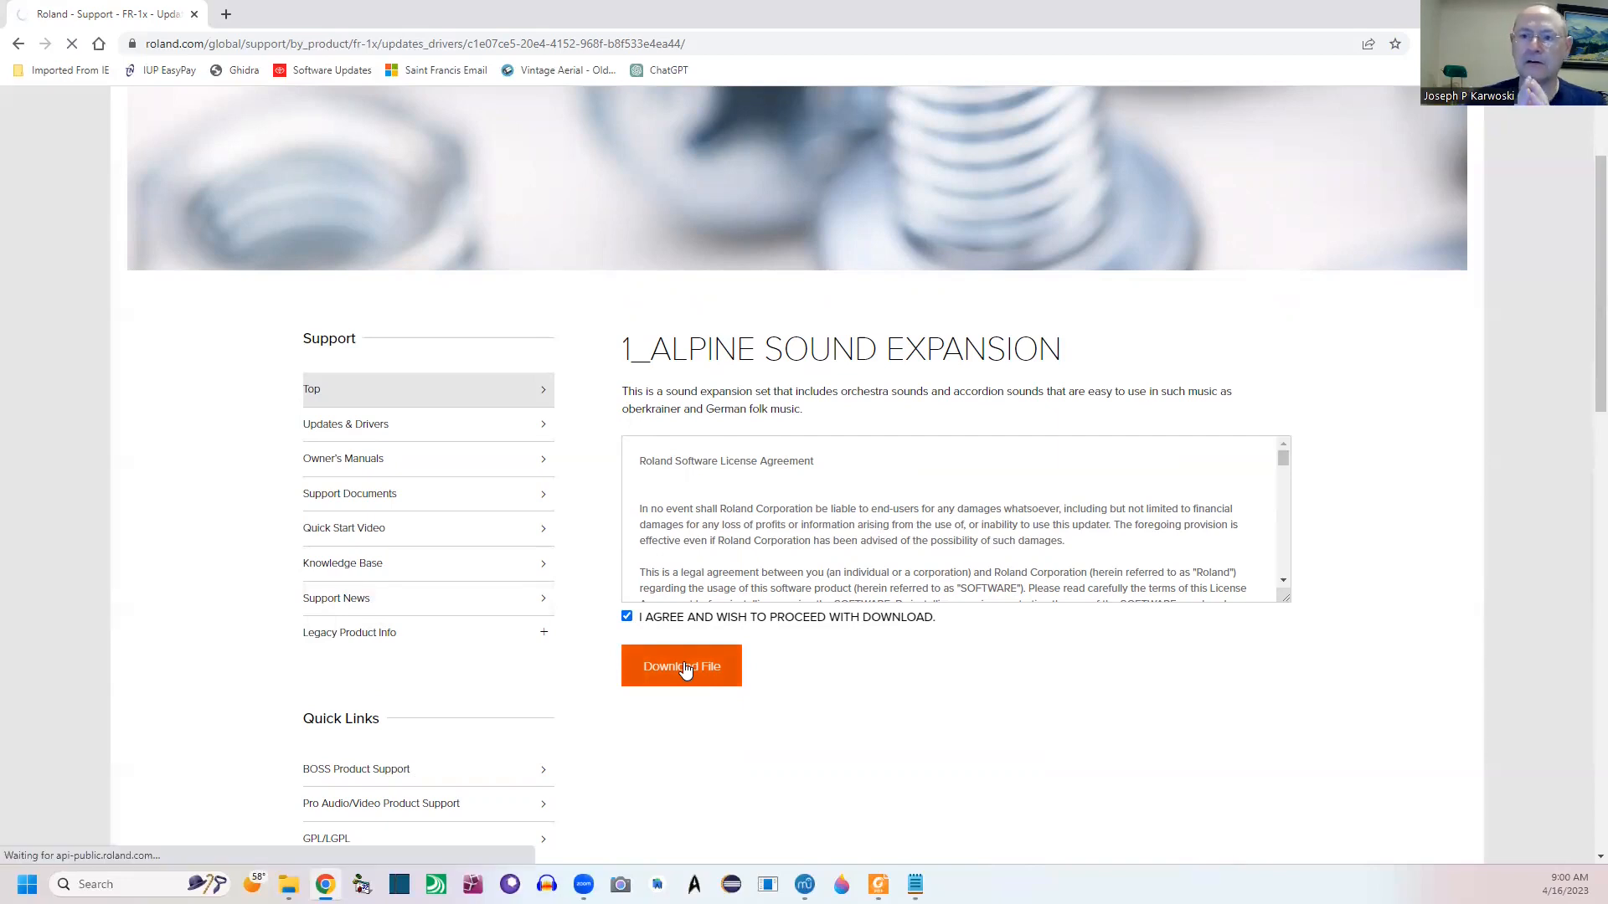
click(681, 665)
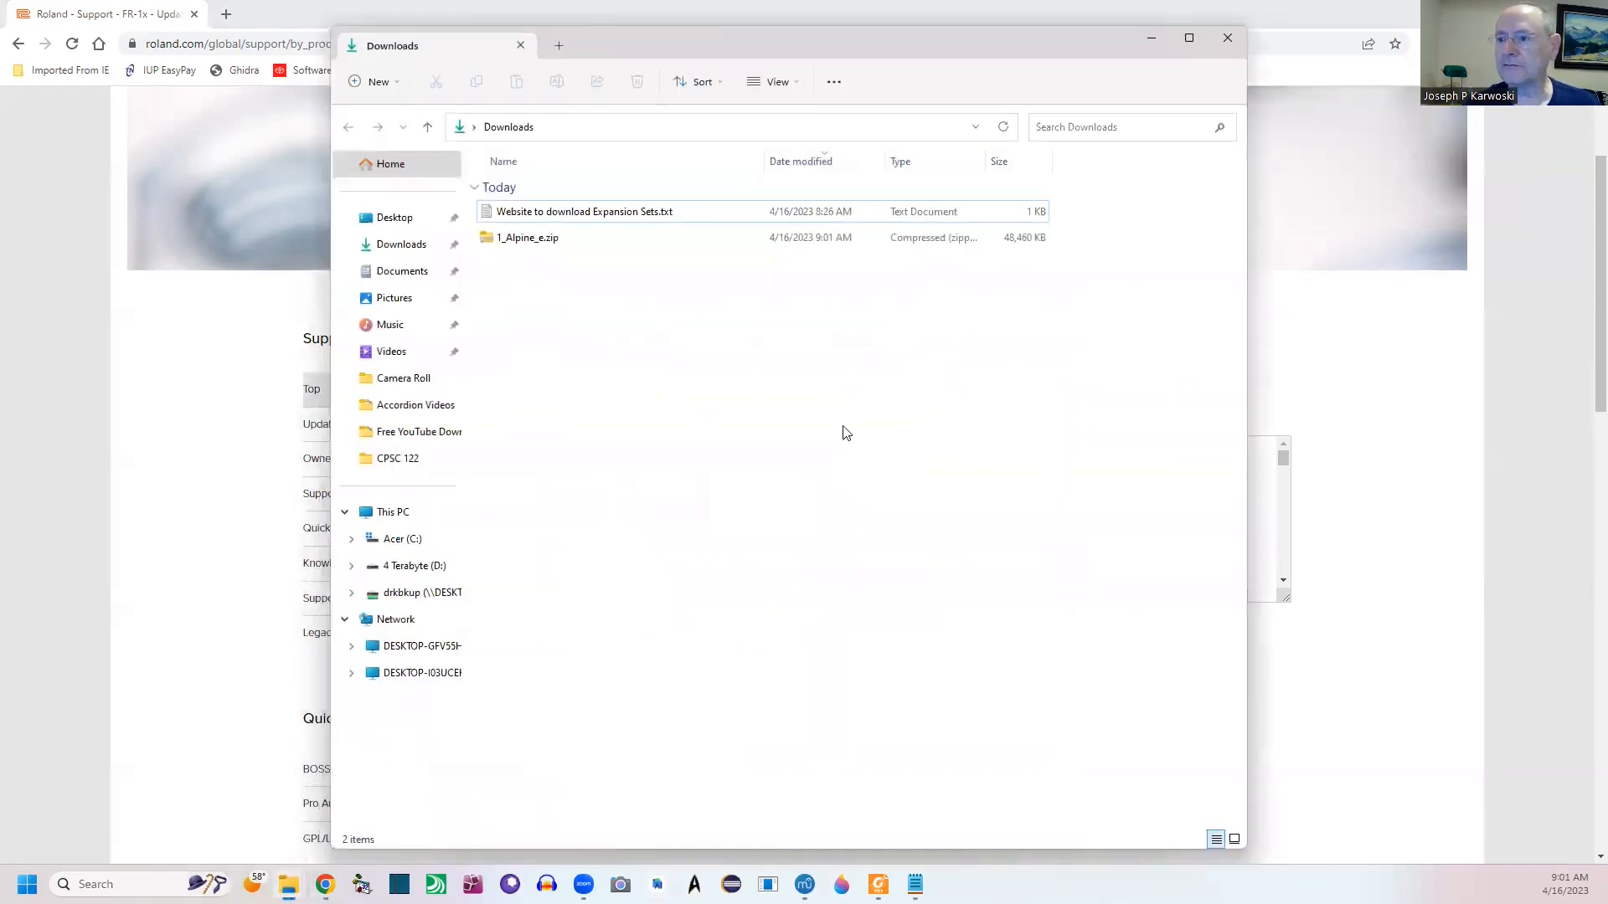
- Select 1_Alpine_e.zip in the Downloads folder
click(527, 236)
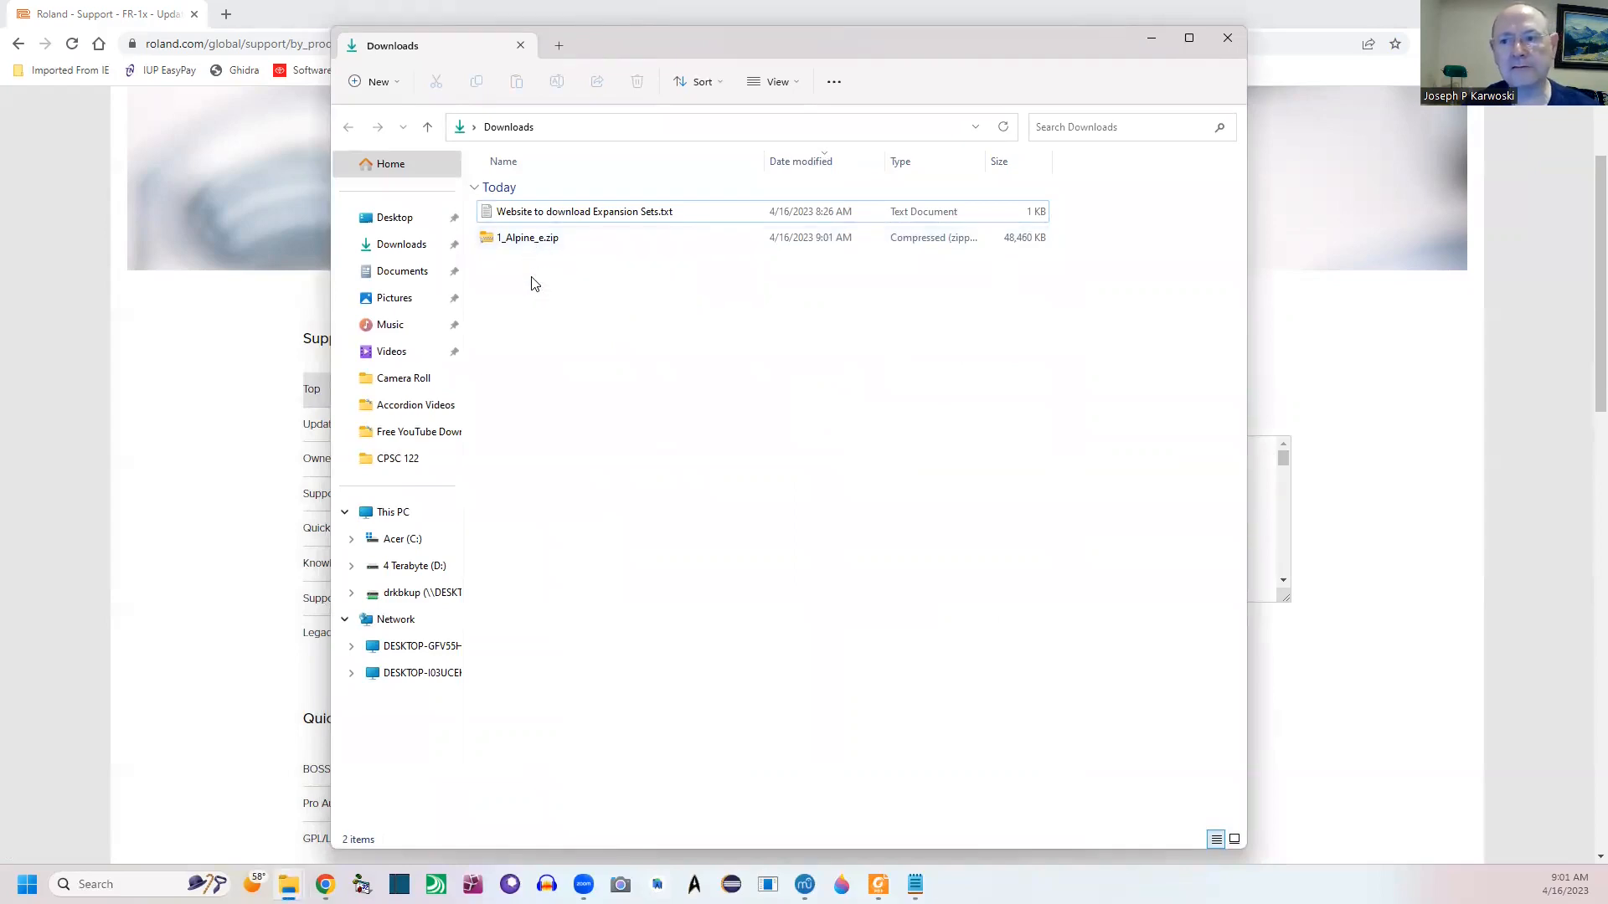
mouse_move(541, 286)
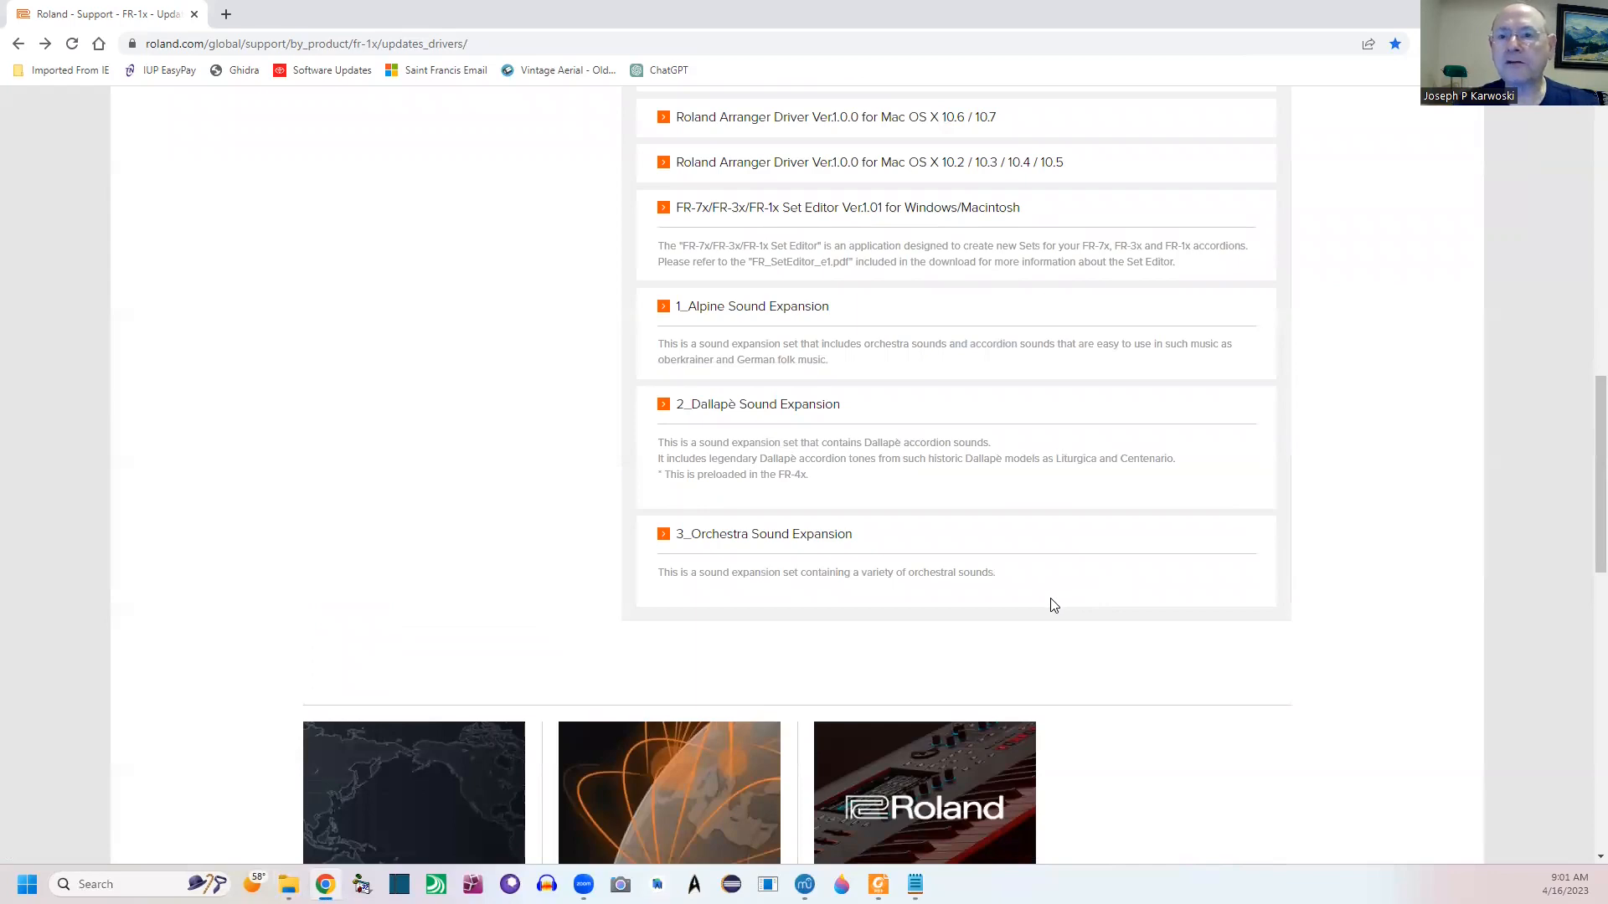
mouse_move(732, 412)
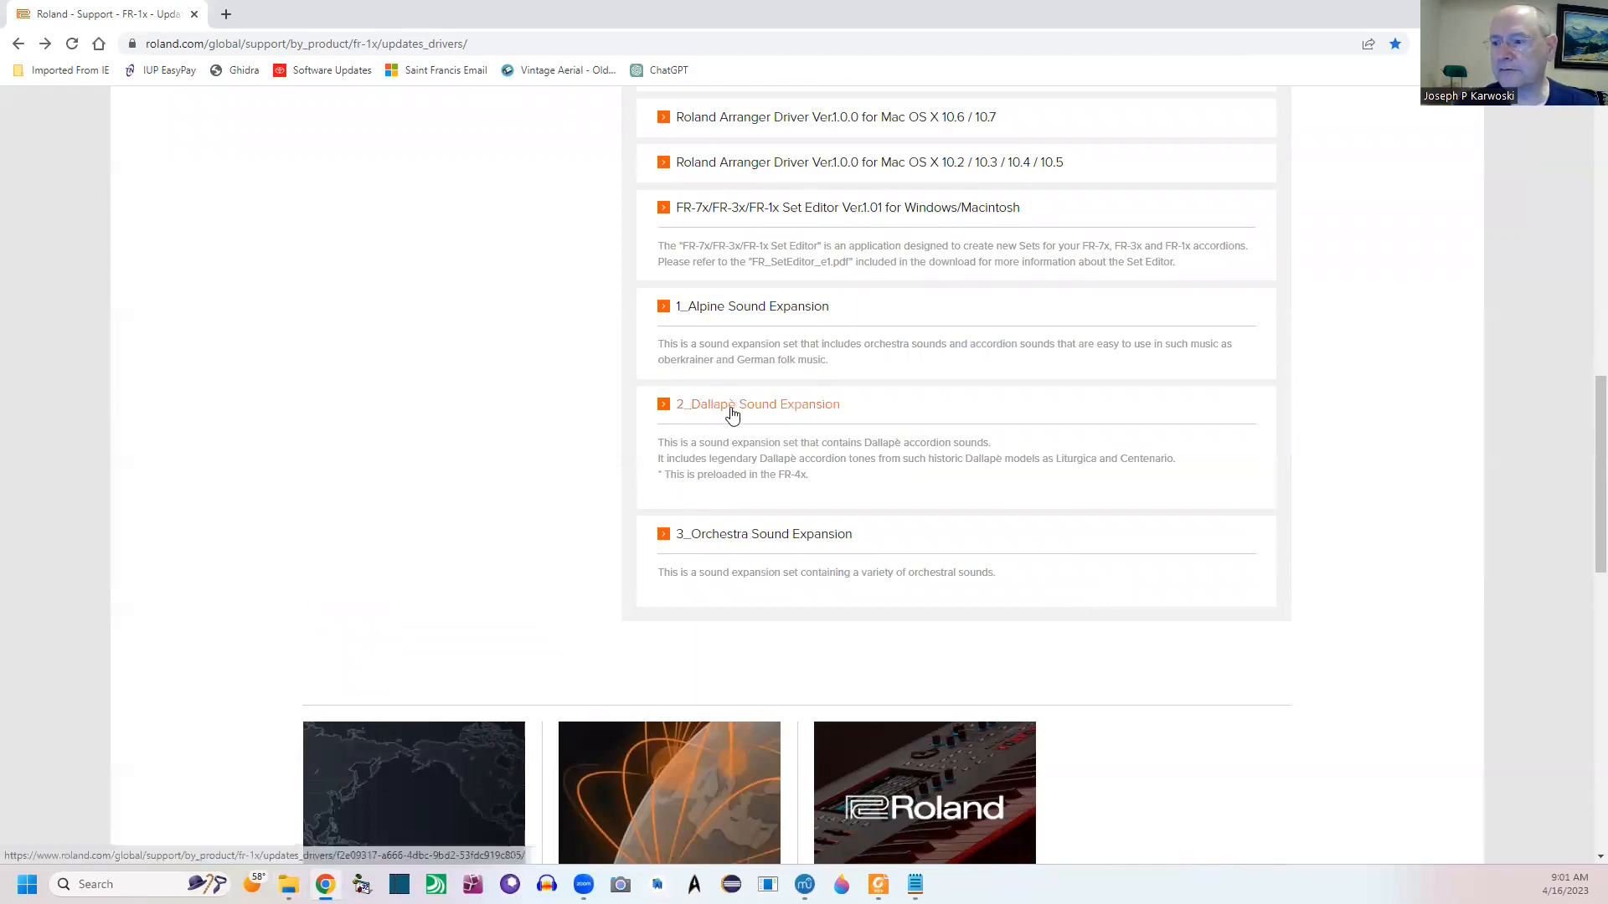
- Go to the 2_Dallapè Sound Expansion download page
click(757, 404)
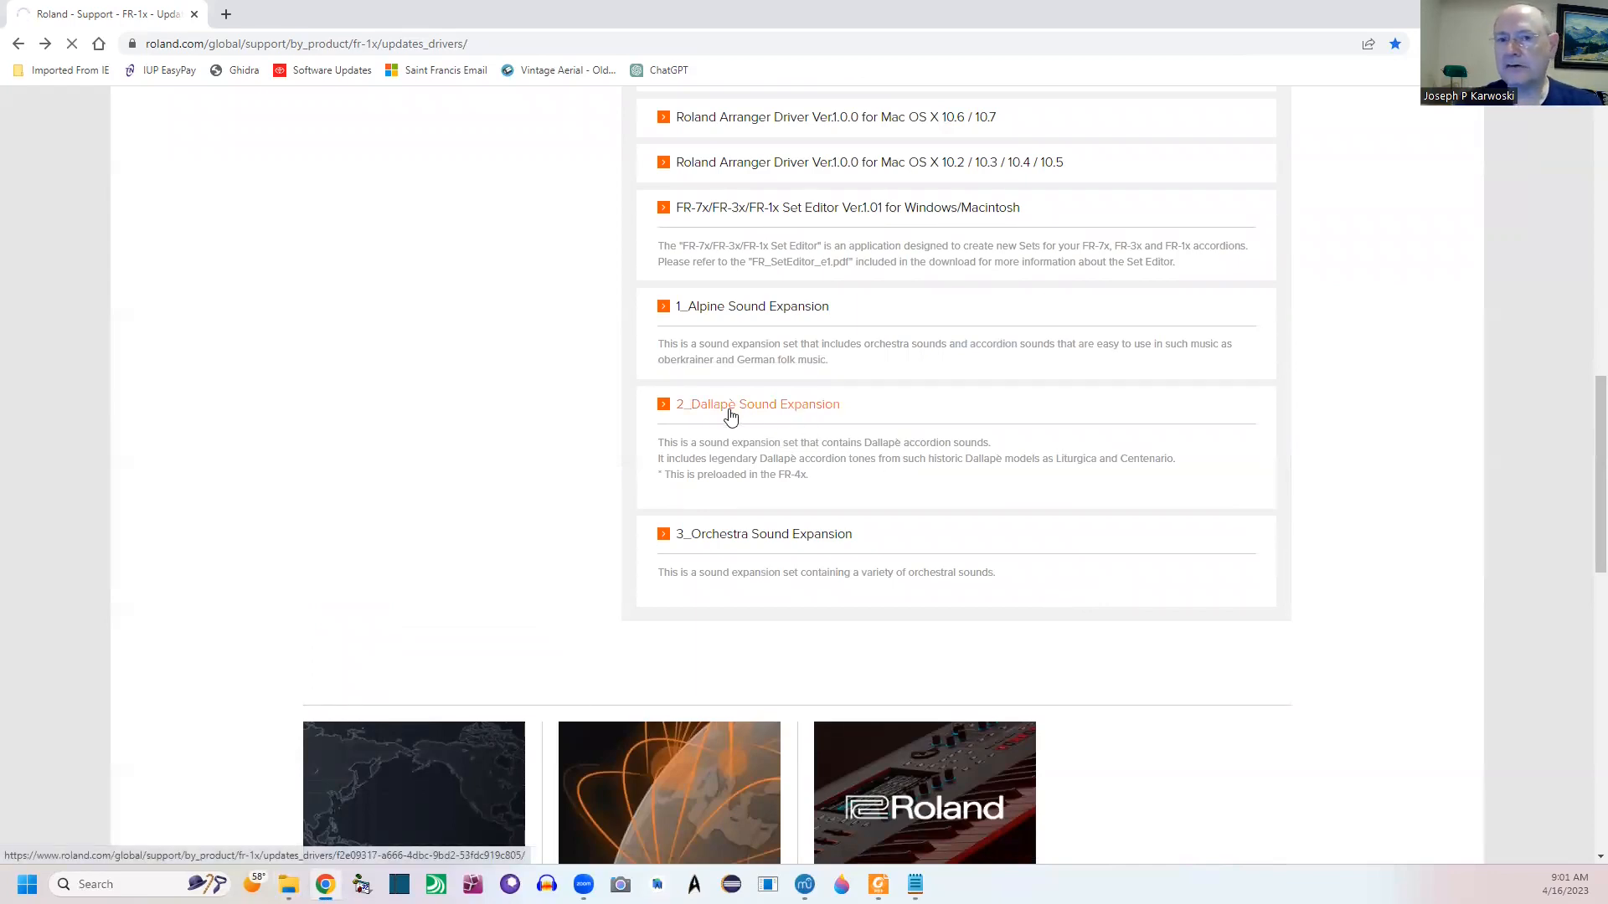
click(757, 403)
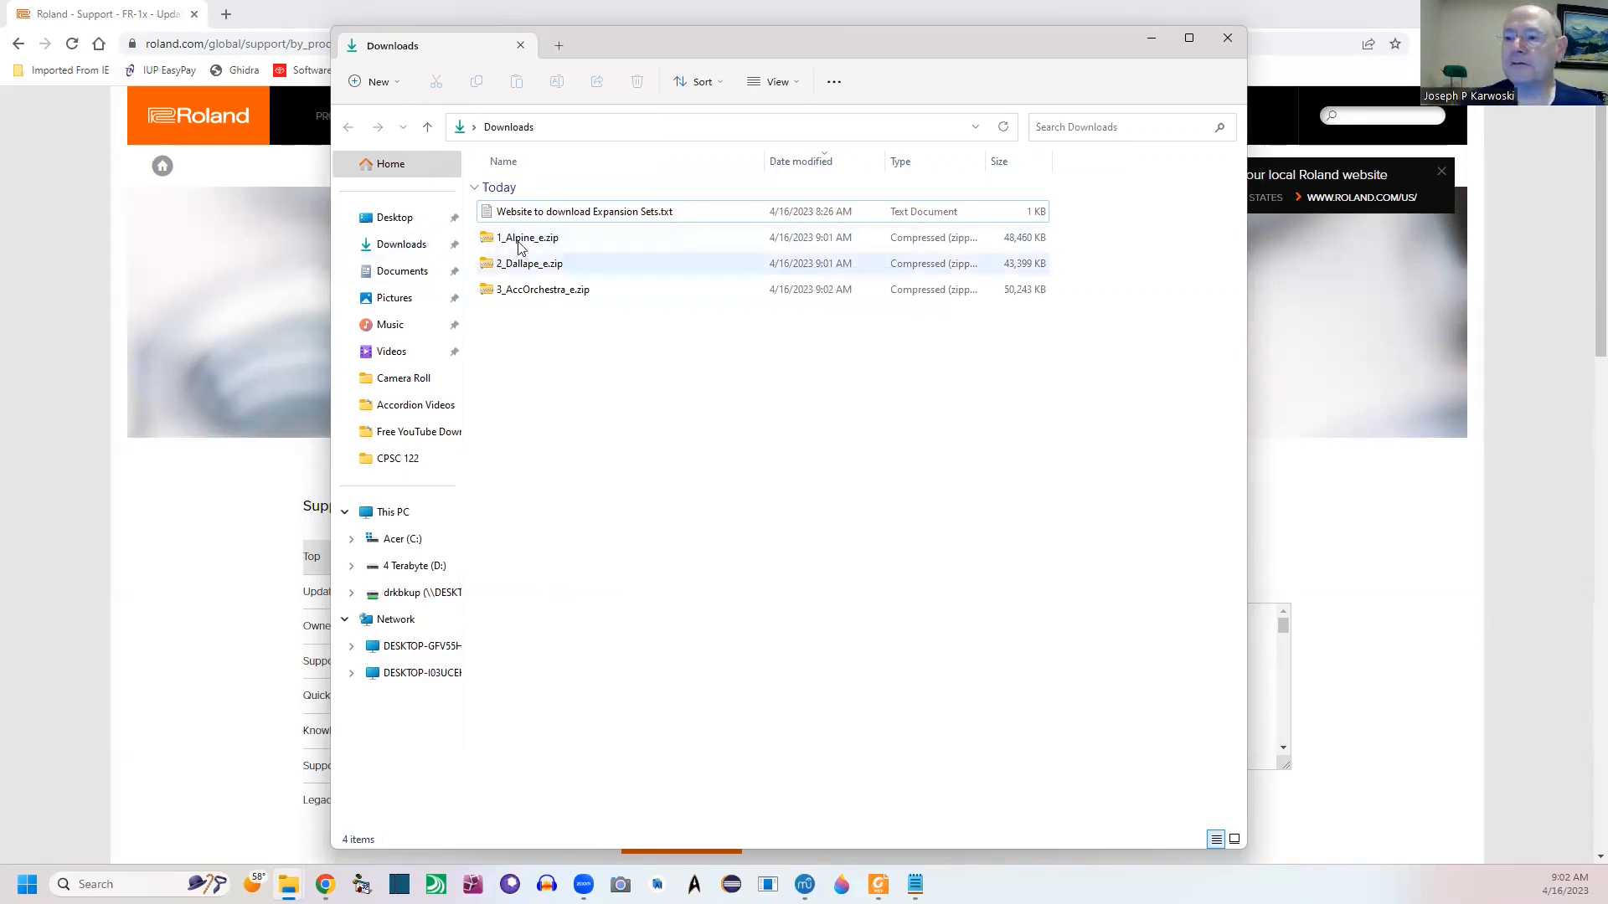
- Look inside 1_Alpine_e.zip and start Extract All with the Downloads destination
click(528, 236)
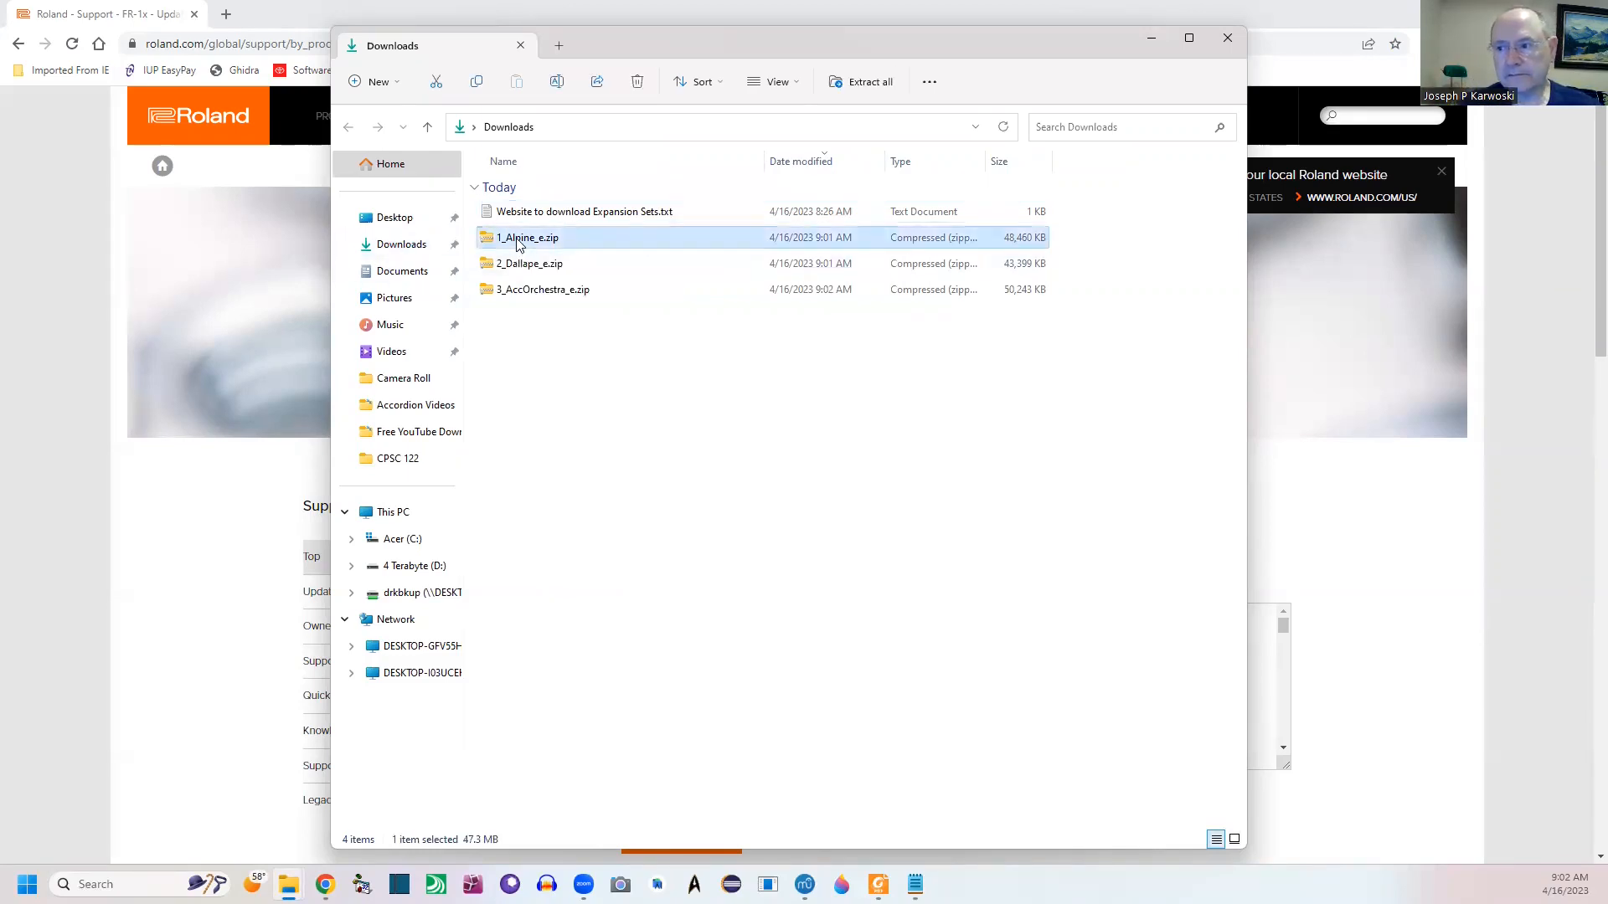
double_click(526, 236)
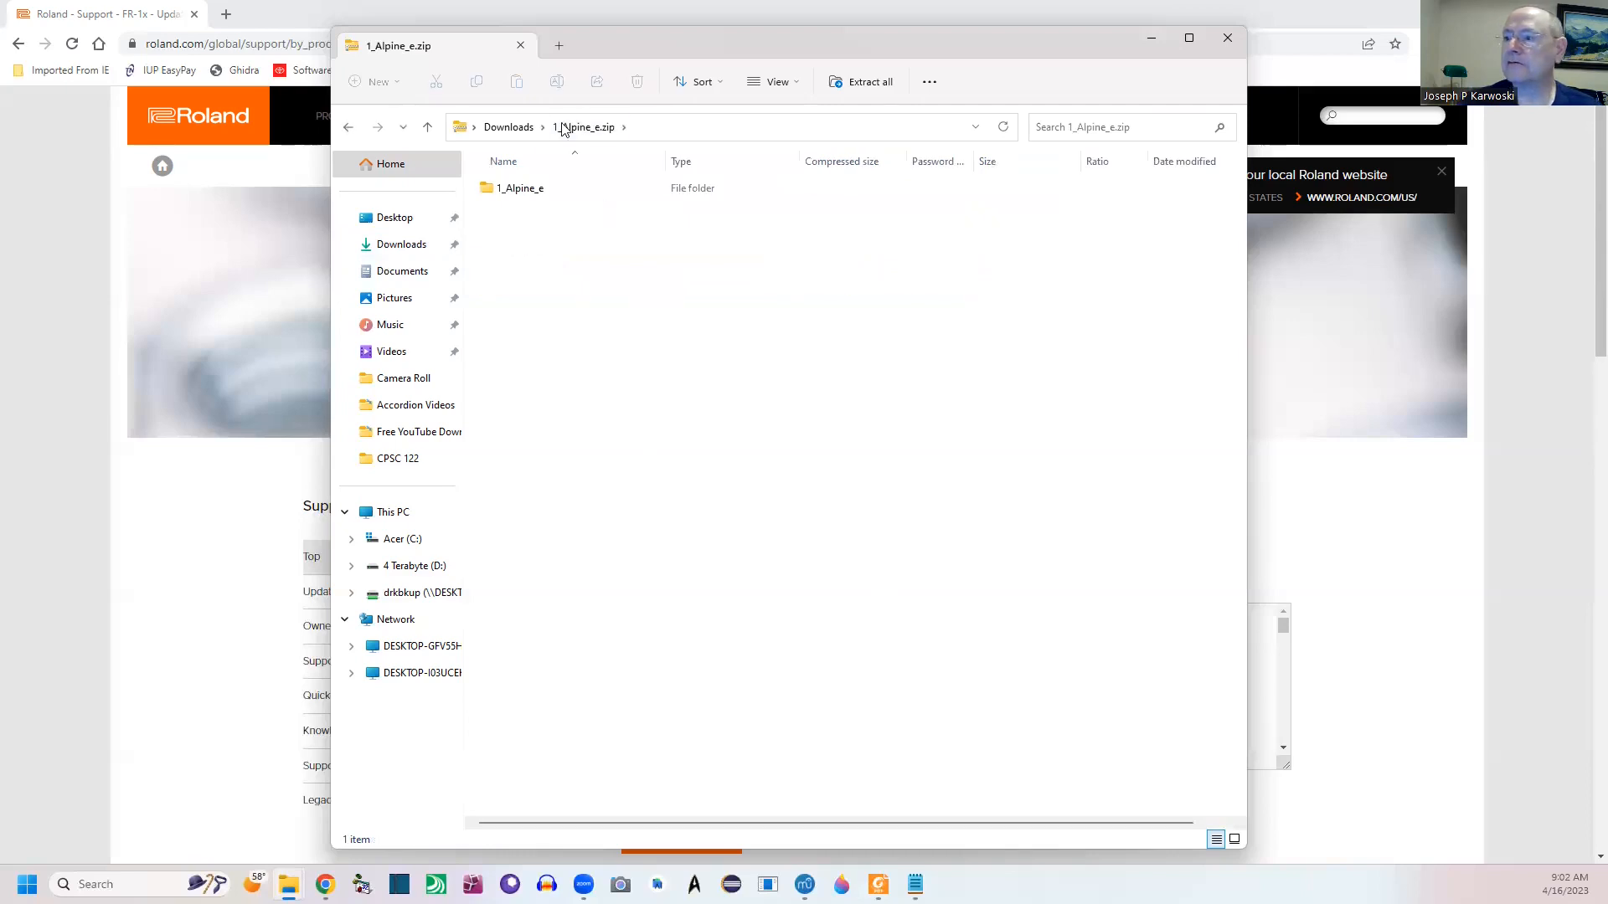
click(520, 187)
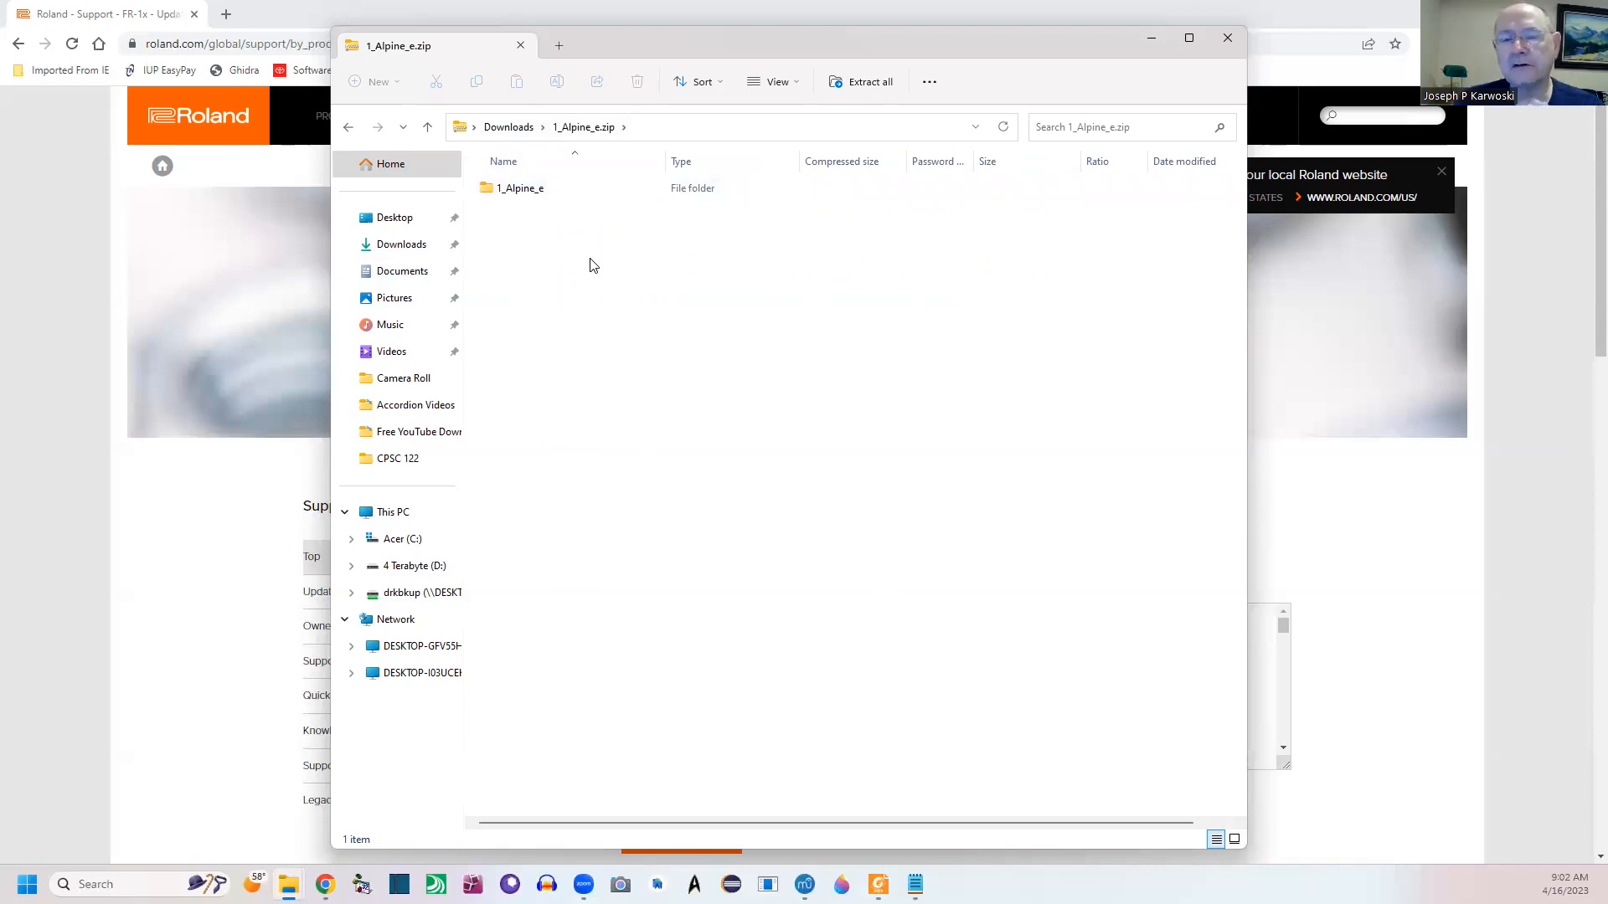
click(520, 188)
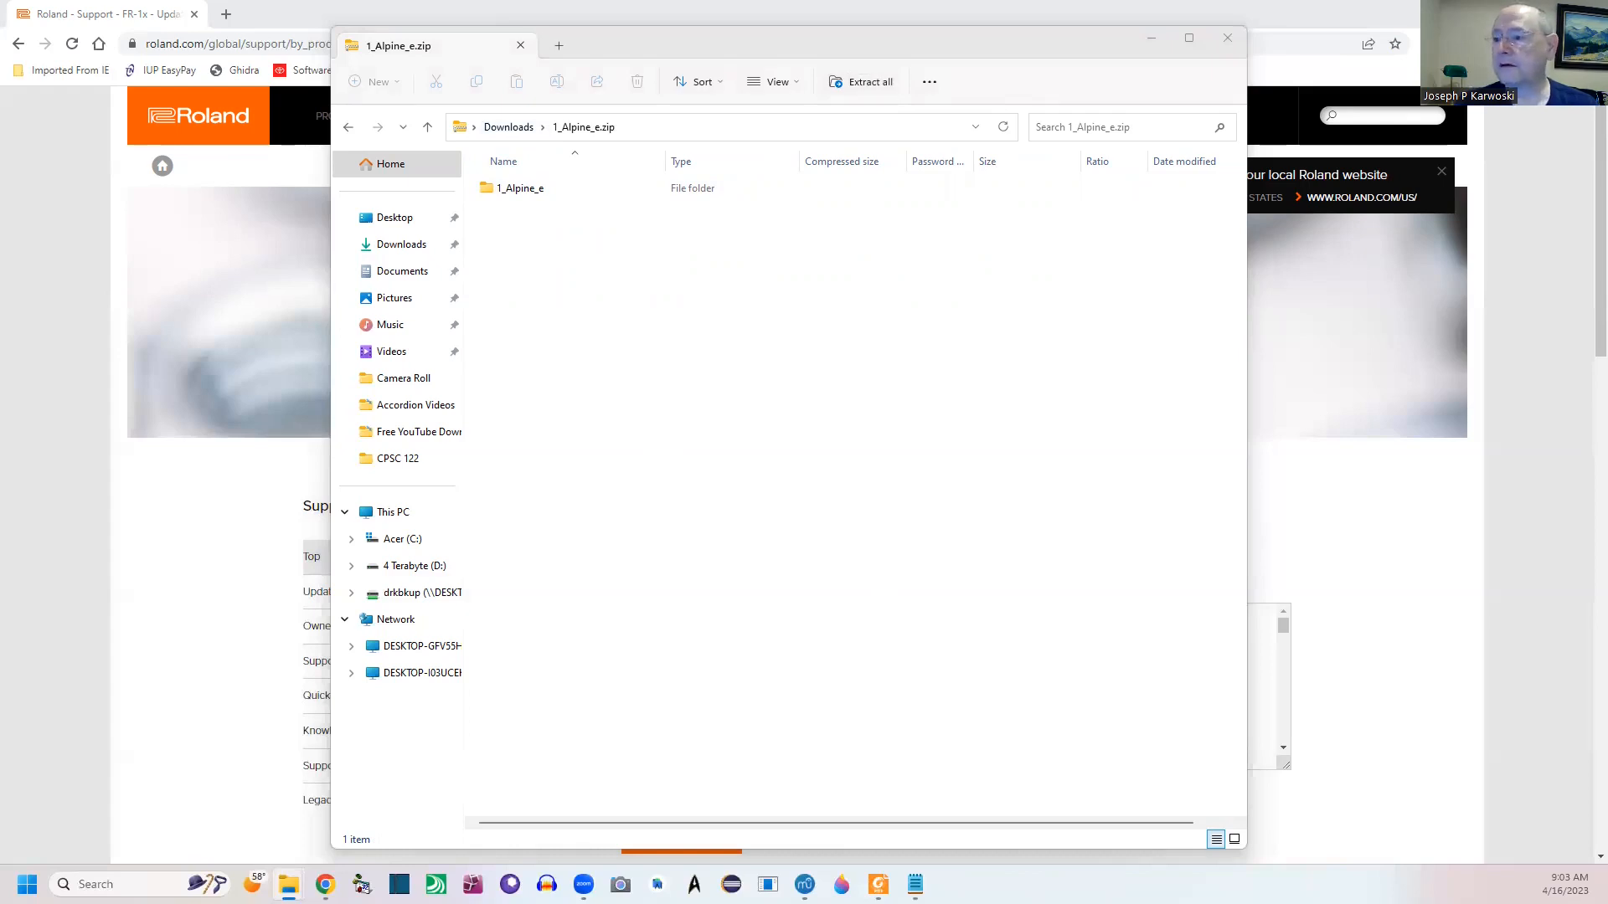
click(866, 81)
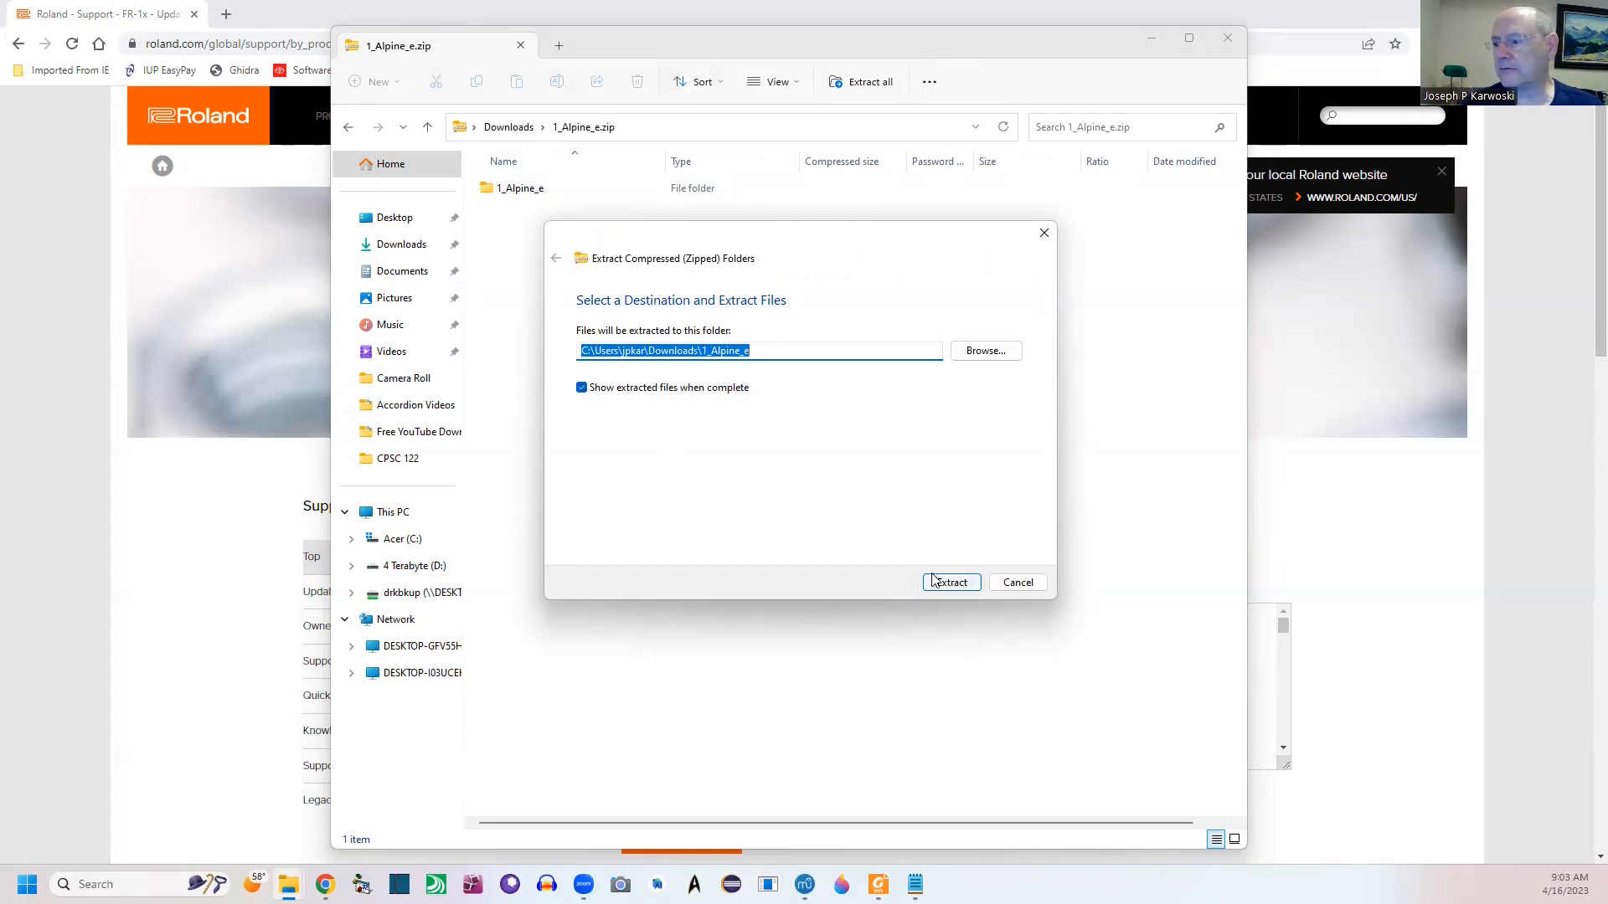
- Extract the zip into a new 1_Alpine_e folder in Downloads
click(950, 583)
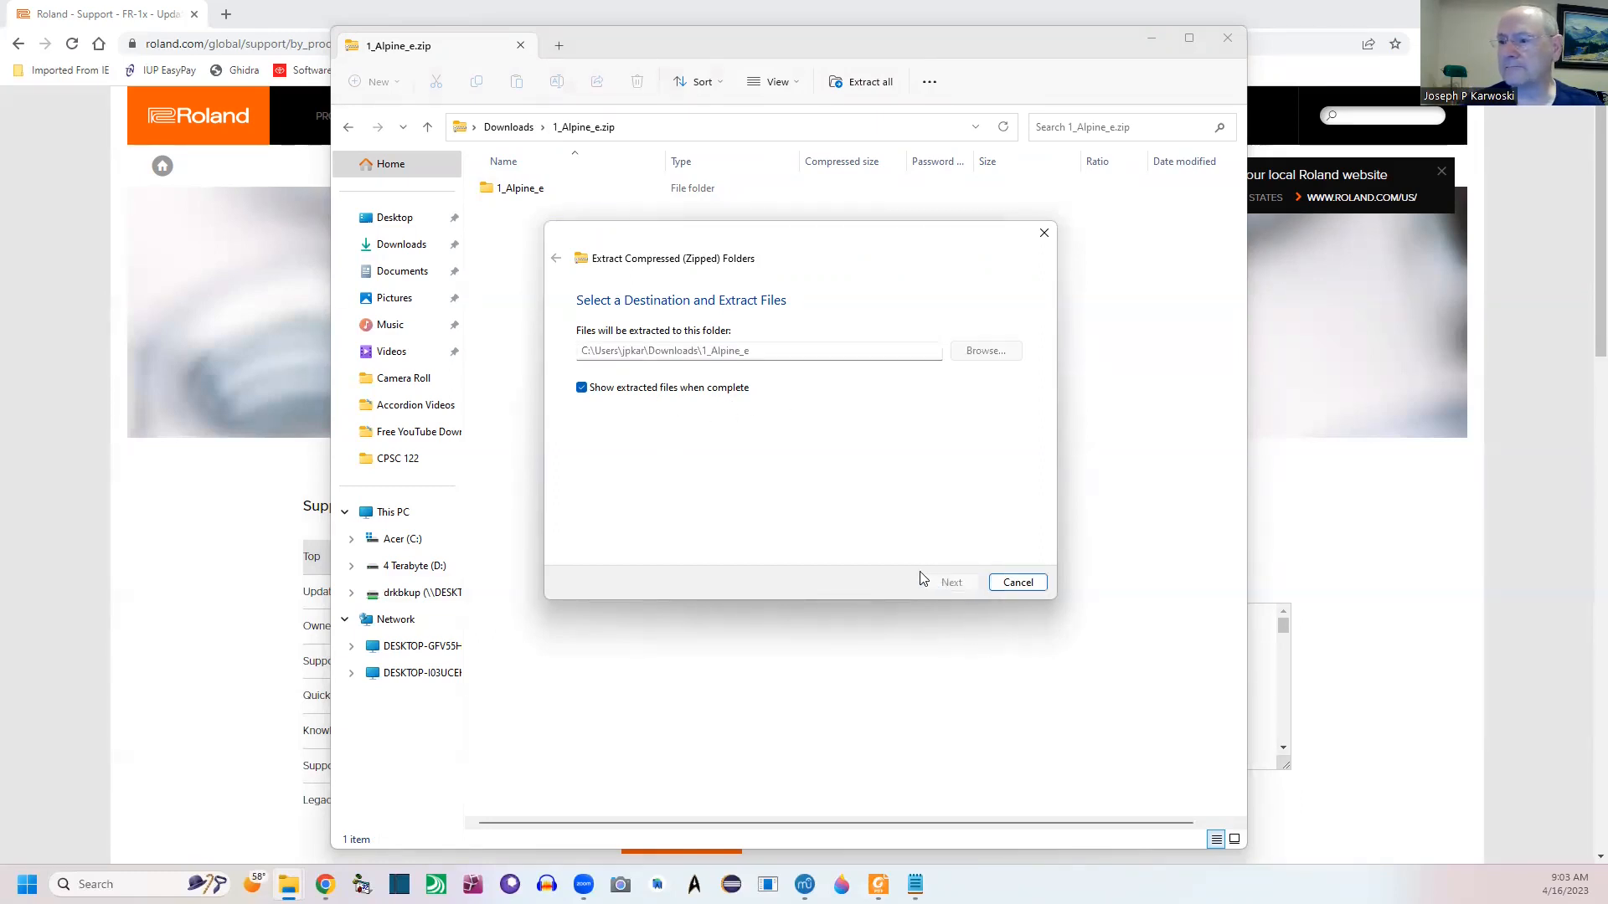
click(952, 583)
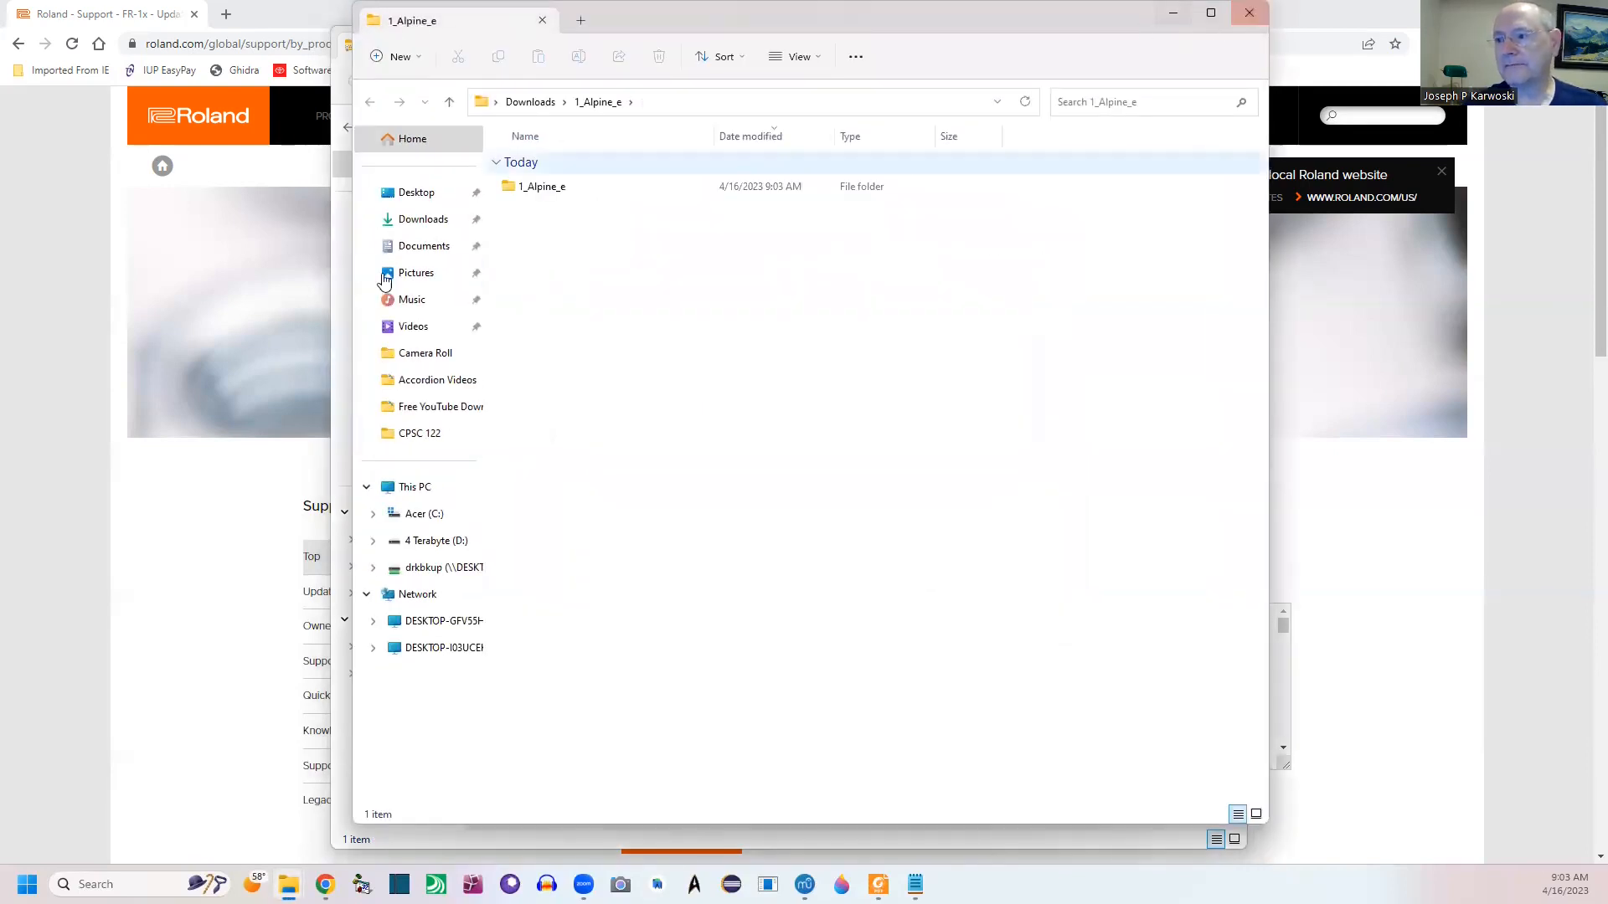
mouse_move(541, 186)
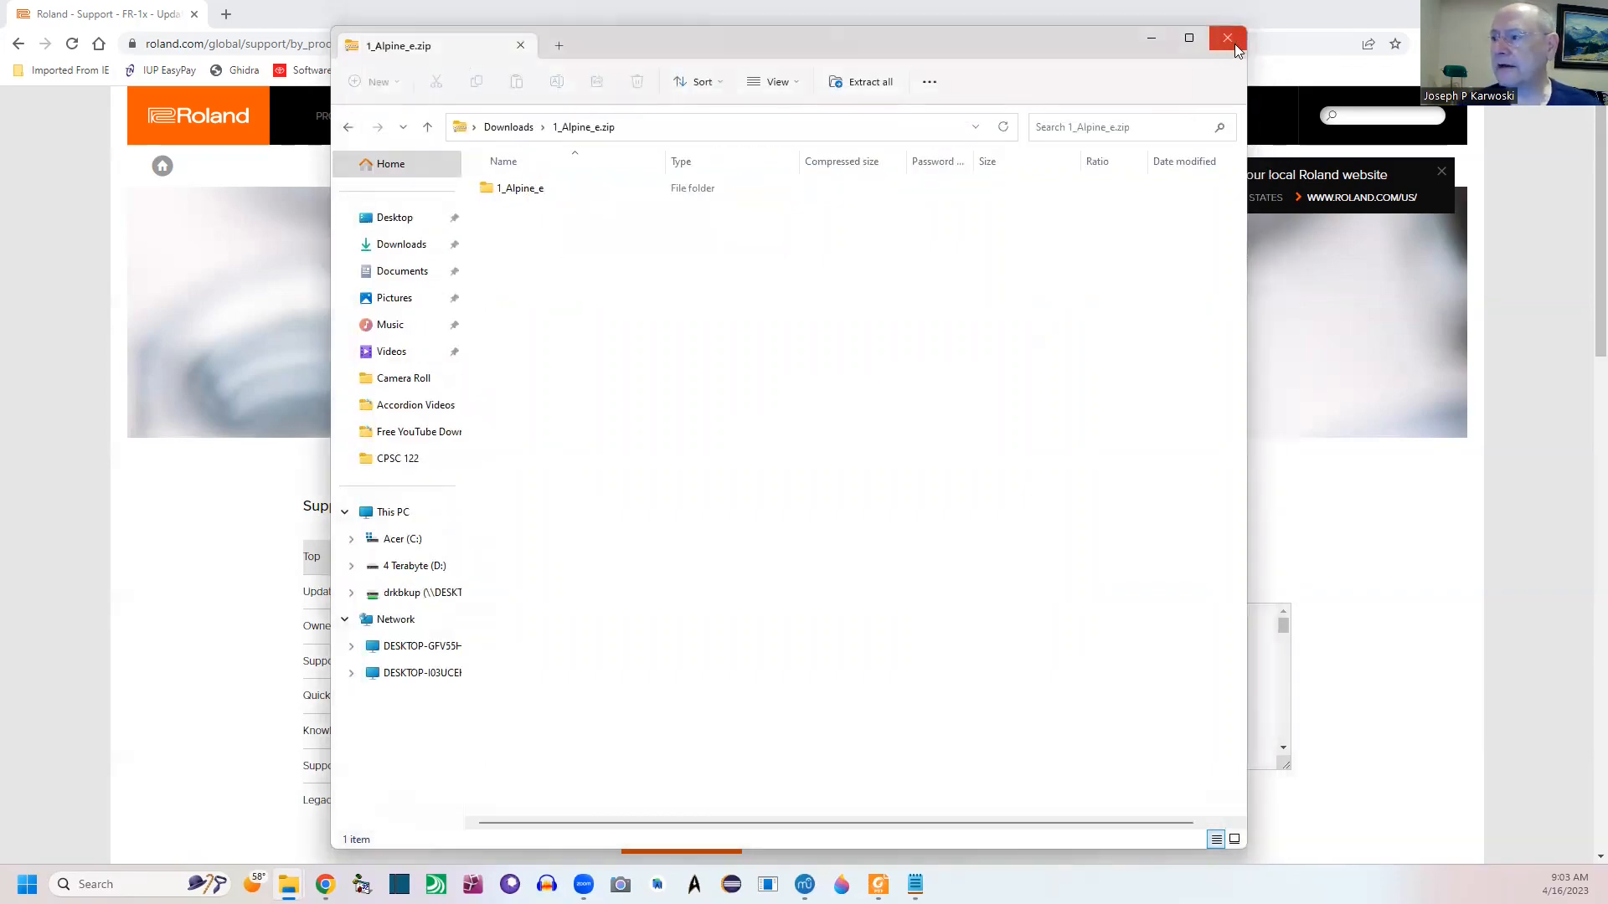
- Close the zip window and enter the extracted 1_Alpine_e folder in Downloads
click(1226, 39)
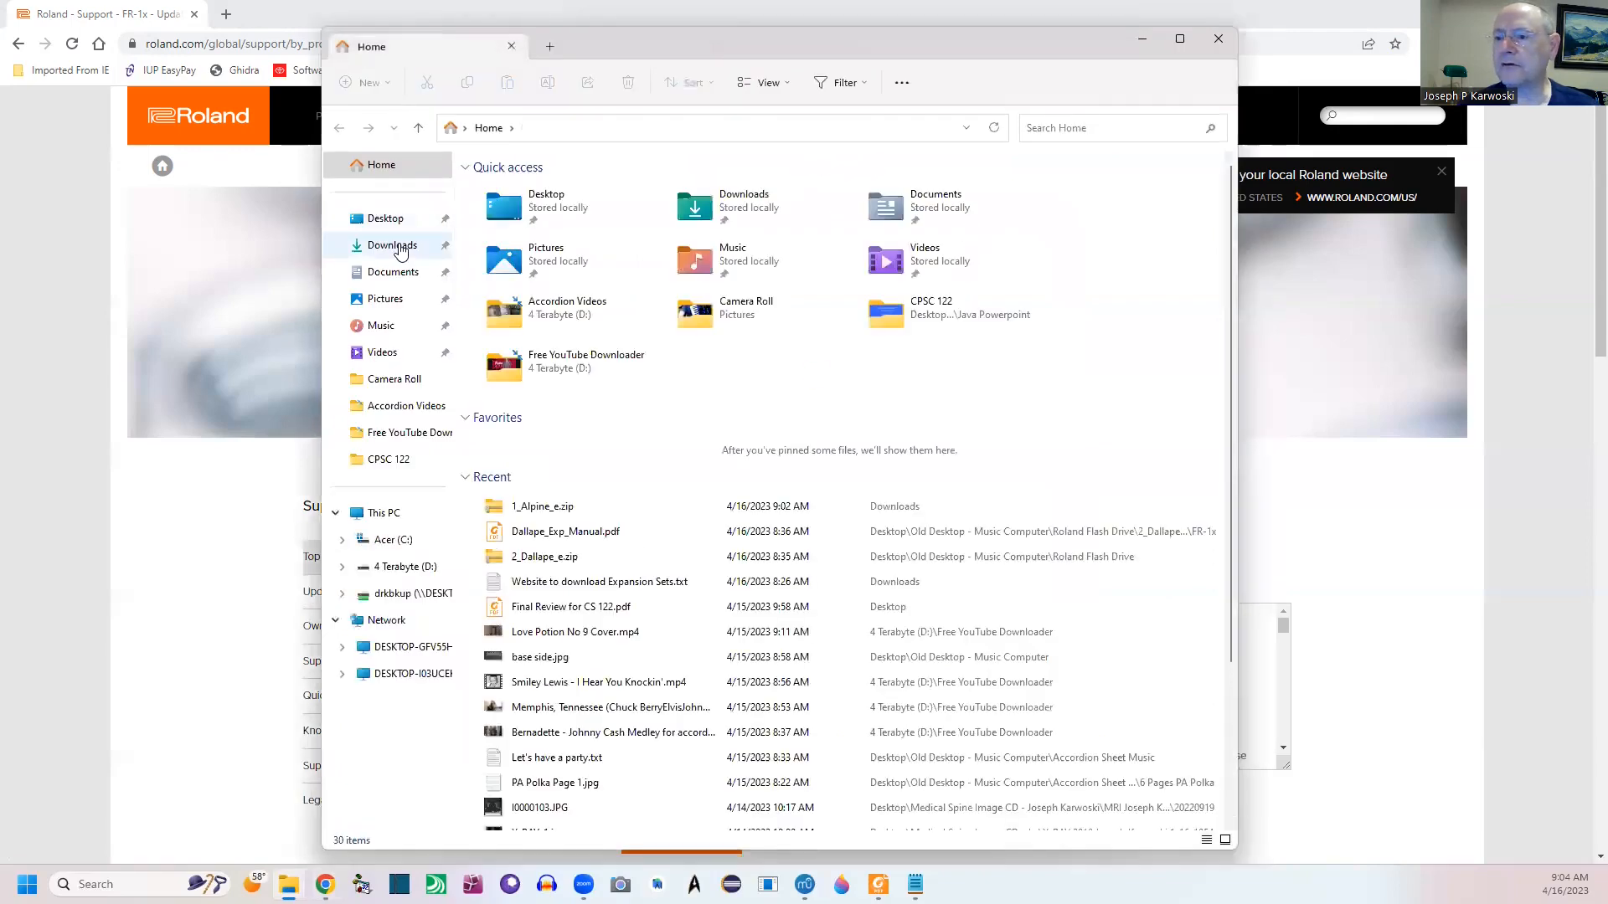
click(392, 245)
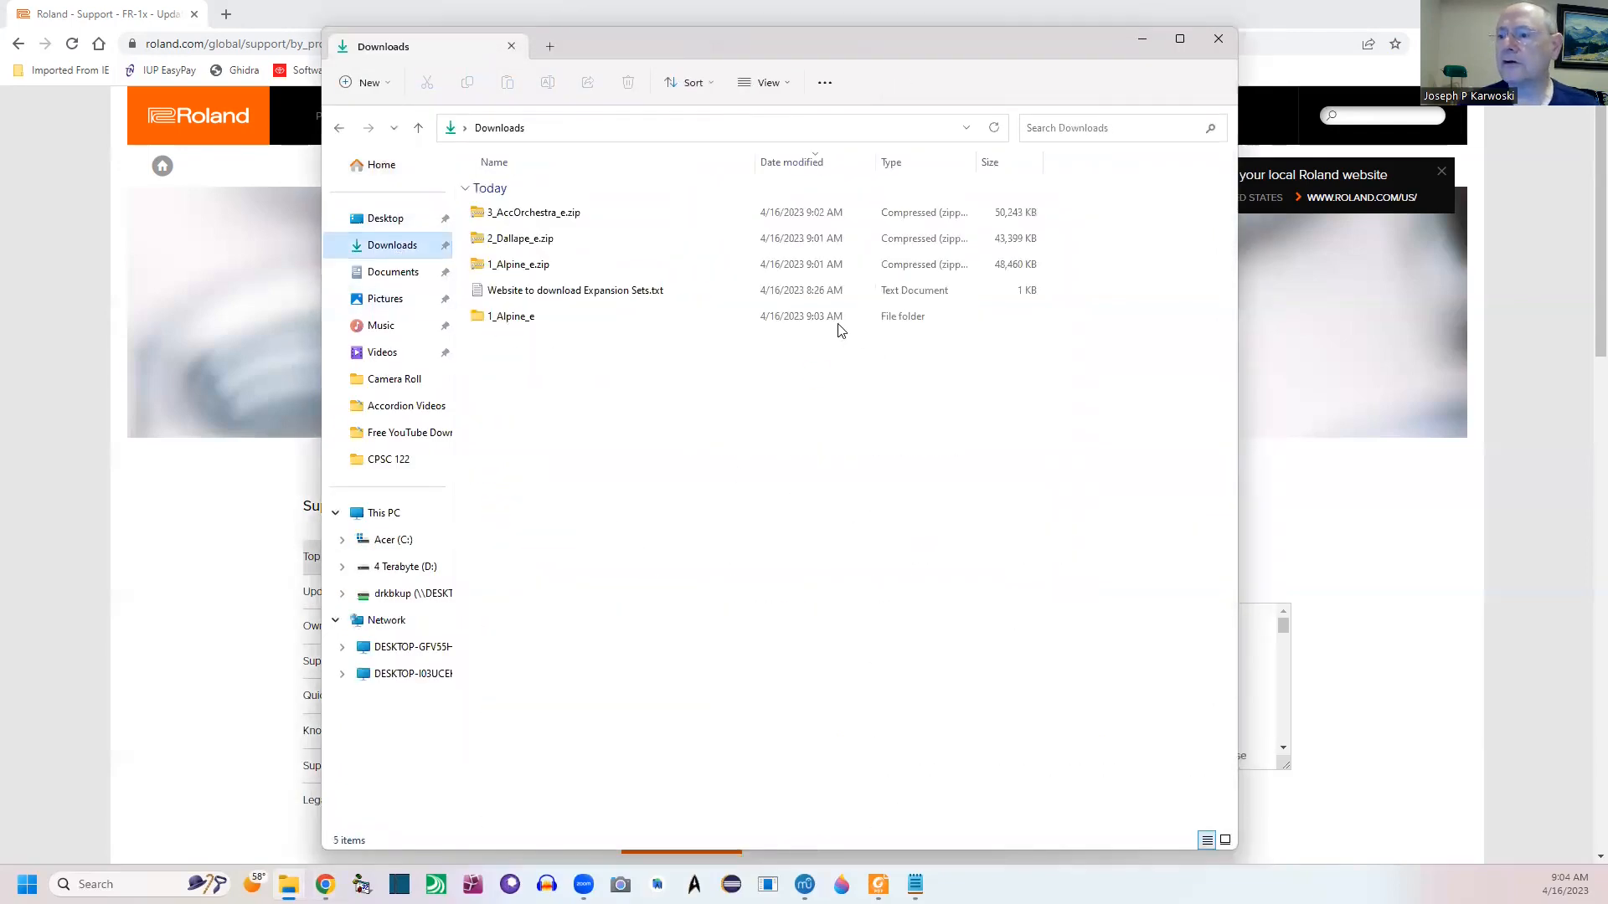
click(509, 317)
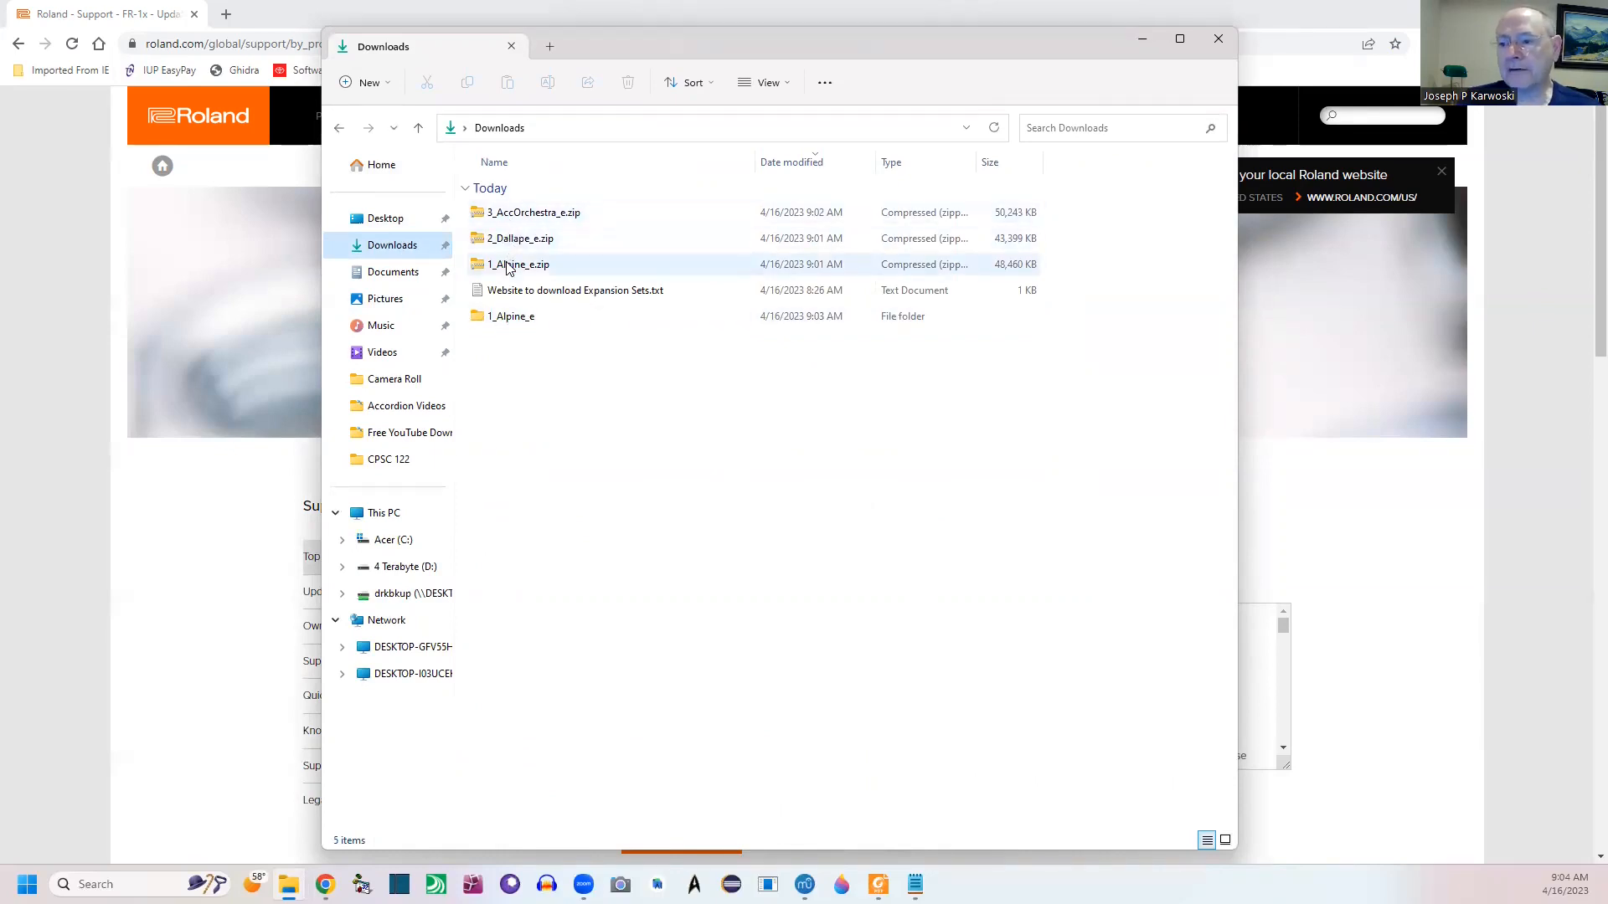
click(511, 316)
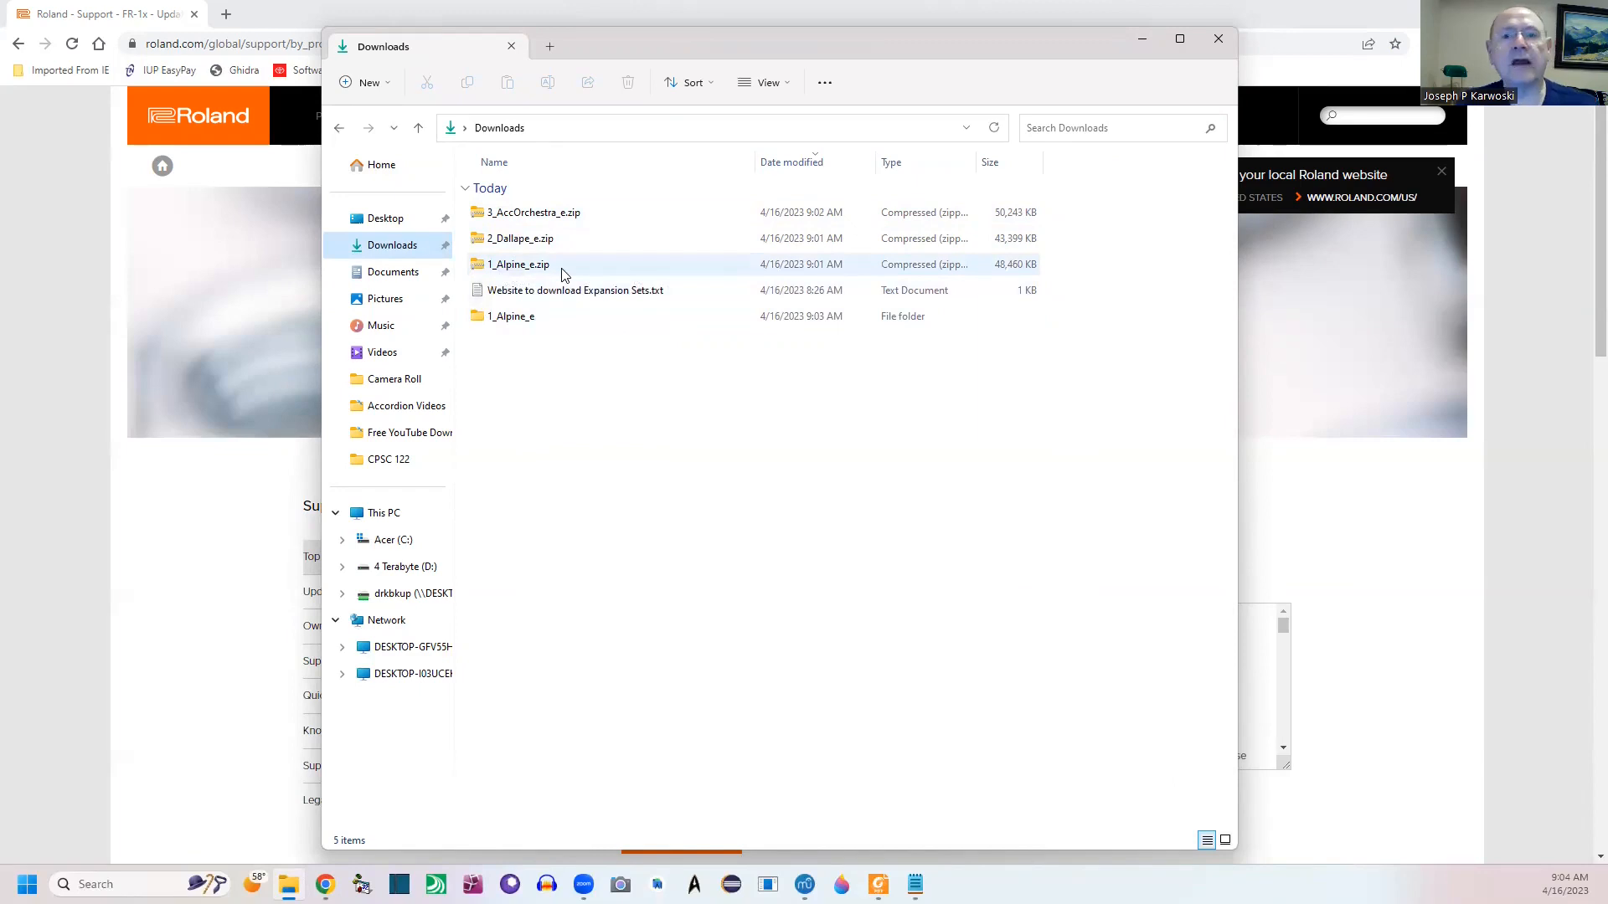
mouse_move(518, 263)
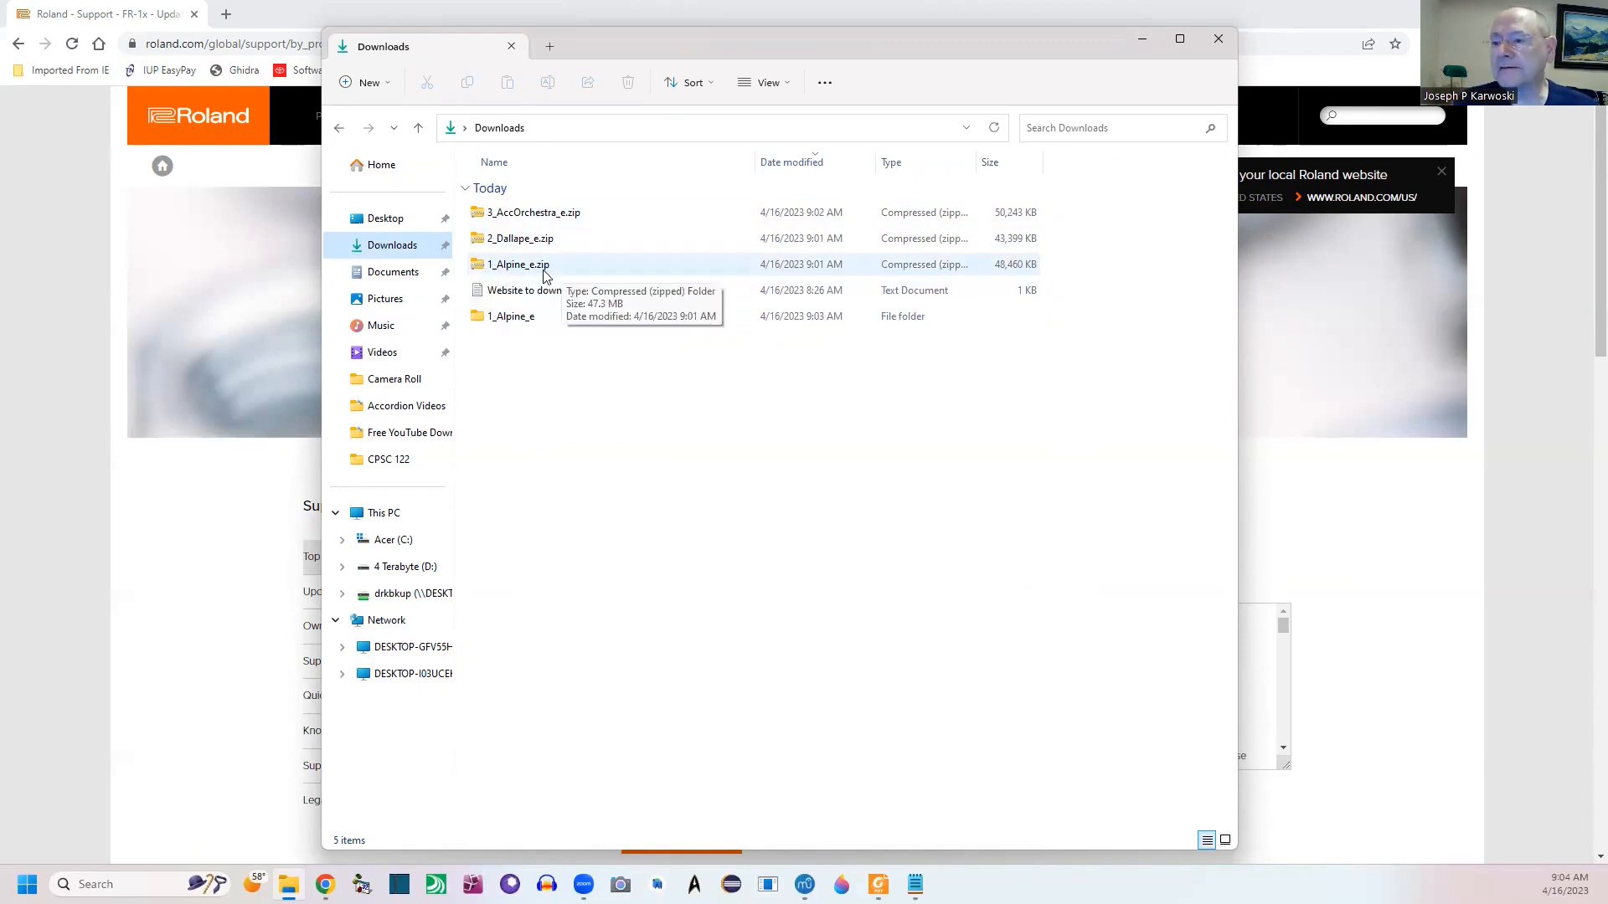
mouse_move(509, 316)
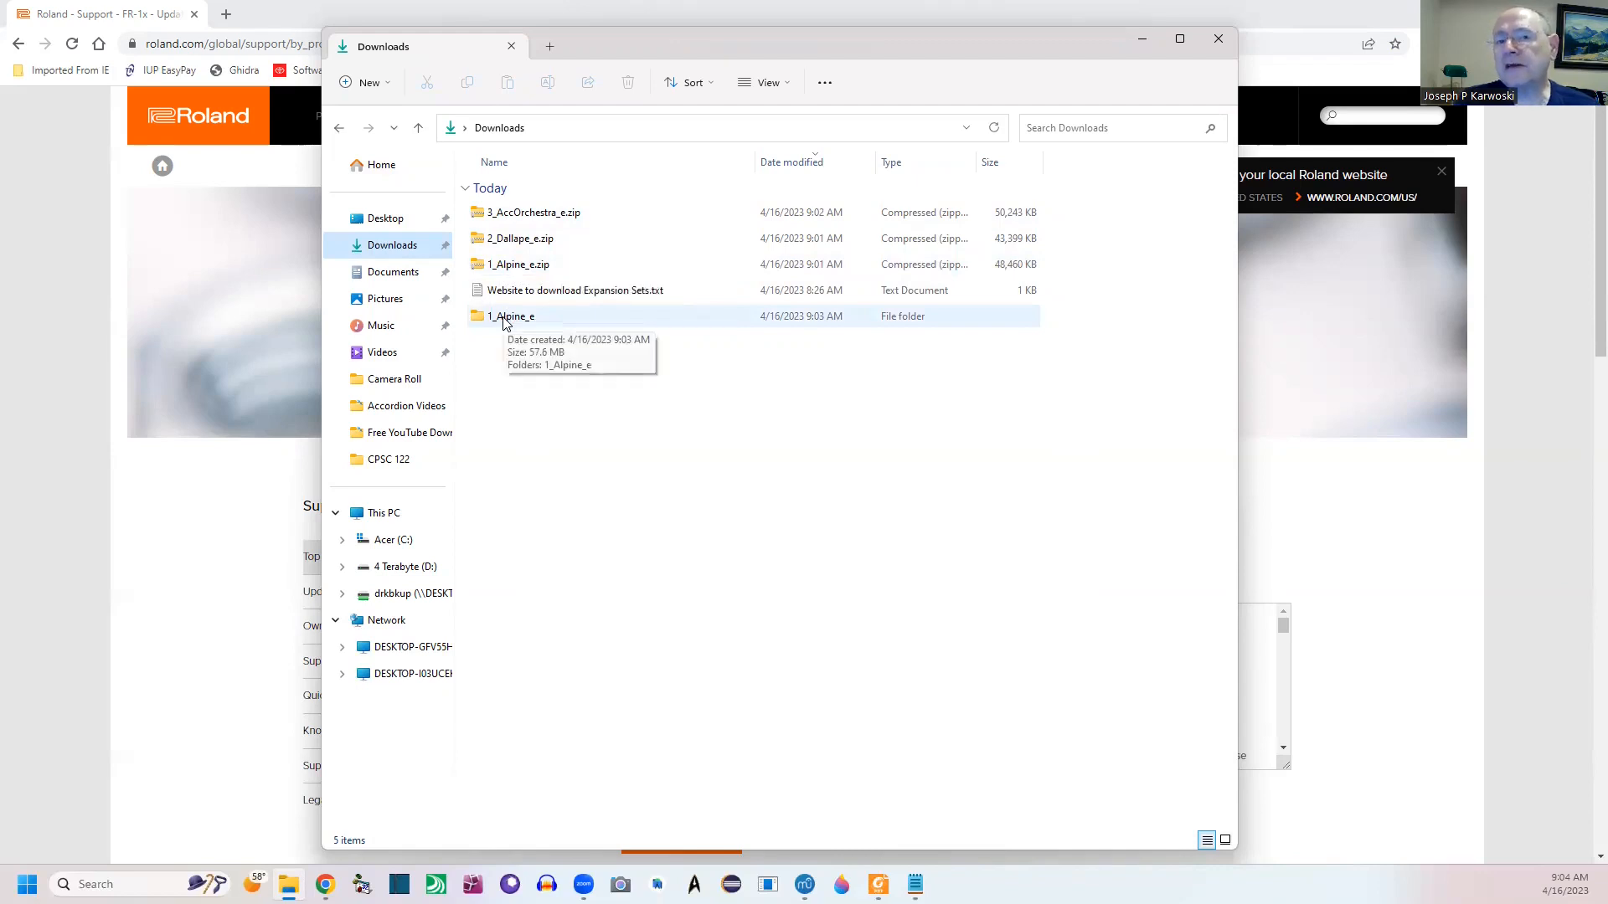
double_click(513, 317)
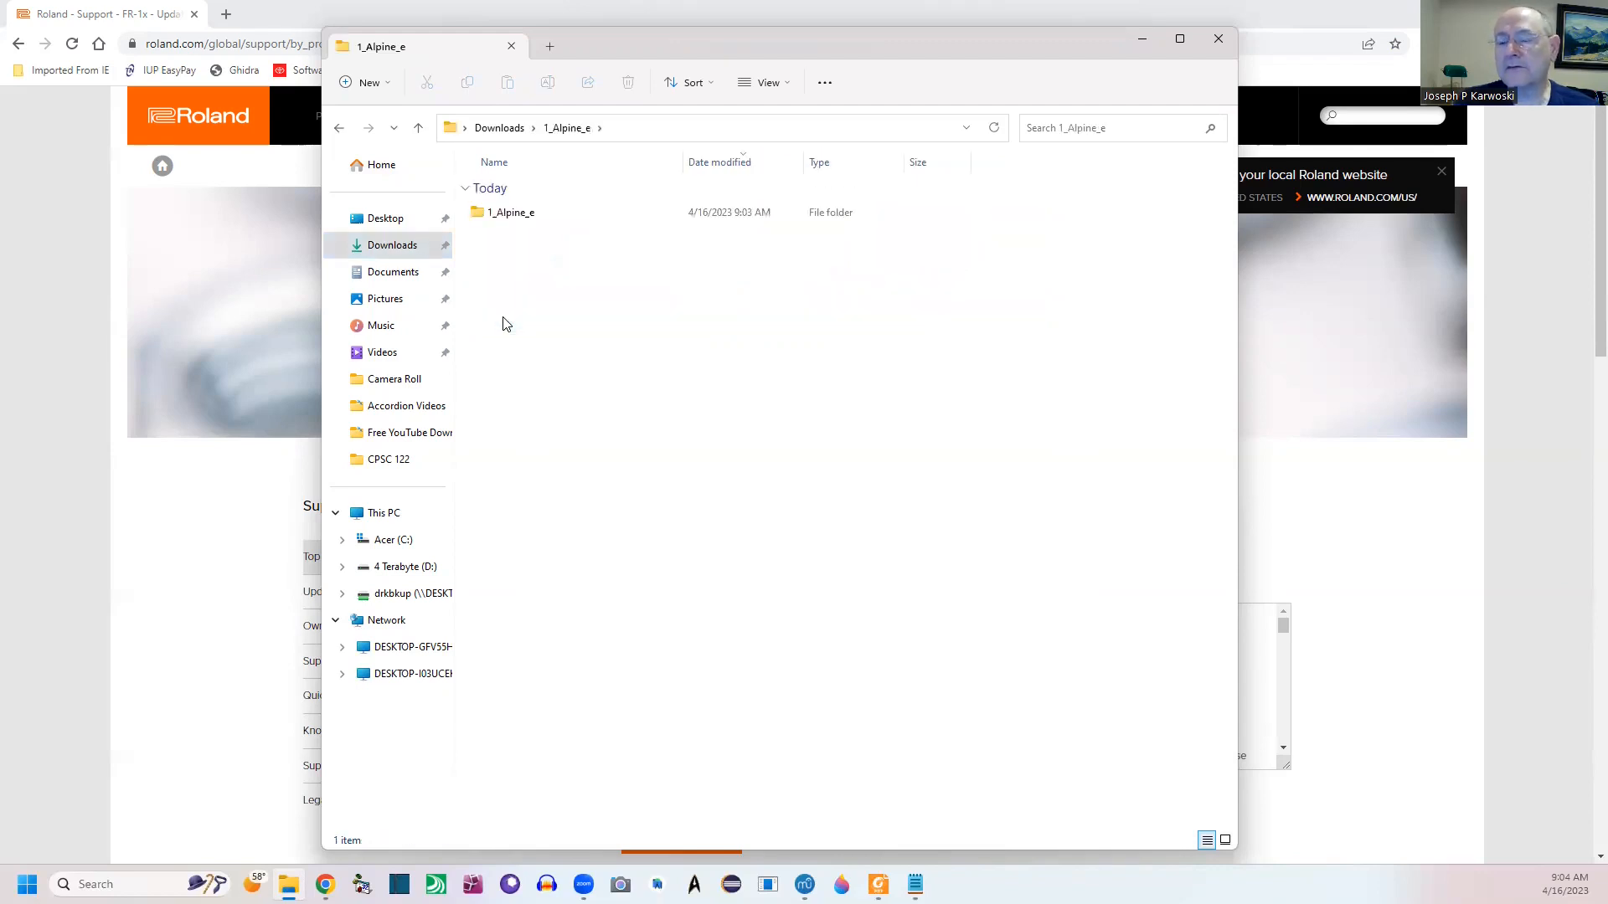
mouse_move(541, 255)
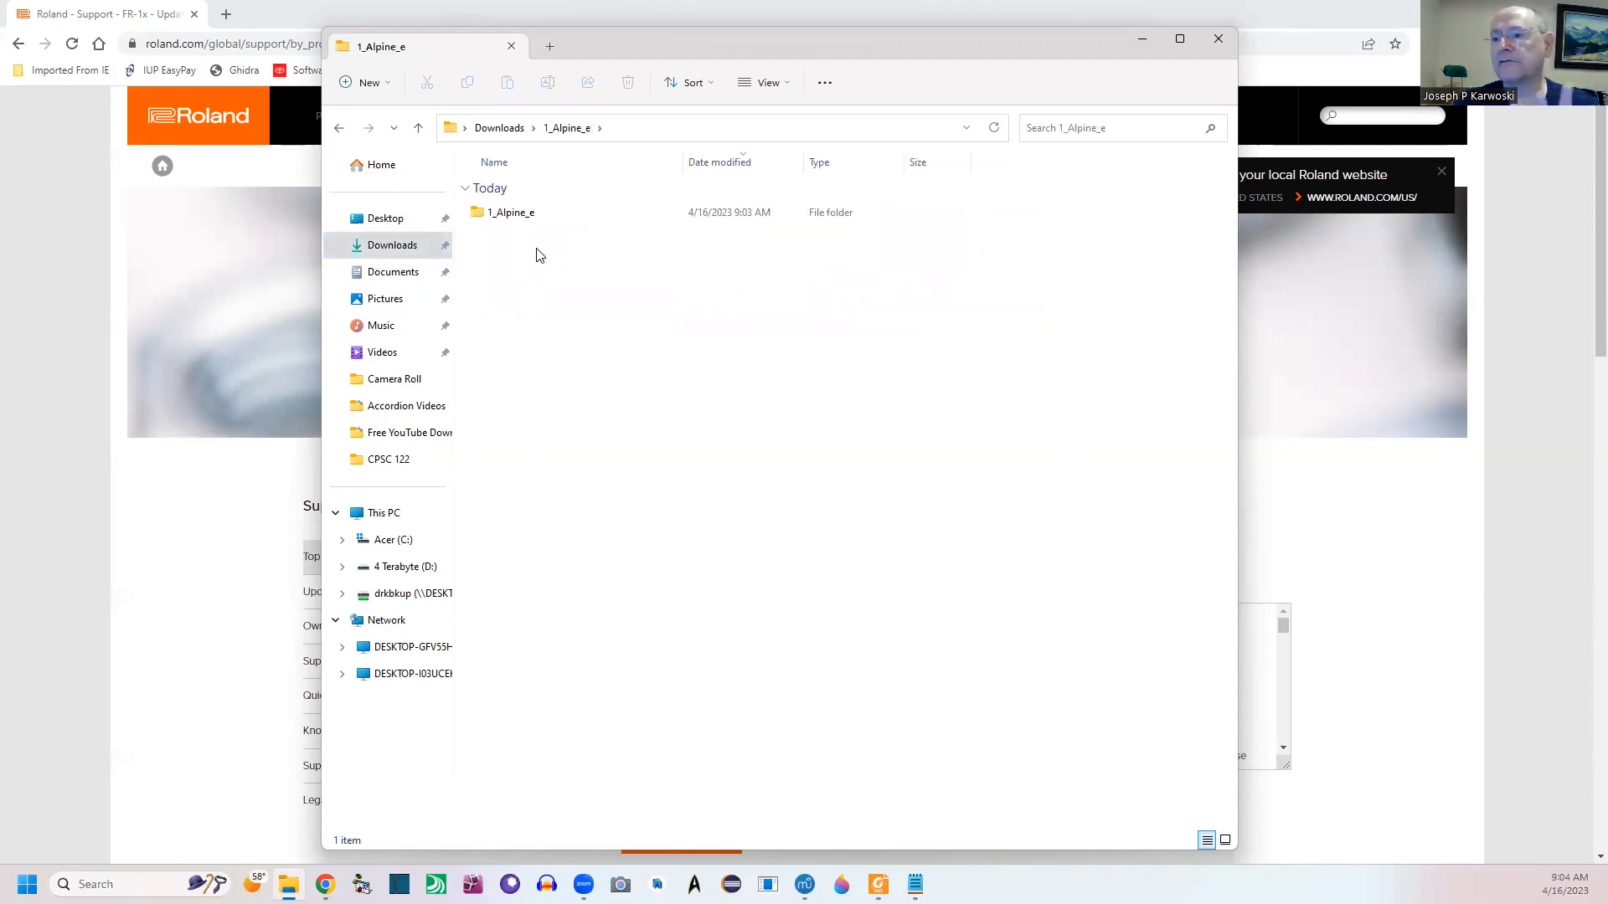
mouse_move(510, 212)
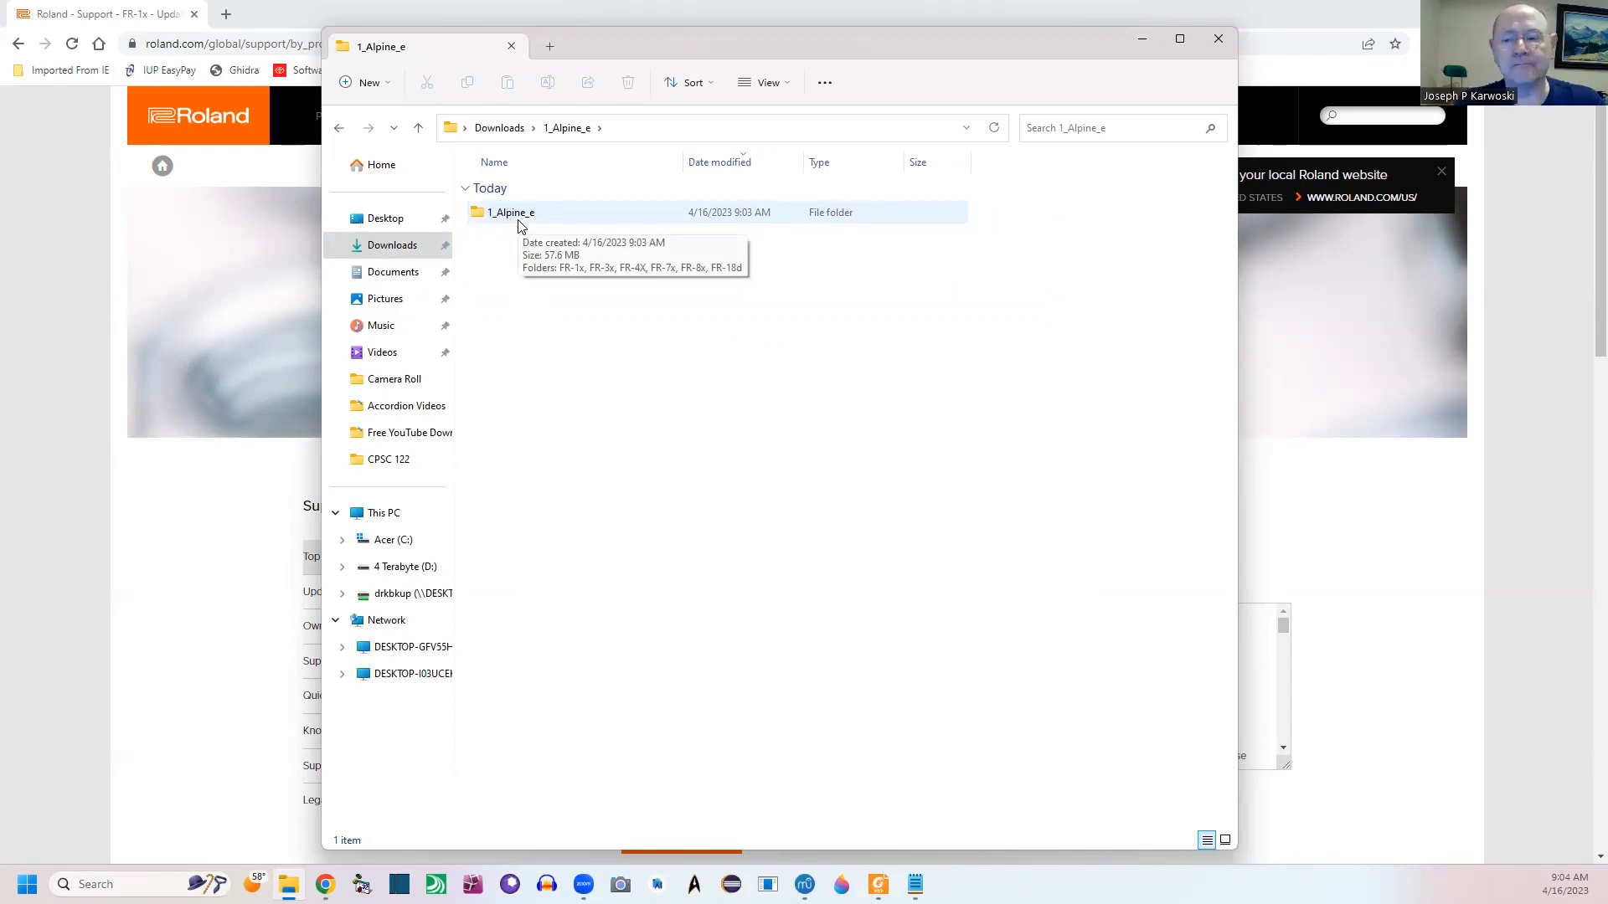
- Enter the inner 1_Alpine_e folder and select the FR-1x folder among the six instrument folders
double_click(511, 213)
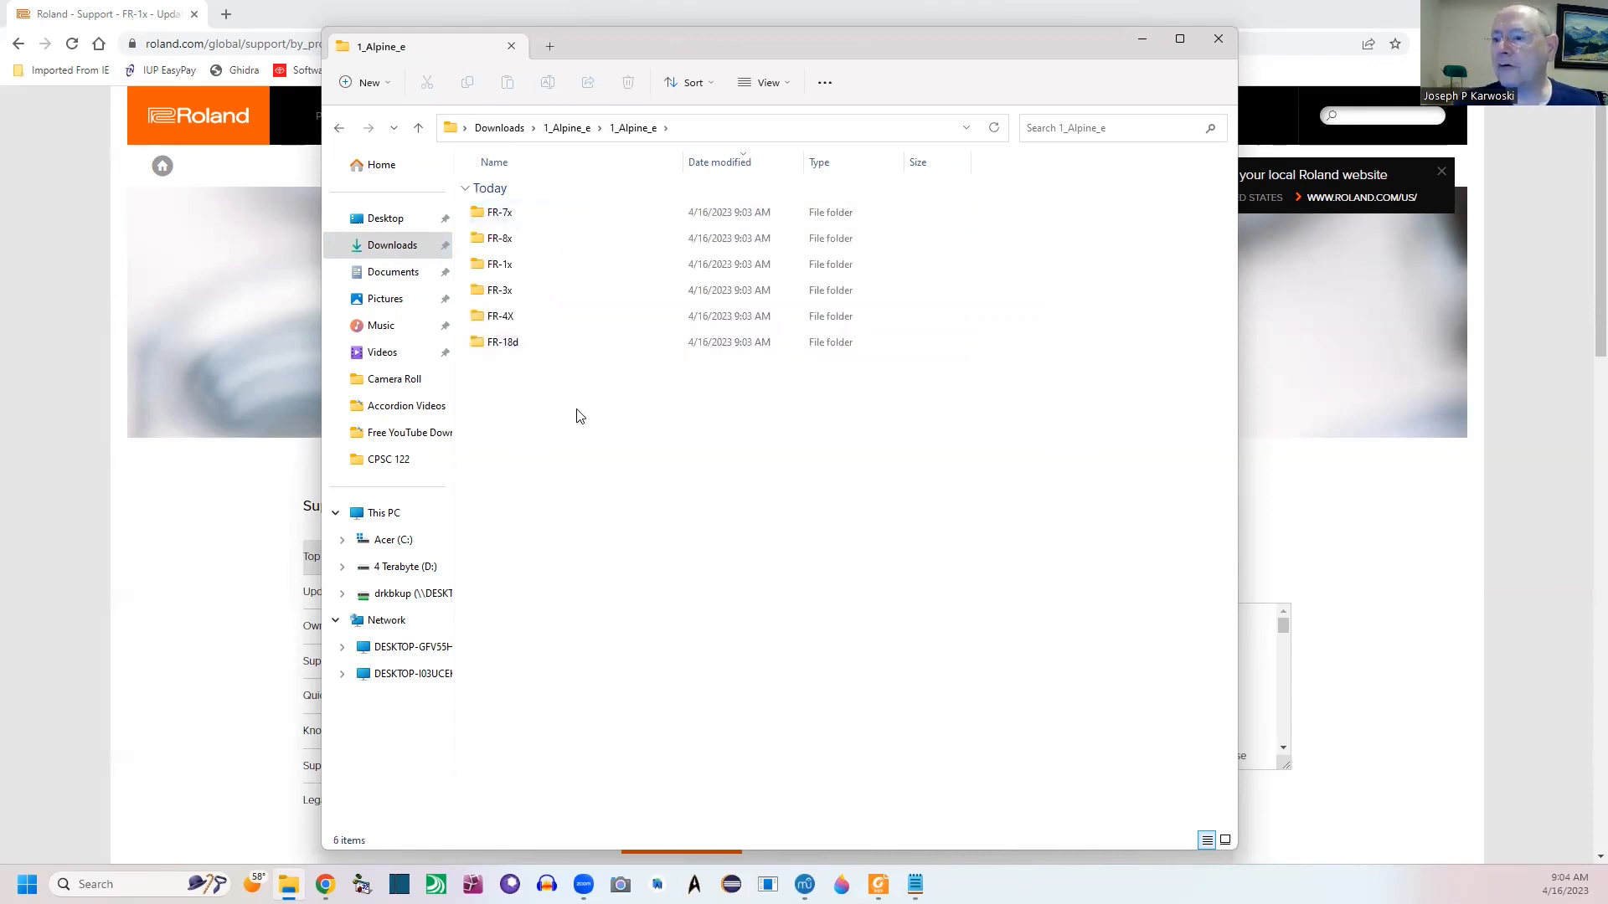
mouse_move(534, 216)
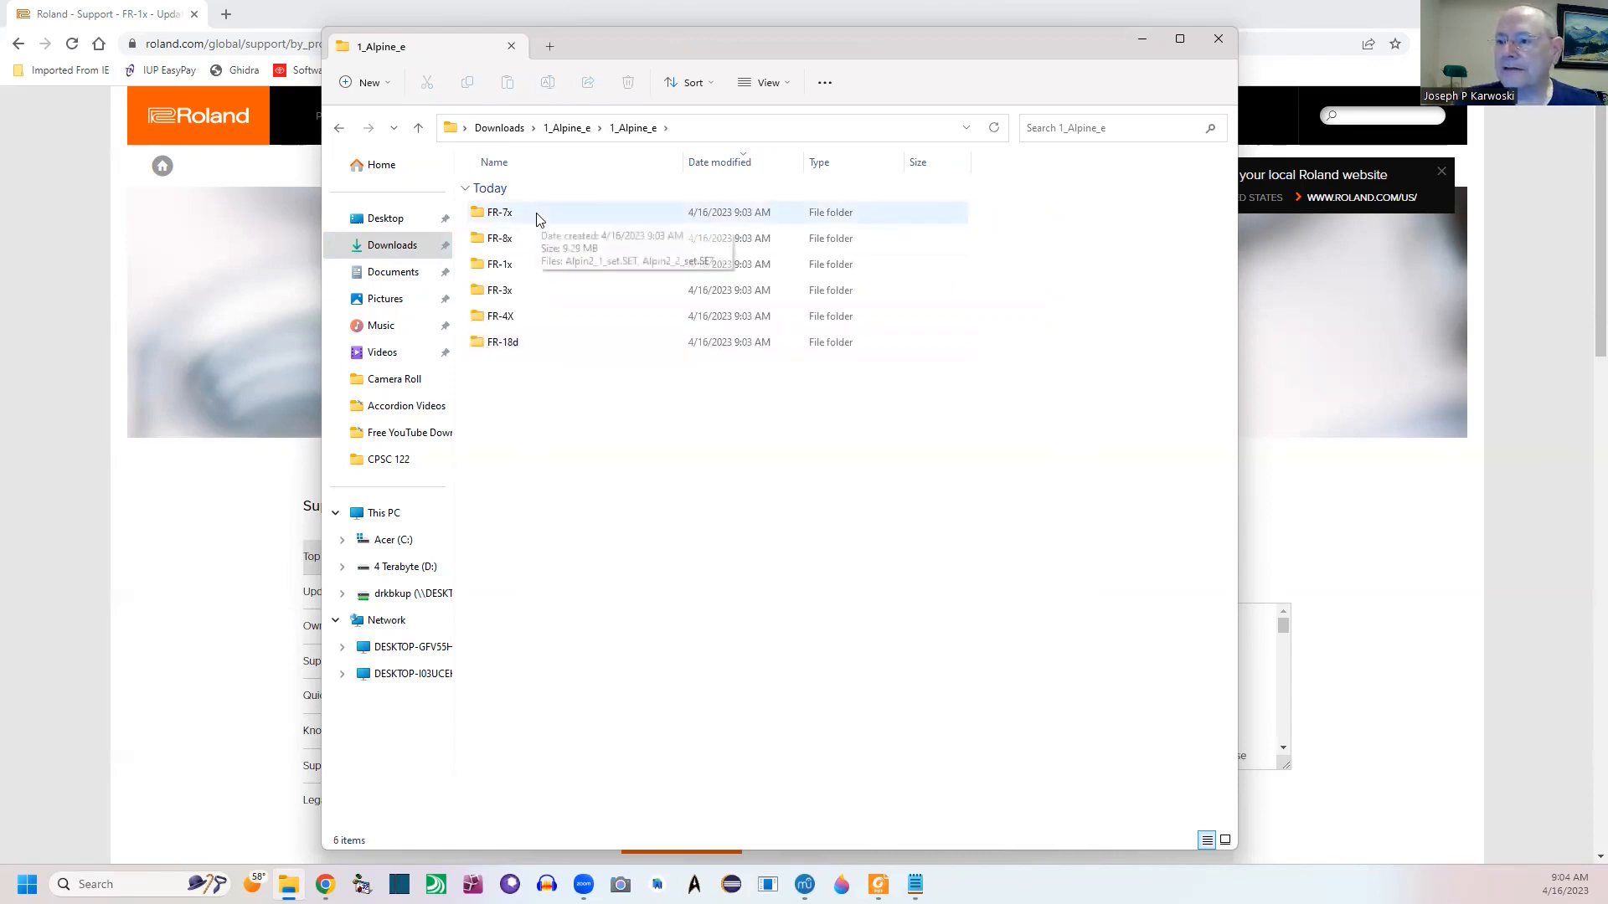
mouse_move(575, 387)
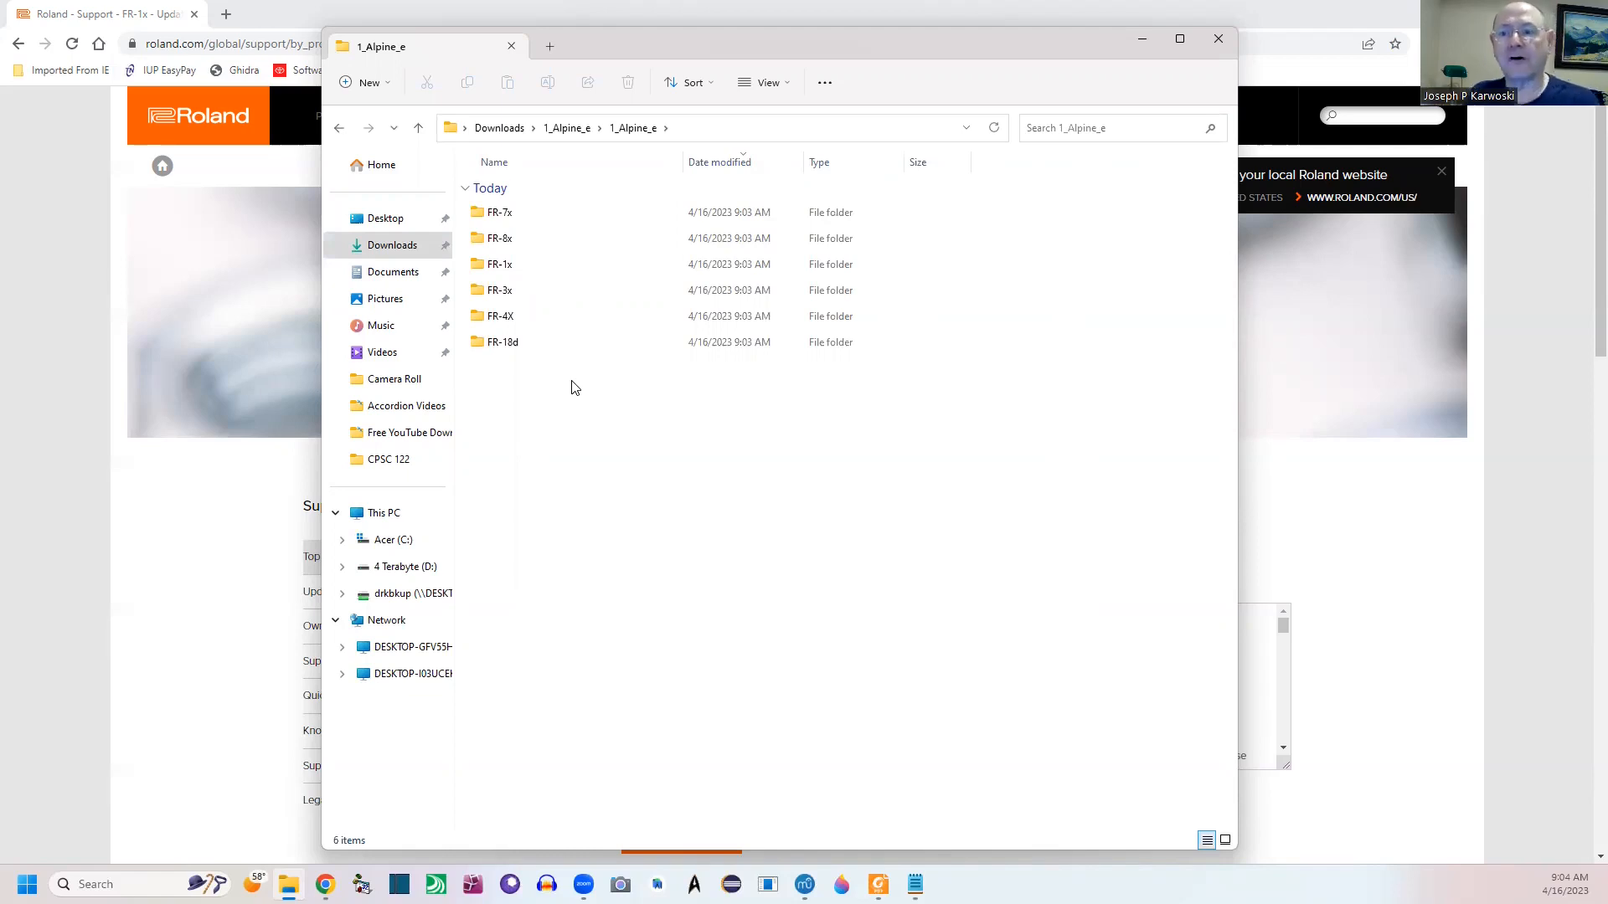
click(499, 263)
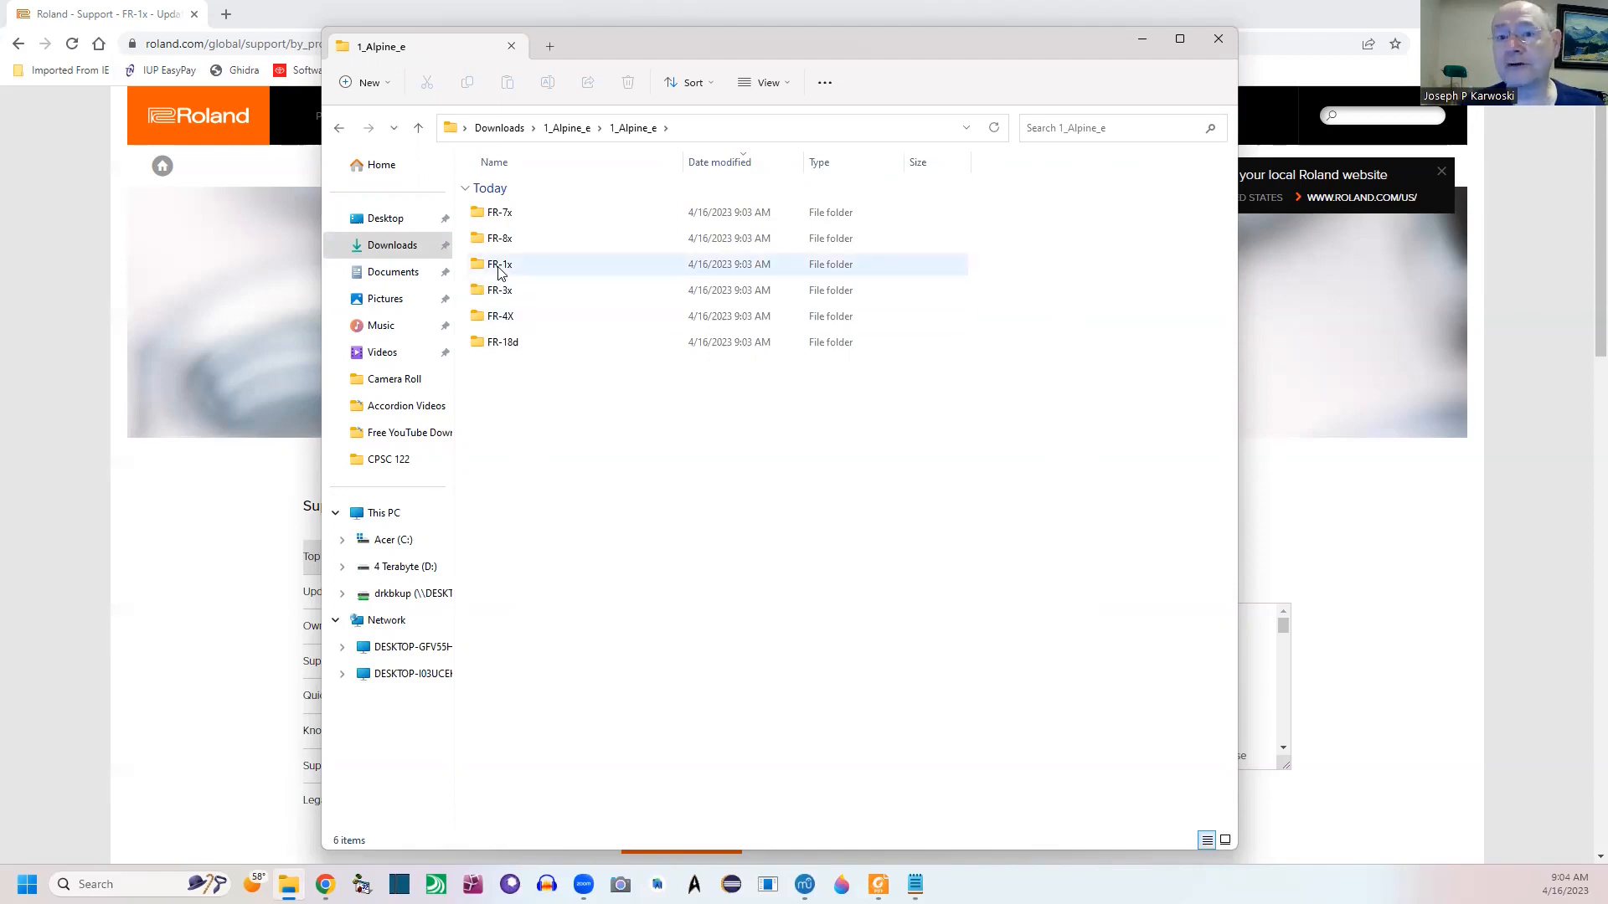
click(499, 263)
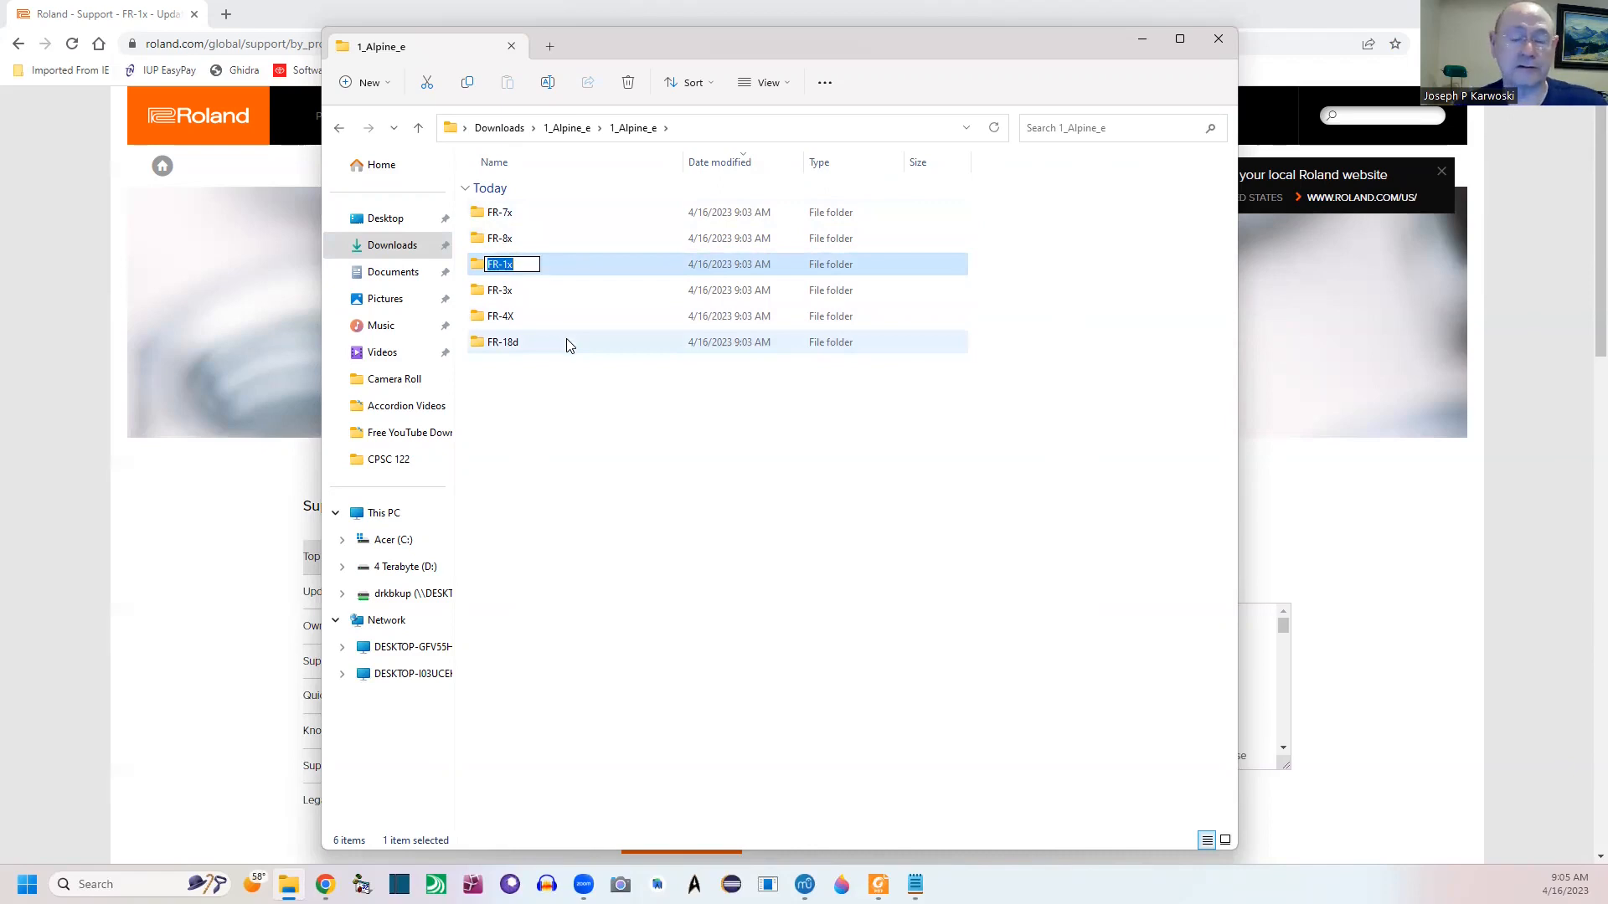
mouse_move(440, 273)
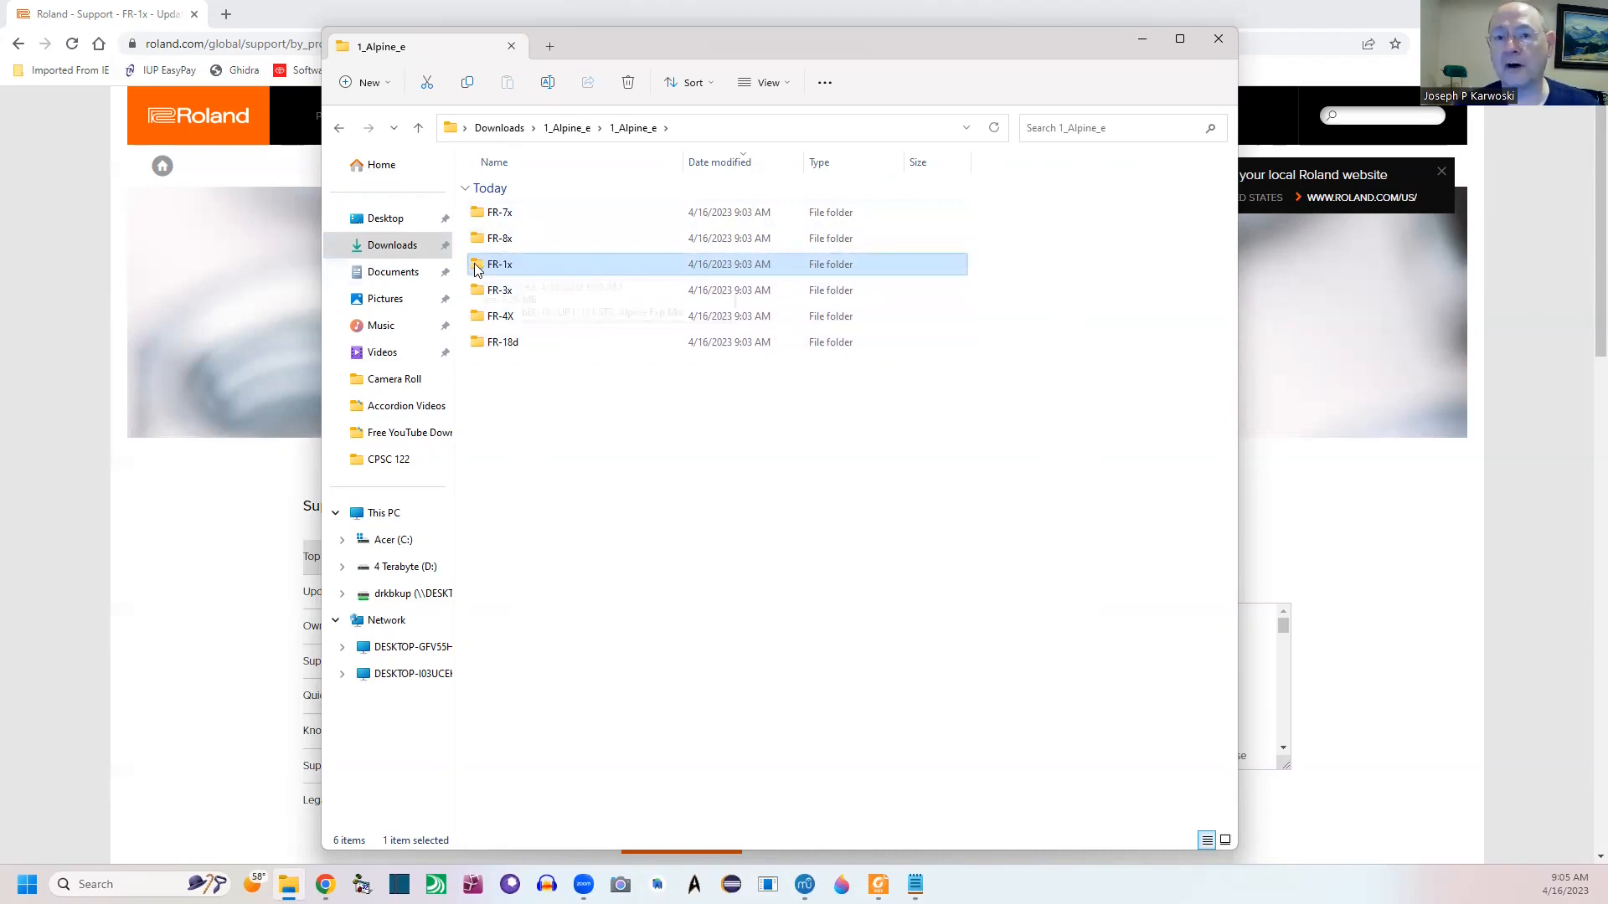
- Enter FR-1x, review 001.bi3 and 111.ST3, and view Alpine Exp Manual01.pdf in Foxit PDF Reader
double_click(501, 263)
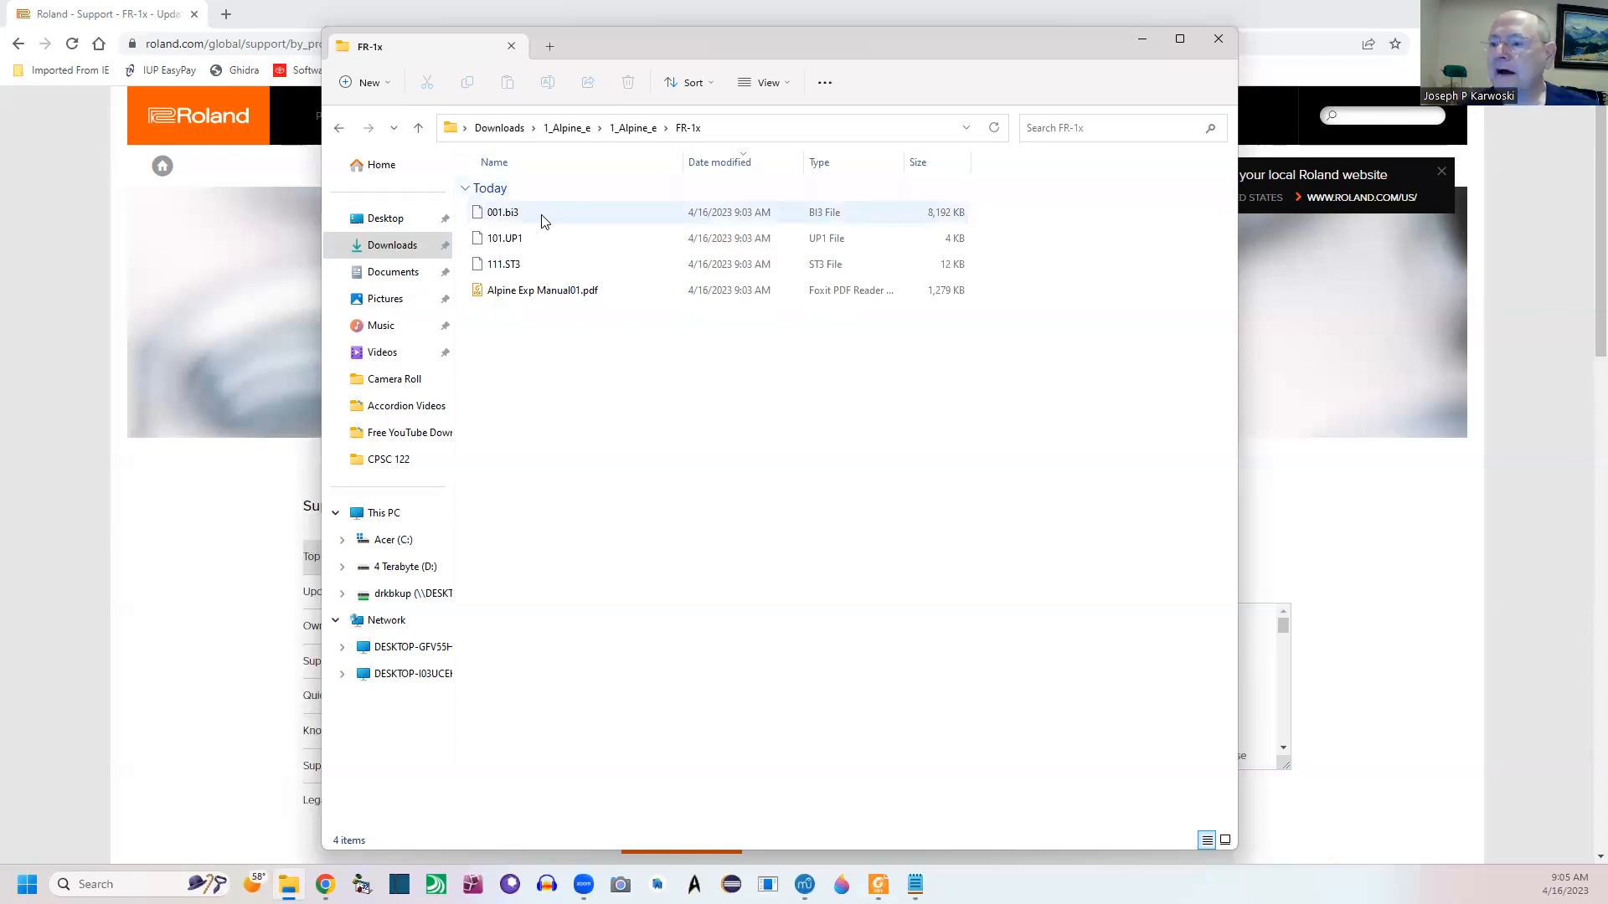
click(503, 213)
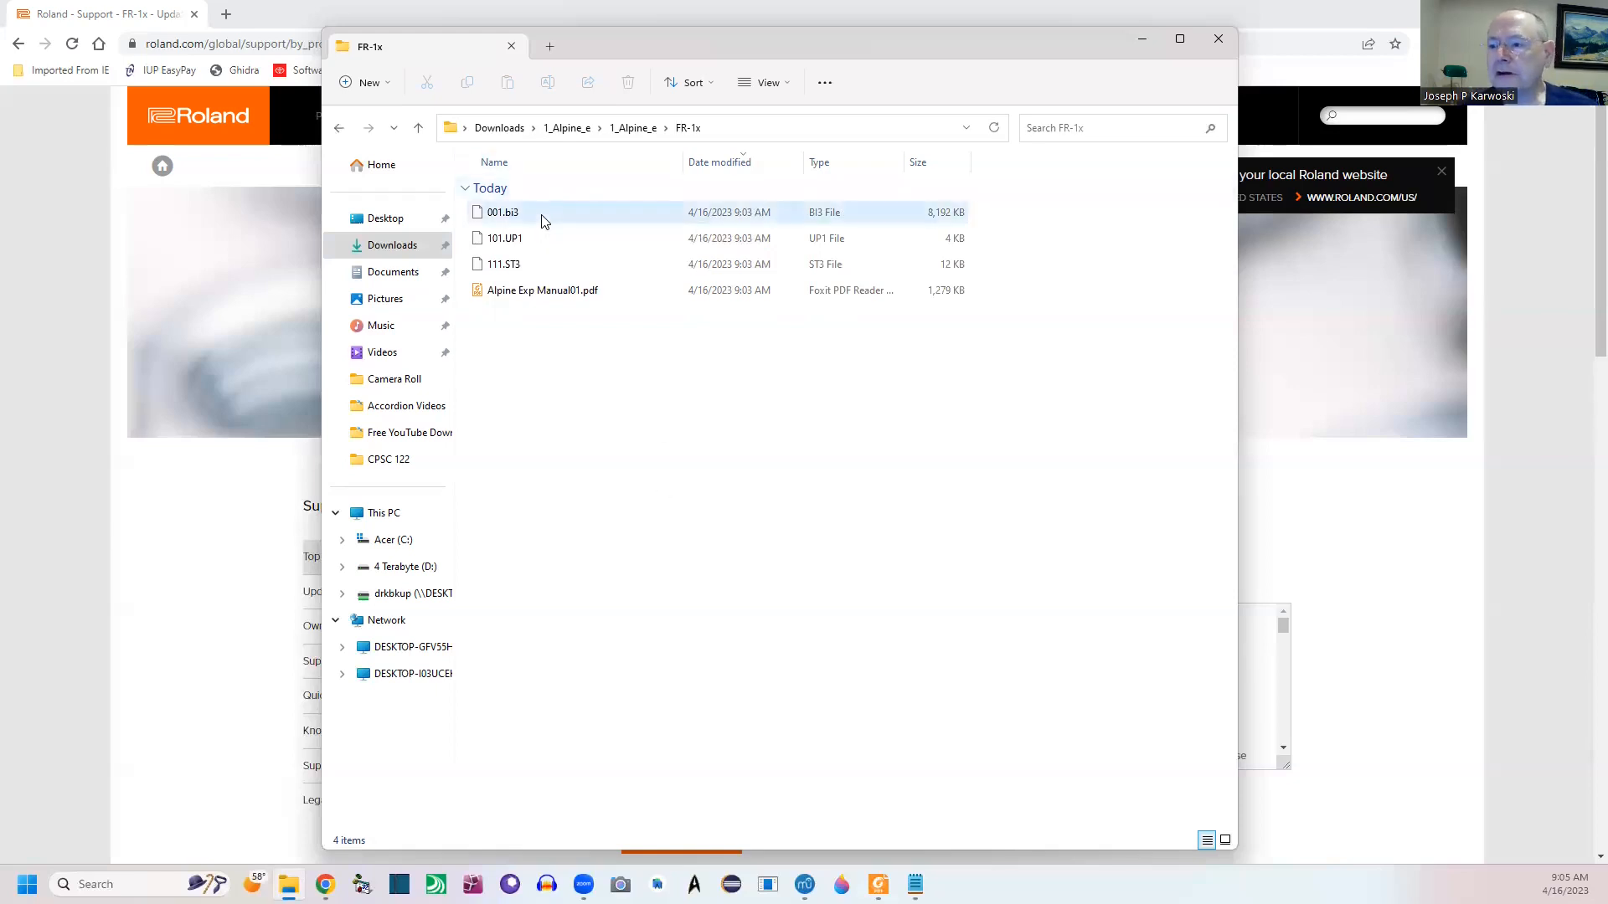
click(502, 212)
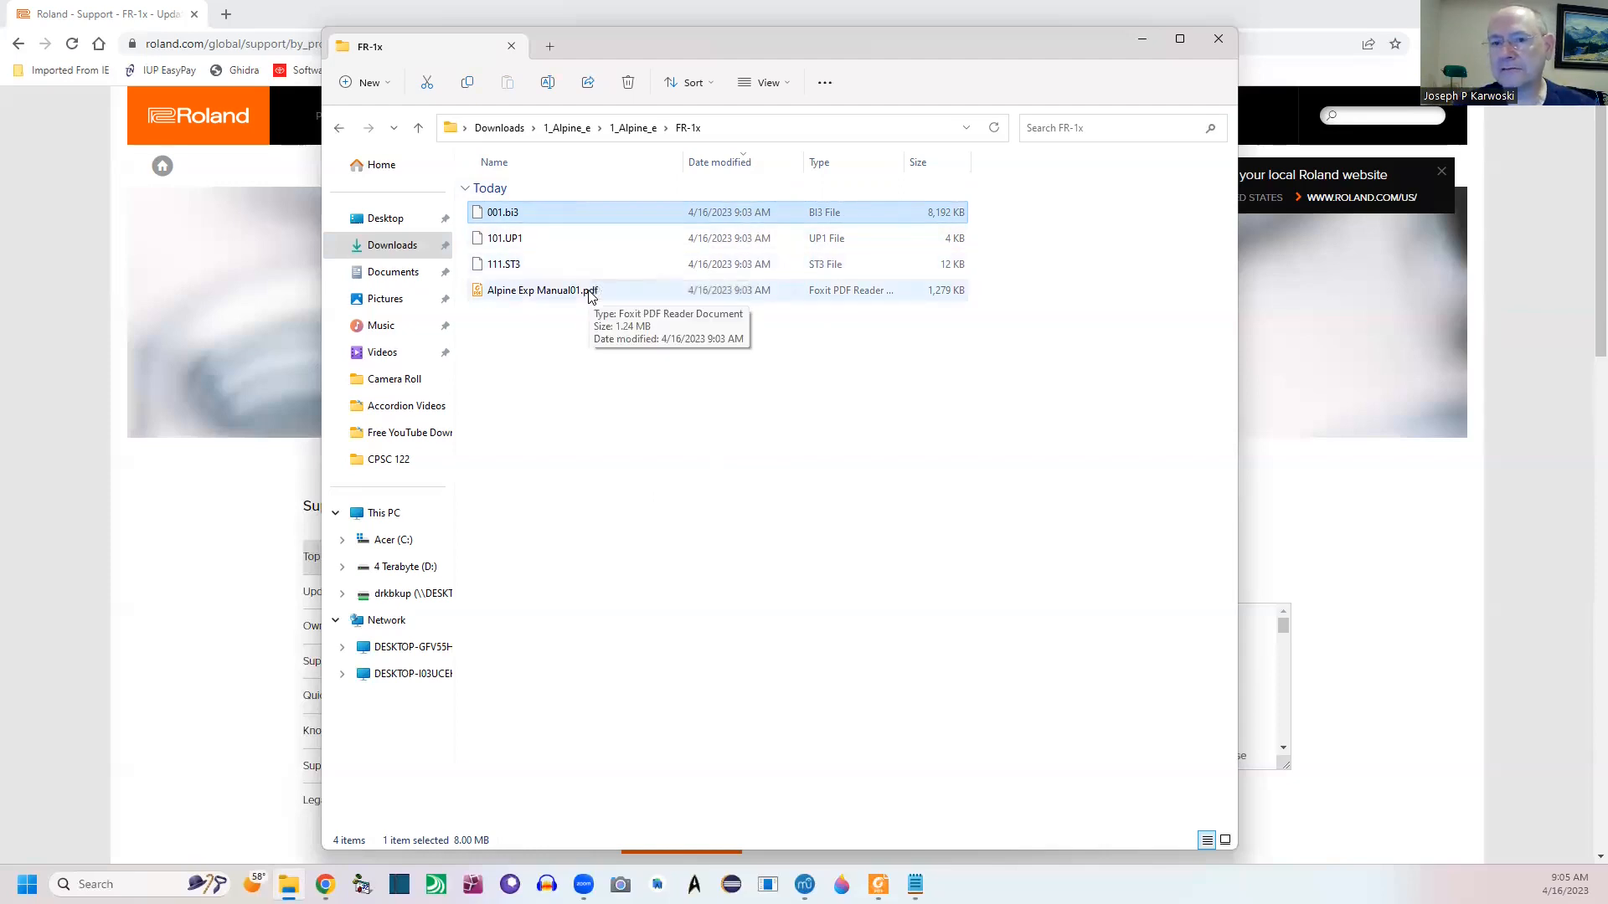
mouse_move(613, 330)
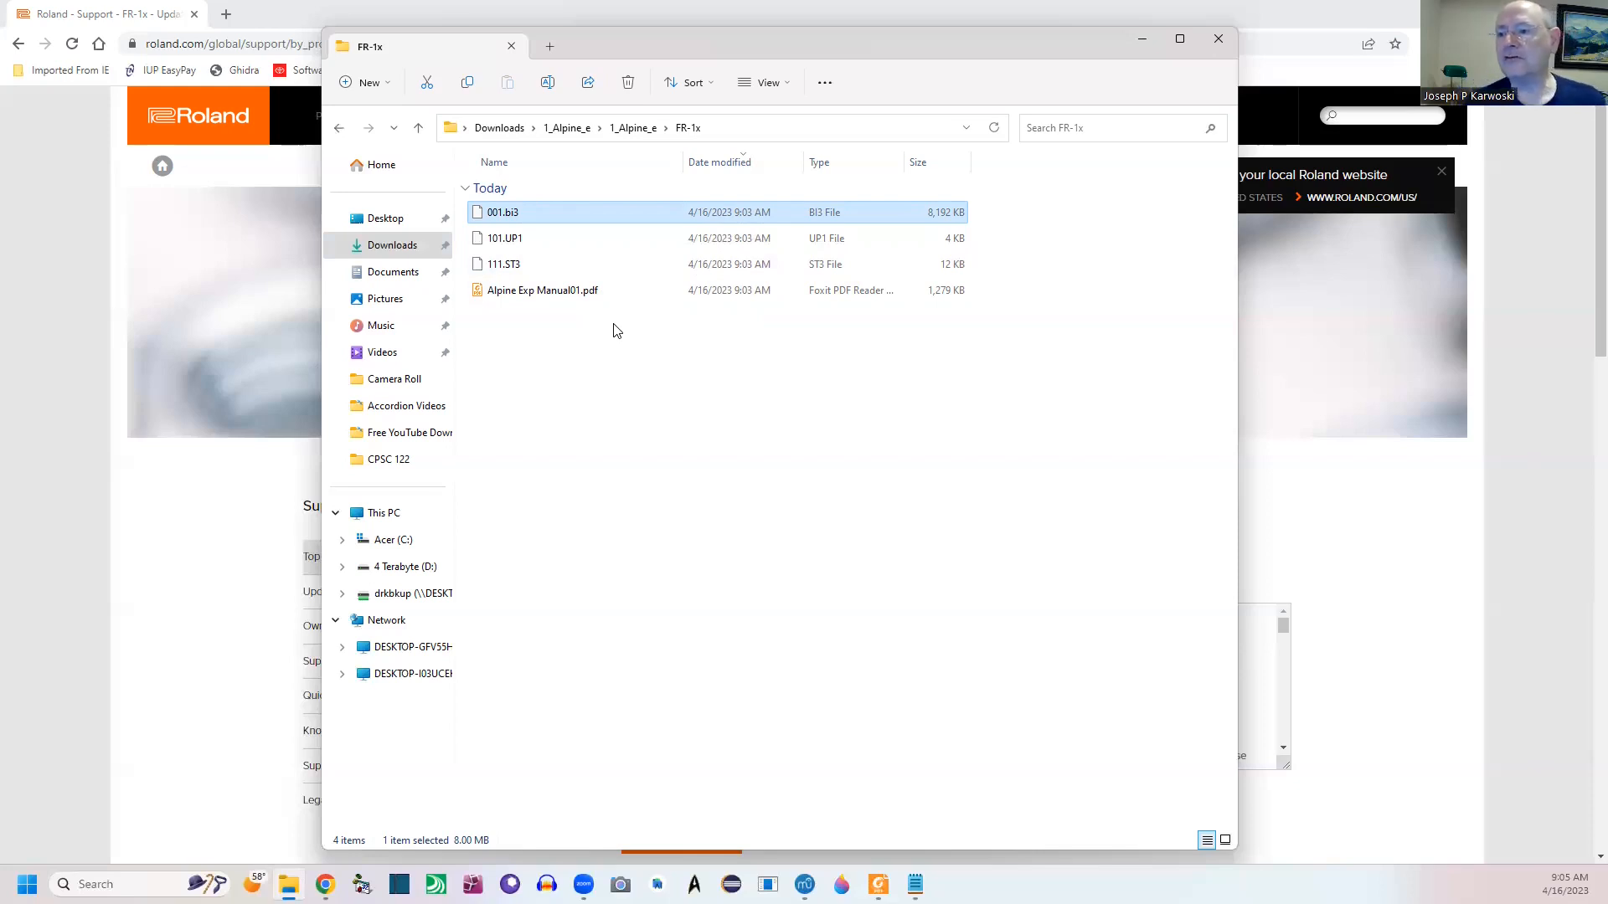
click(504, 263)
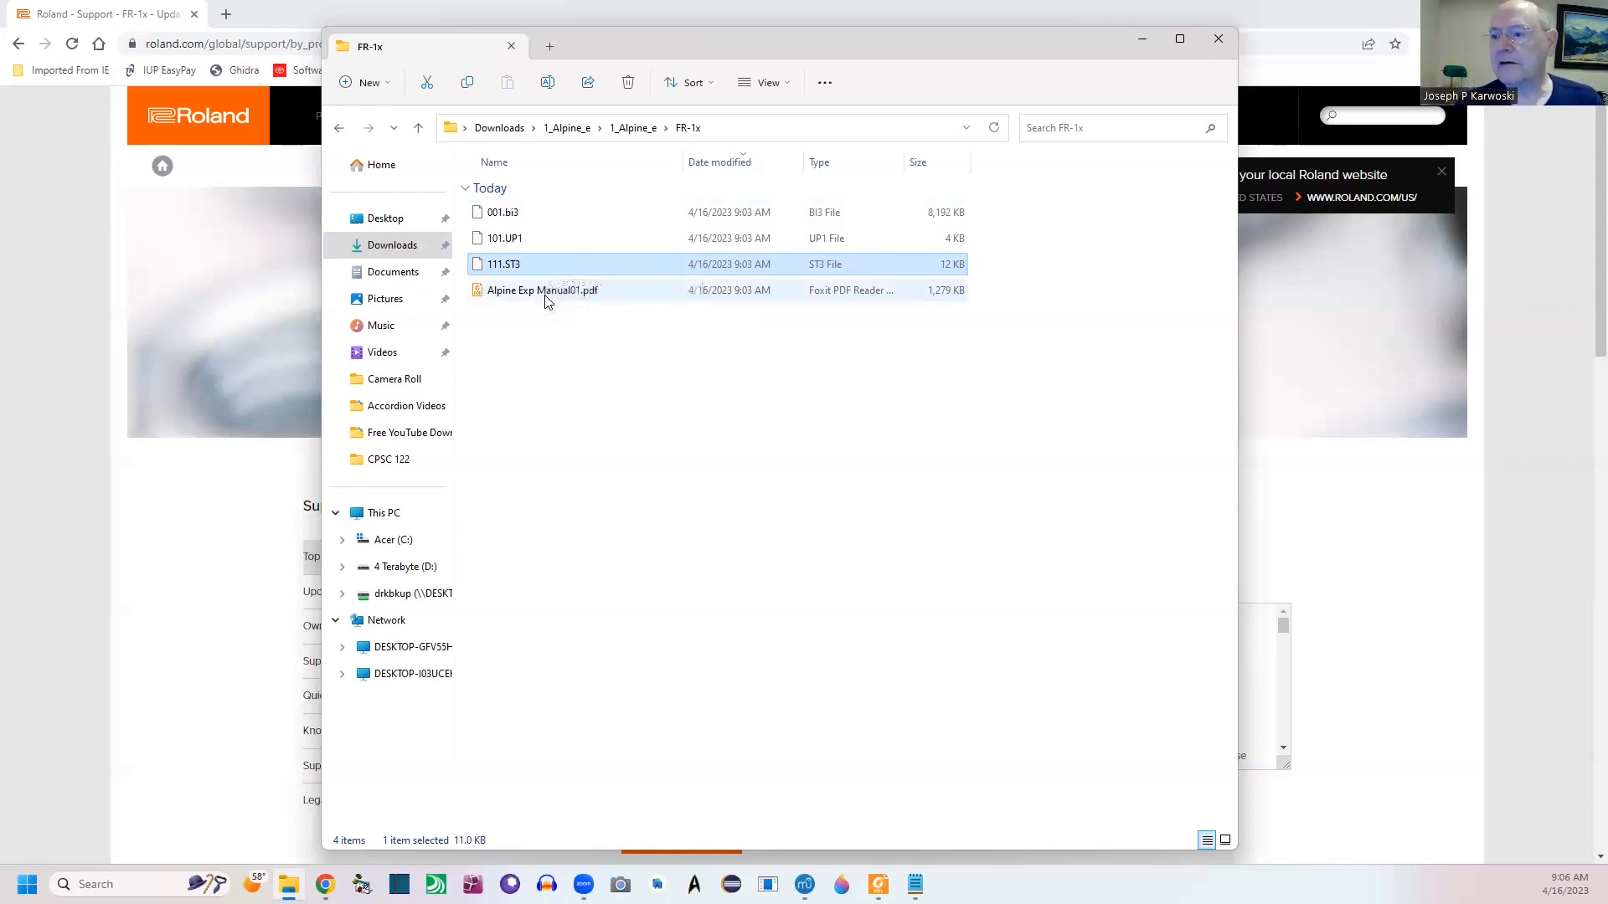
mouse_move(541, 290)
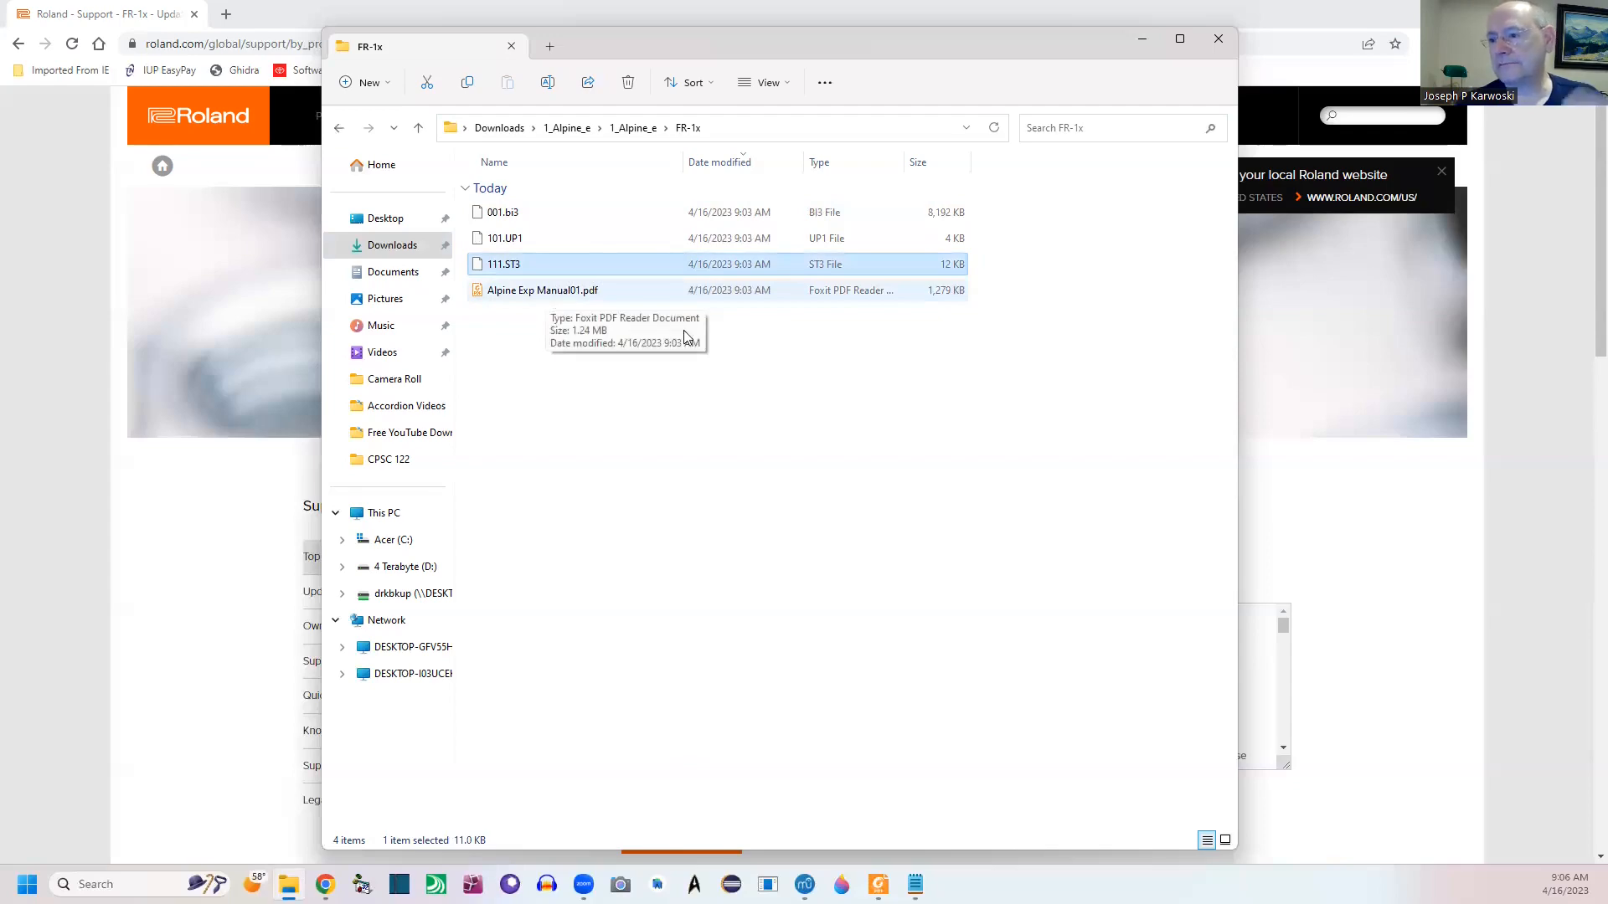
mouse_move(543, 300)
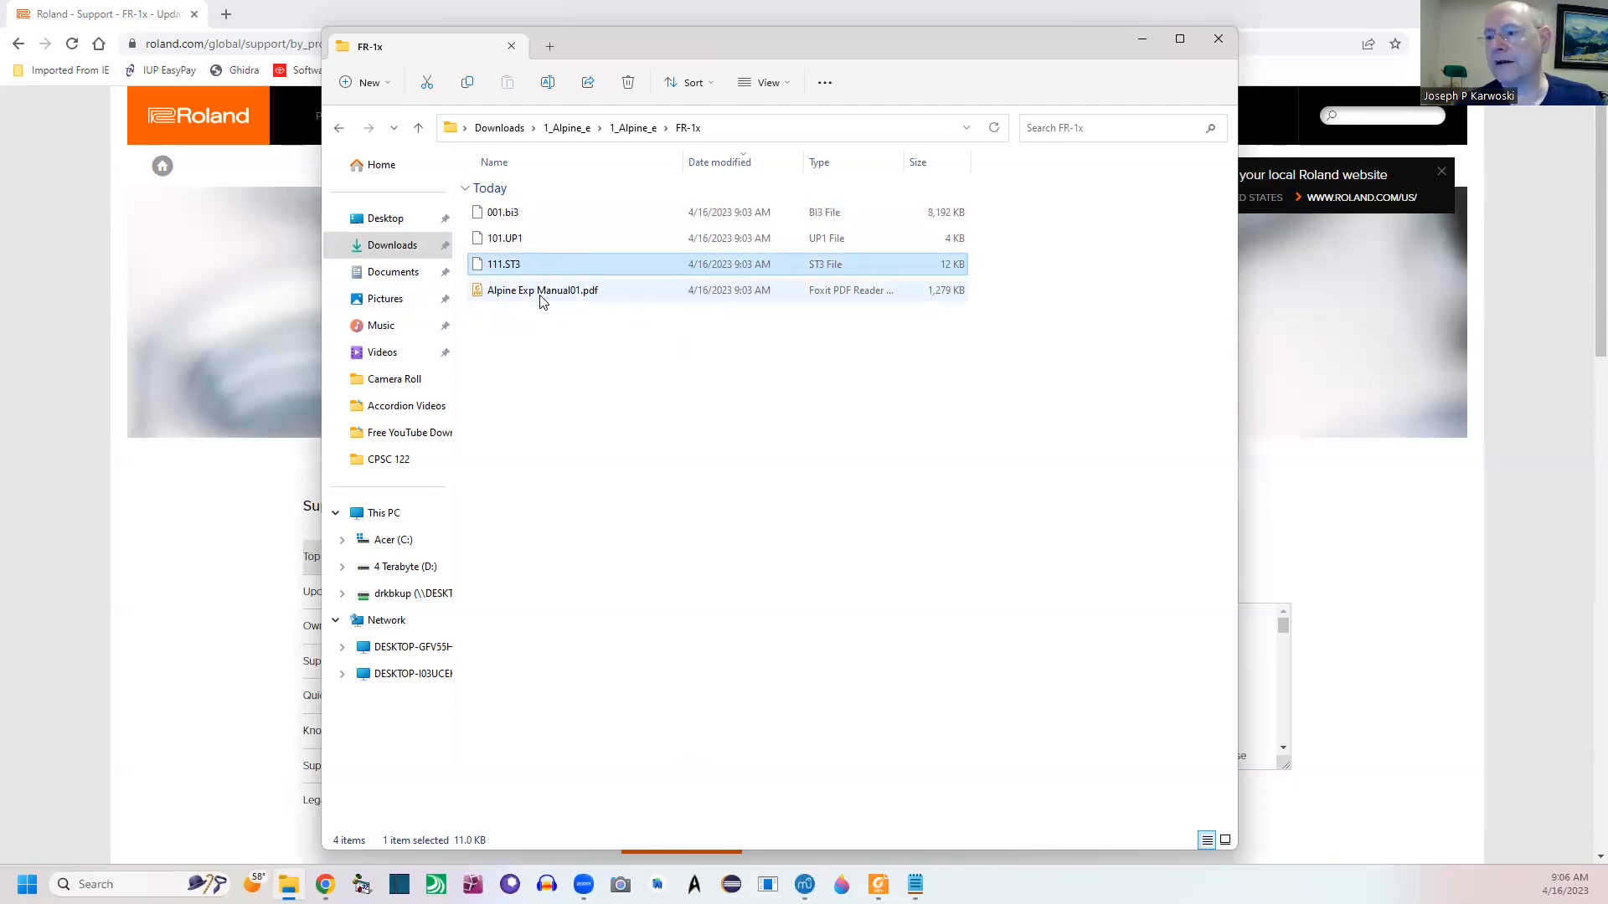
double_click(541, 289)
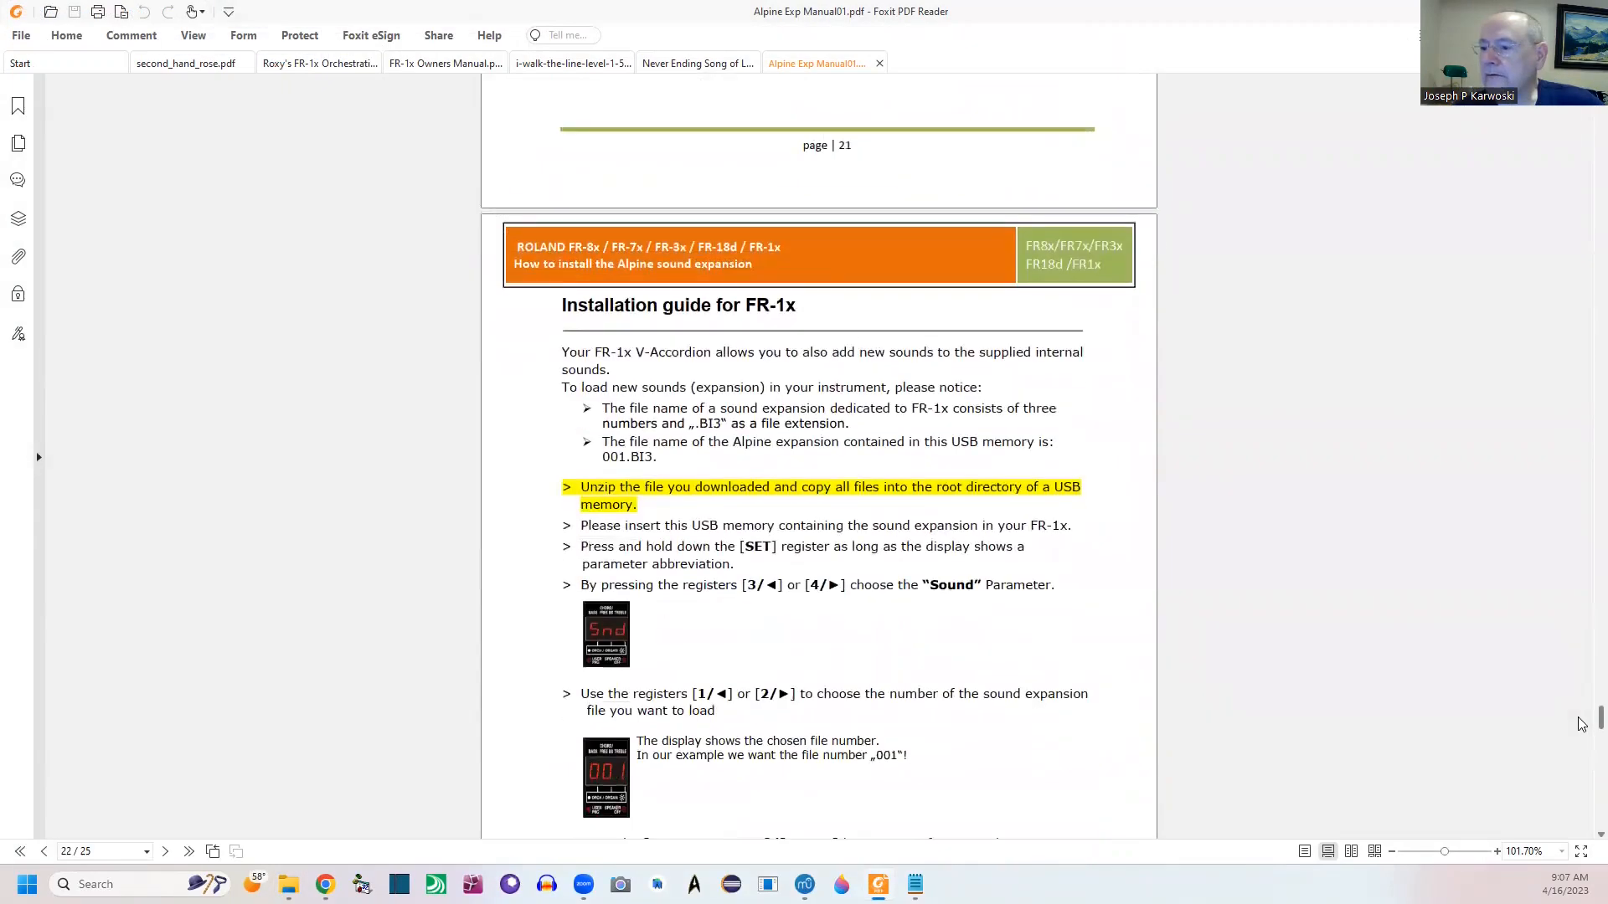